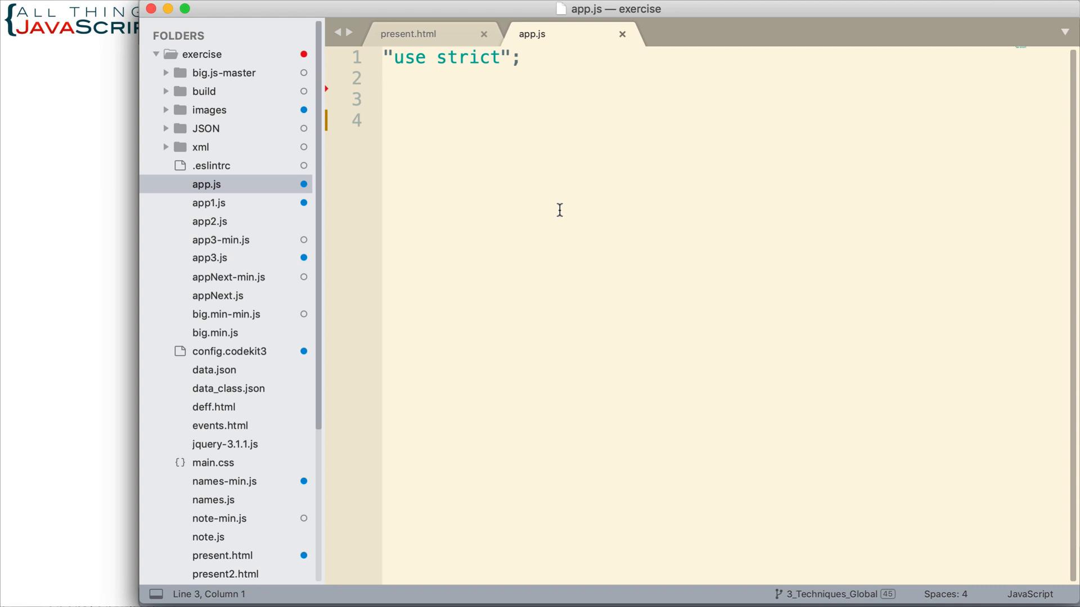
mouse_move(441, 174)
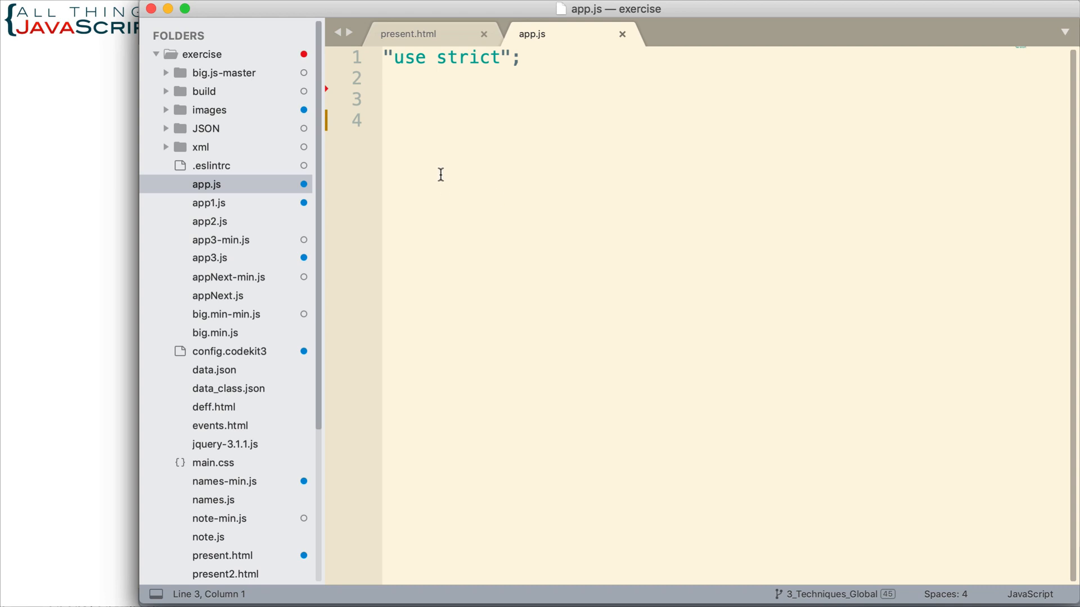
Declare let protoObj with a fullName() method shell.
type("let")
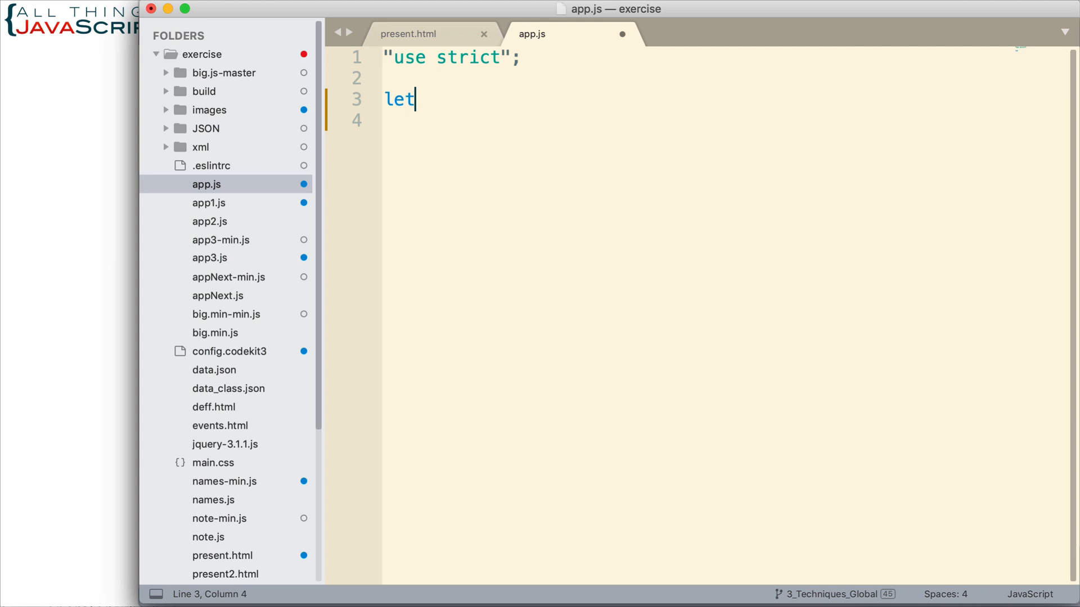
type("proto")
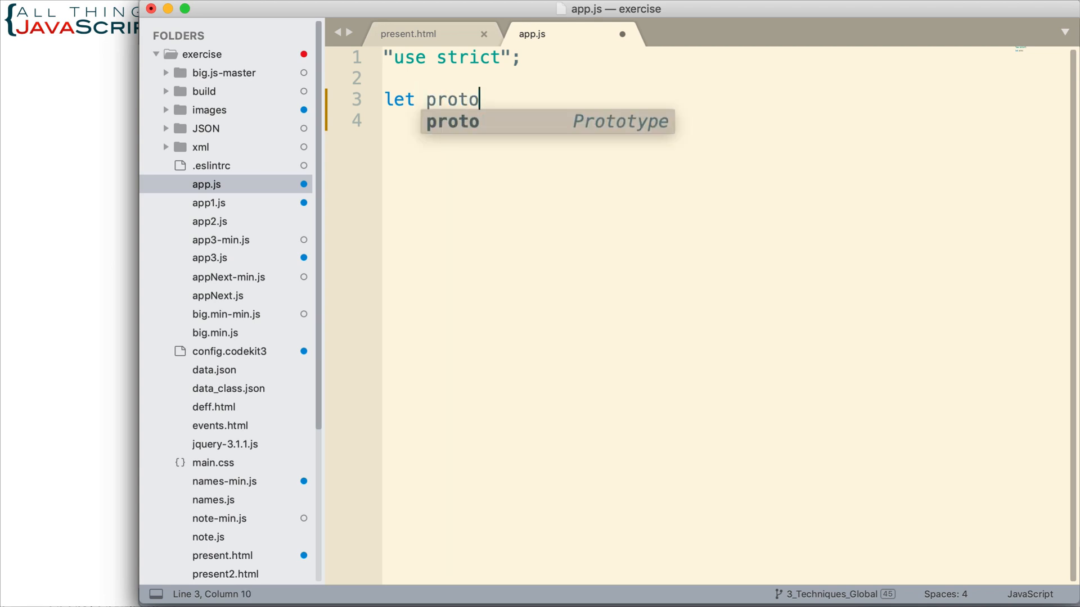
type("Obj = {")
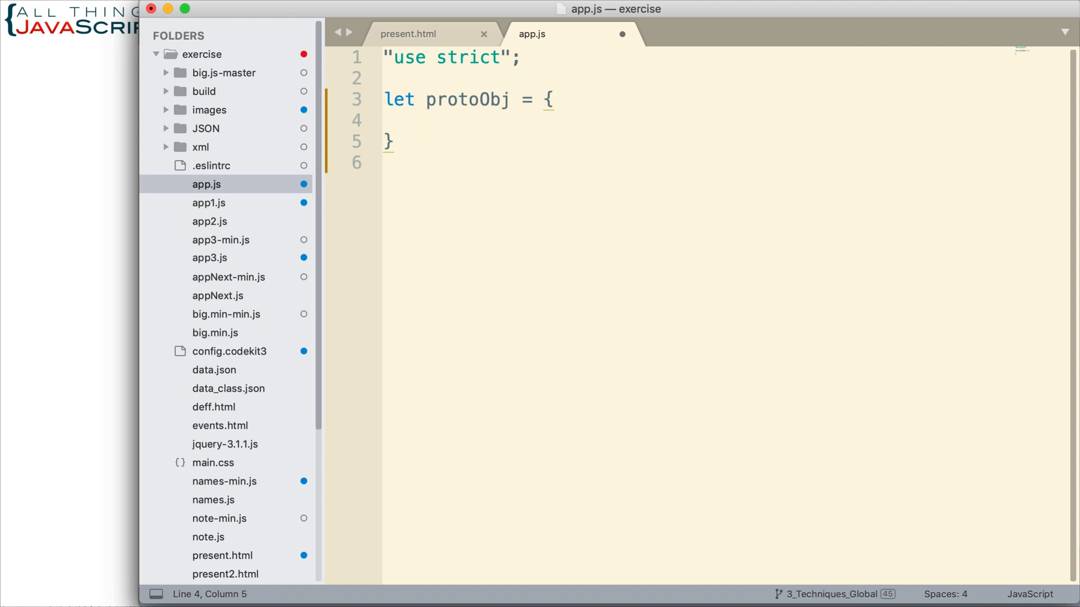
type("fullName")
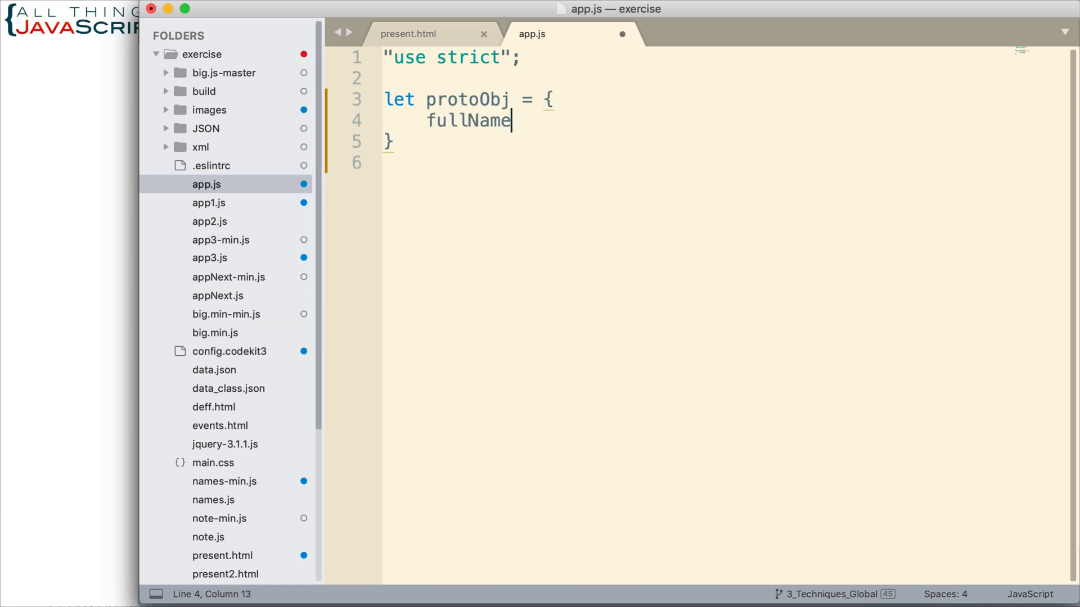
type("() {")
type("return this.f")
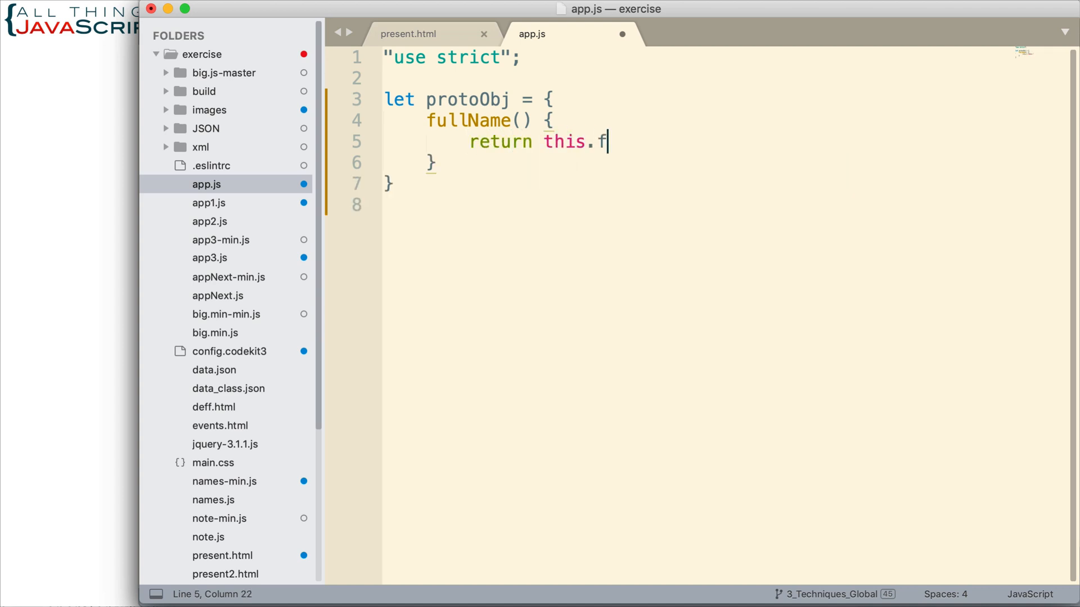
Have fullName return this.firstName + " " + this.lastName;.
type("irstName")
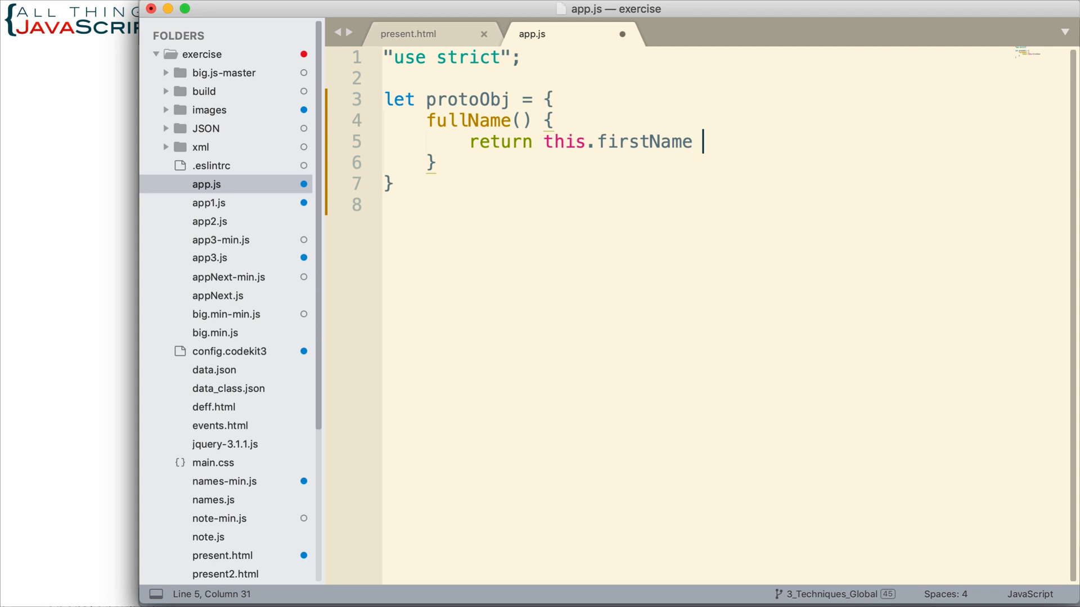
type("+")
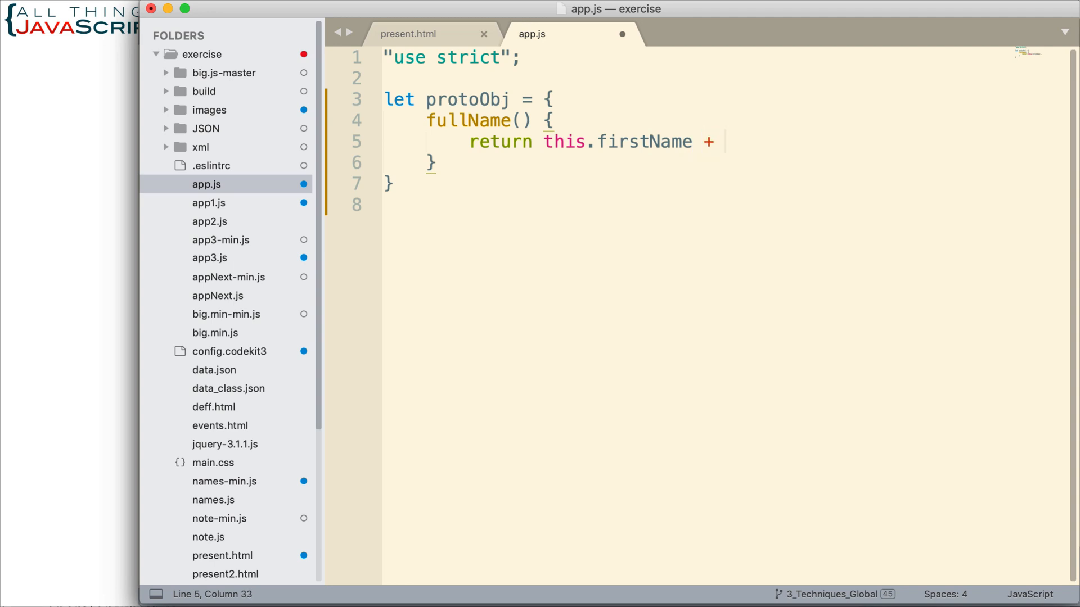
type("\" \"")
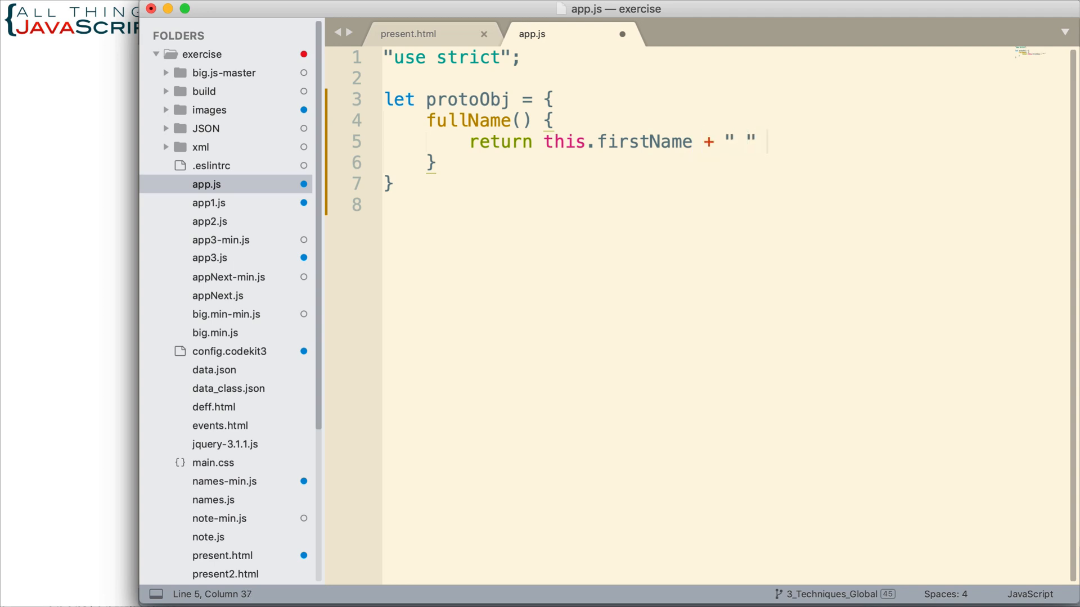
type("+ this.")
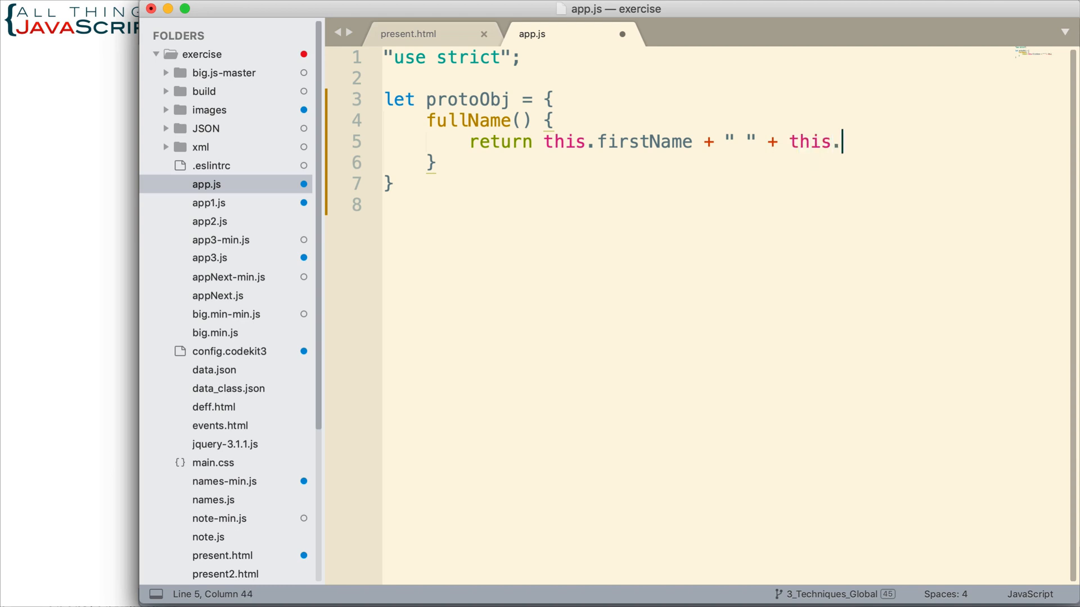
type("lastName")
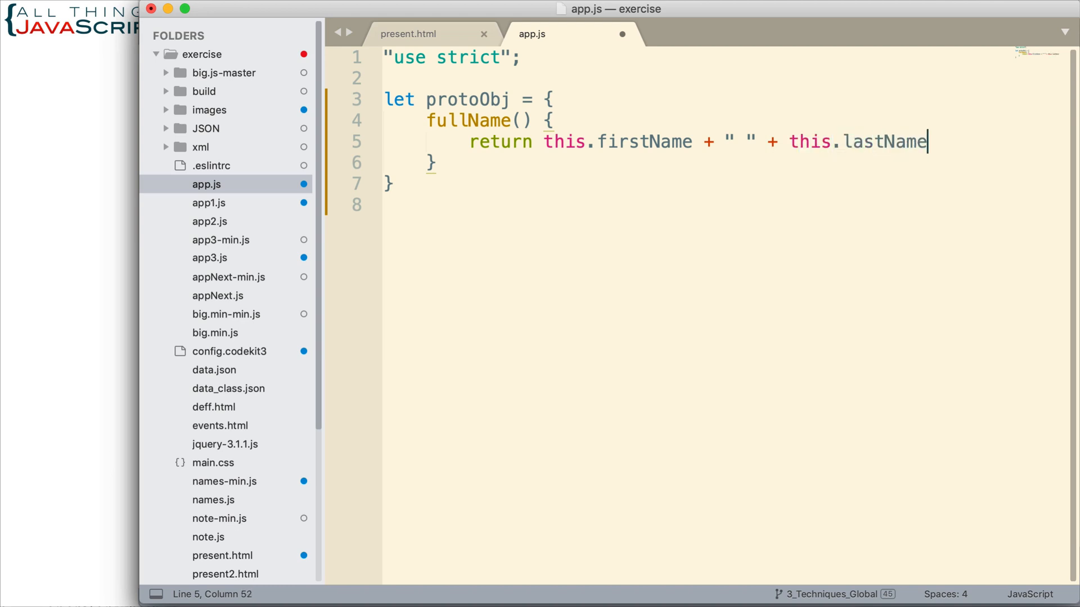
type(";")
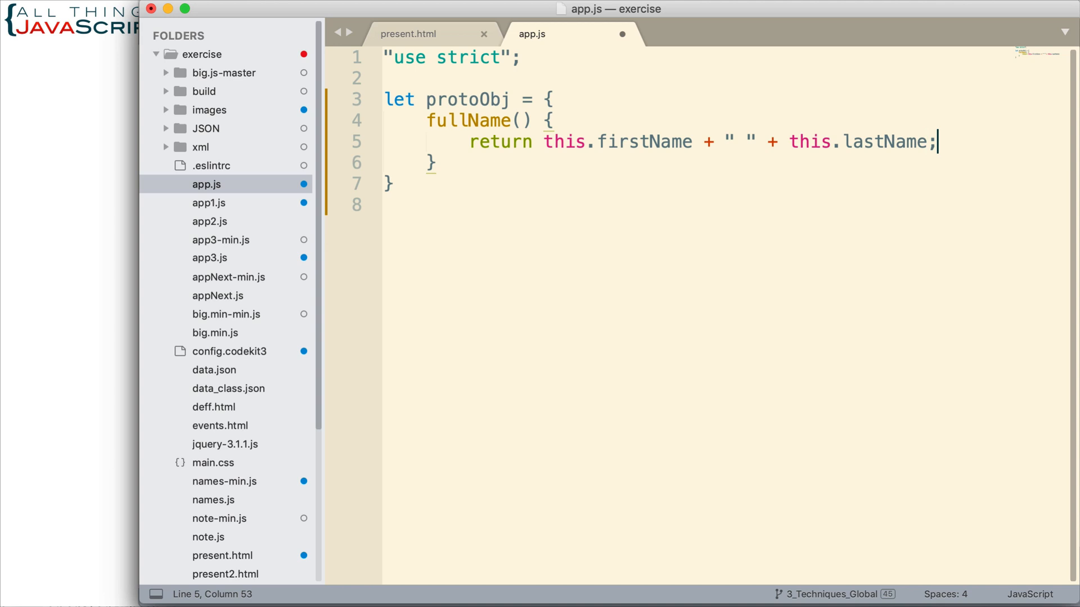
mouse_move(404, 217)
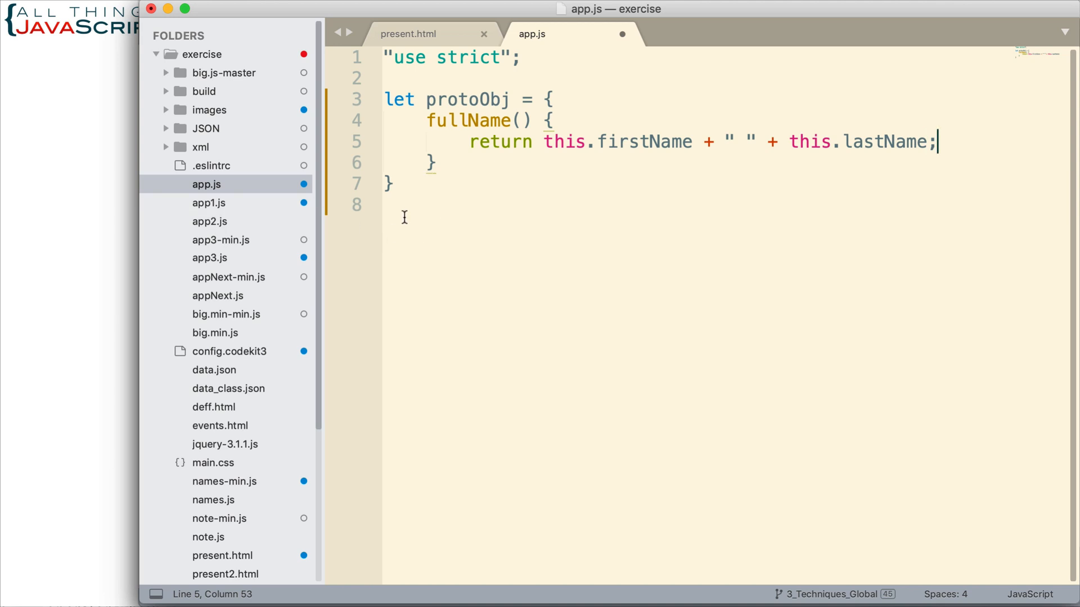
End protoObj with a semicolon and declare let obj = {}.
left_click(420, 185)
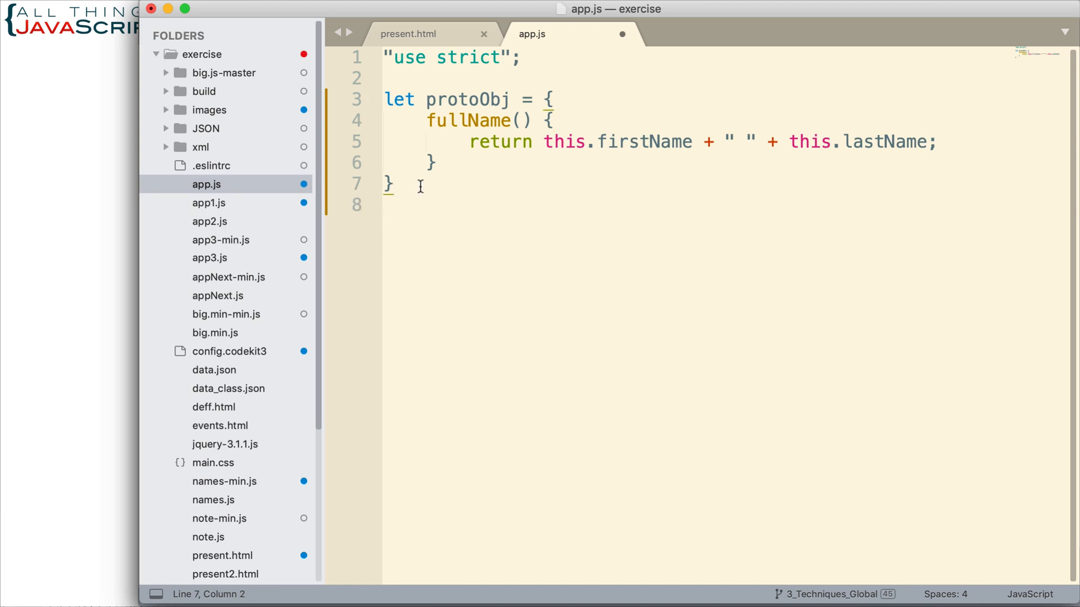
type(";")
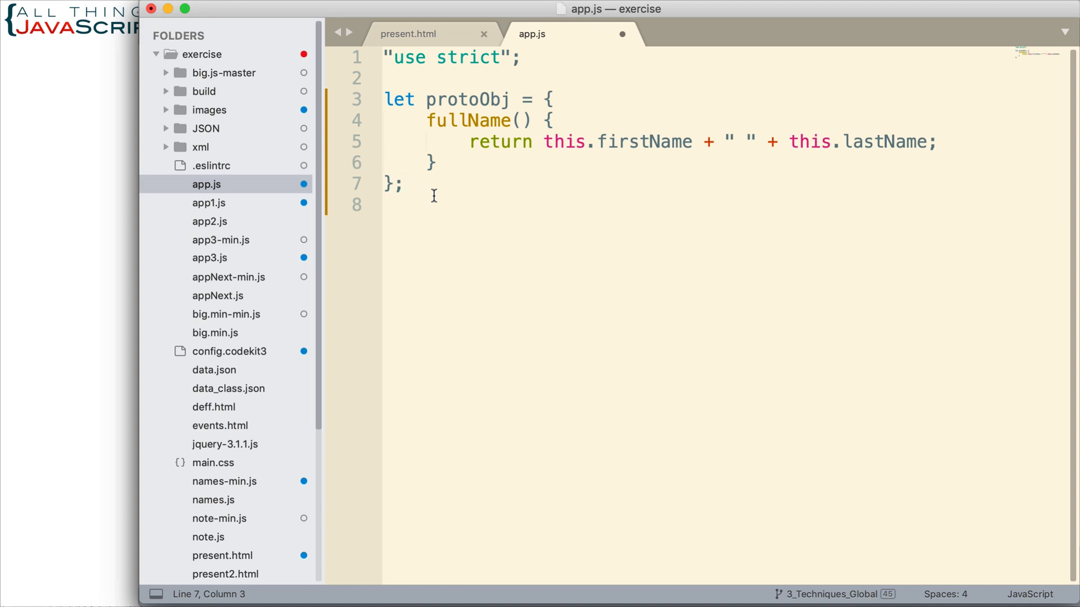
type("let")
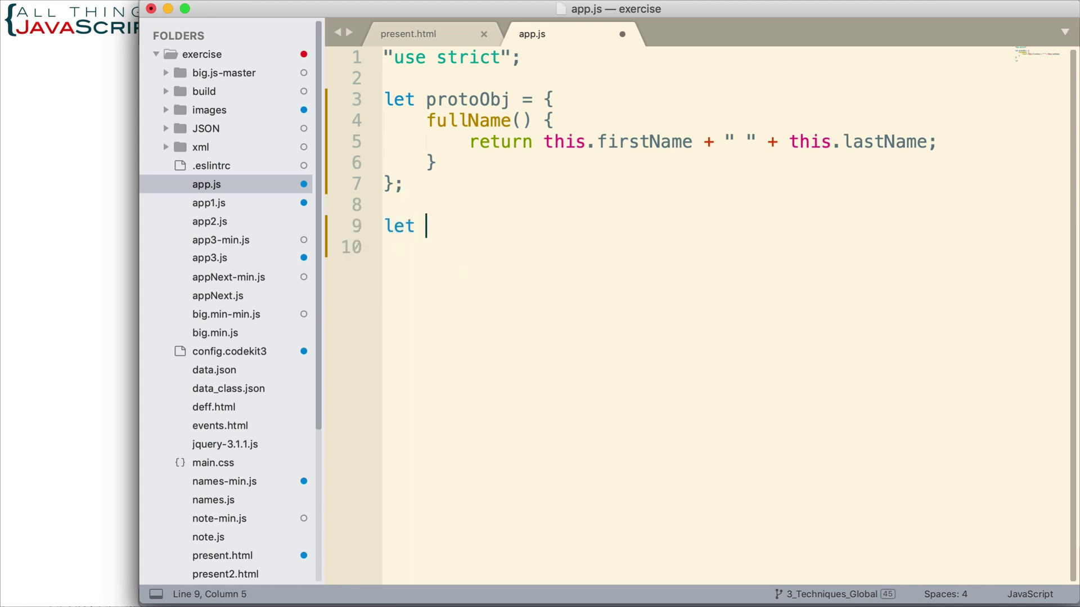
type("obj")
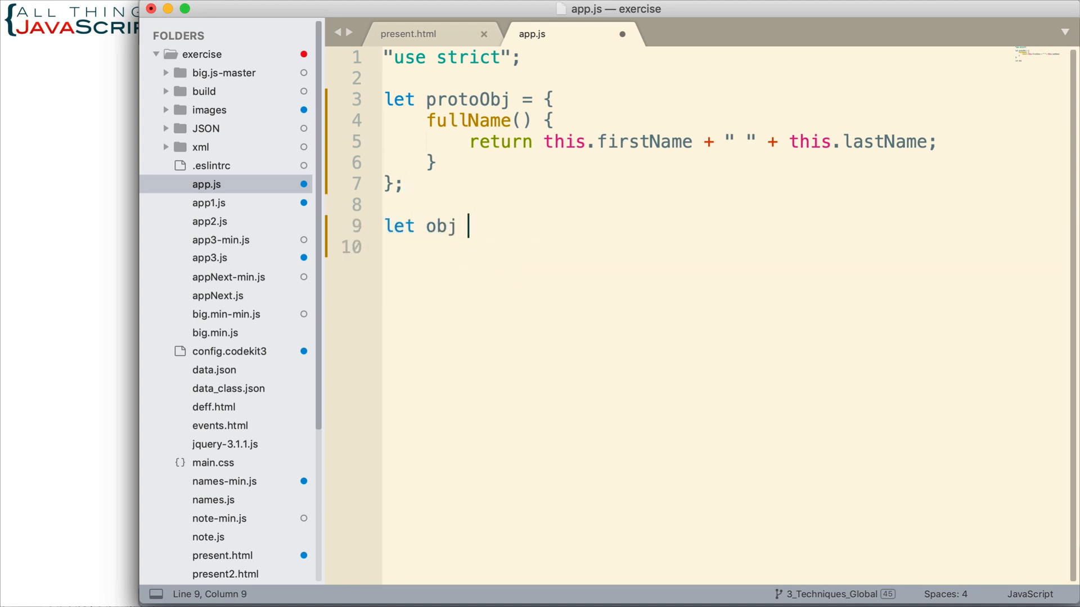
type("= {}")
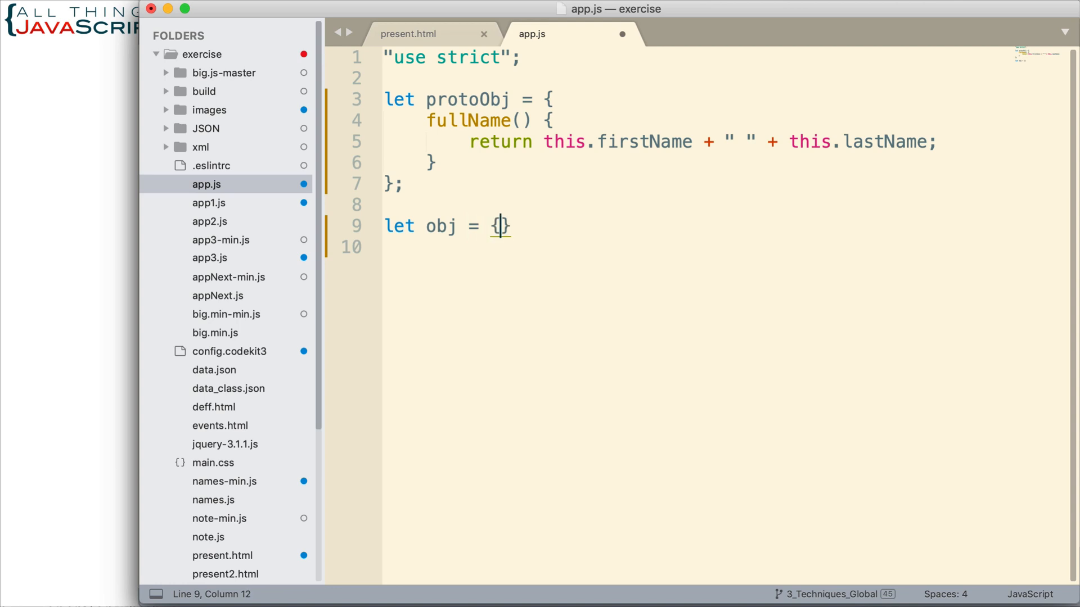
Give obj firstName "Steven" and lastName "Hancock", ending with a semicolon.
type("firstName:")
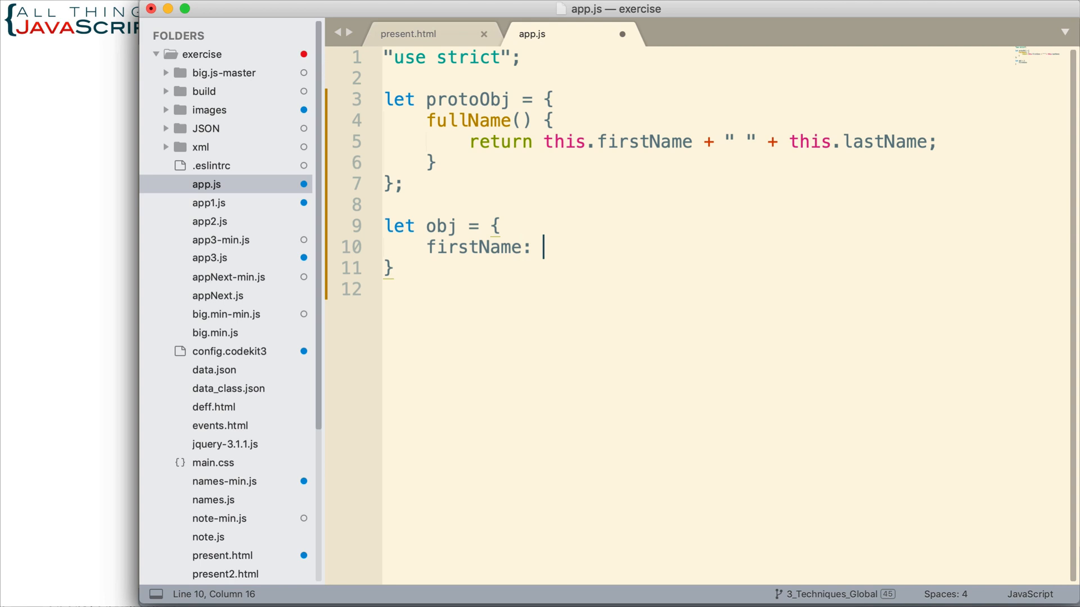
type("\"Steven\",")
type("l")
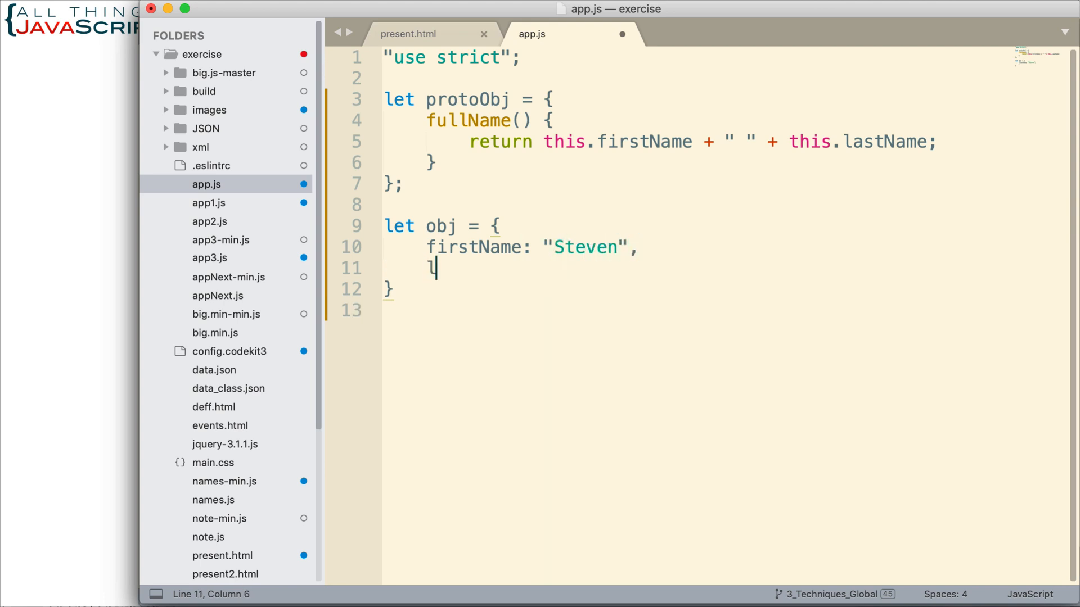
type("astName:")
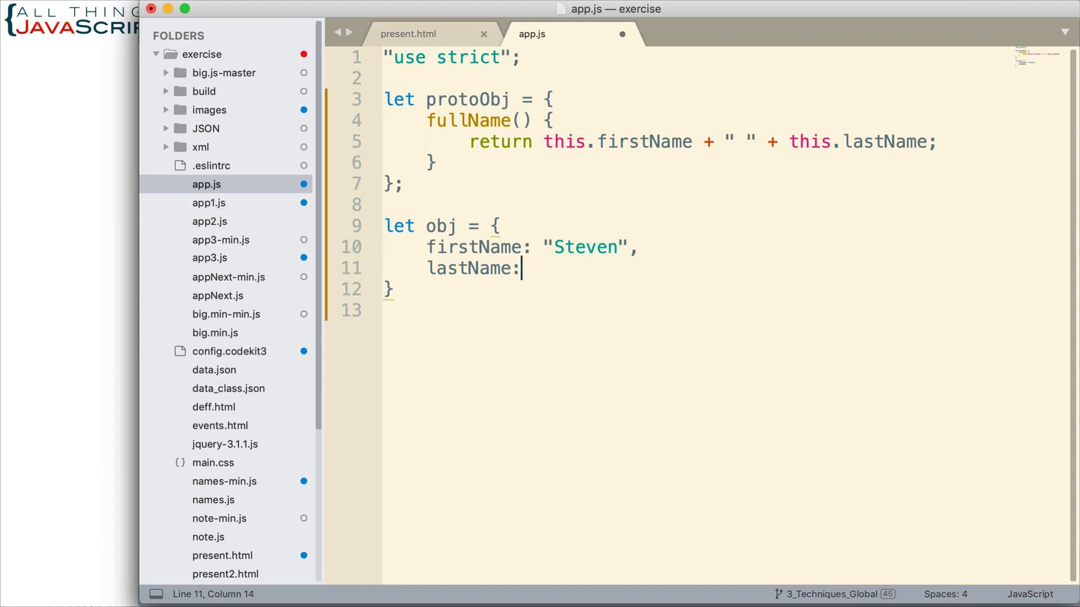
type("\"Hancock\"")
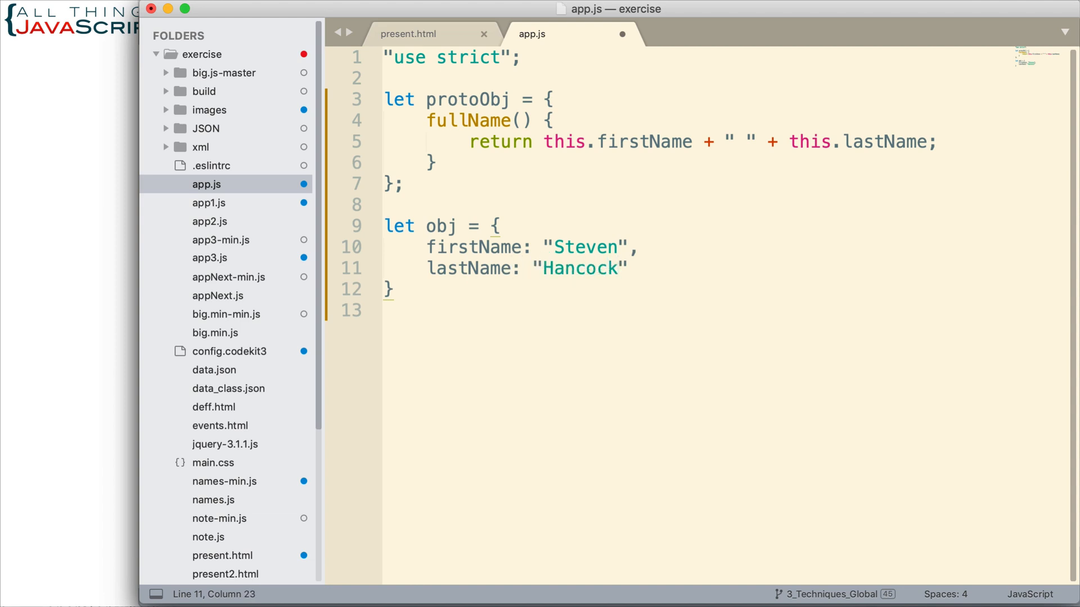
left_click(399, 289)
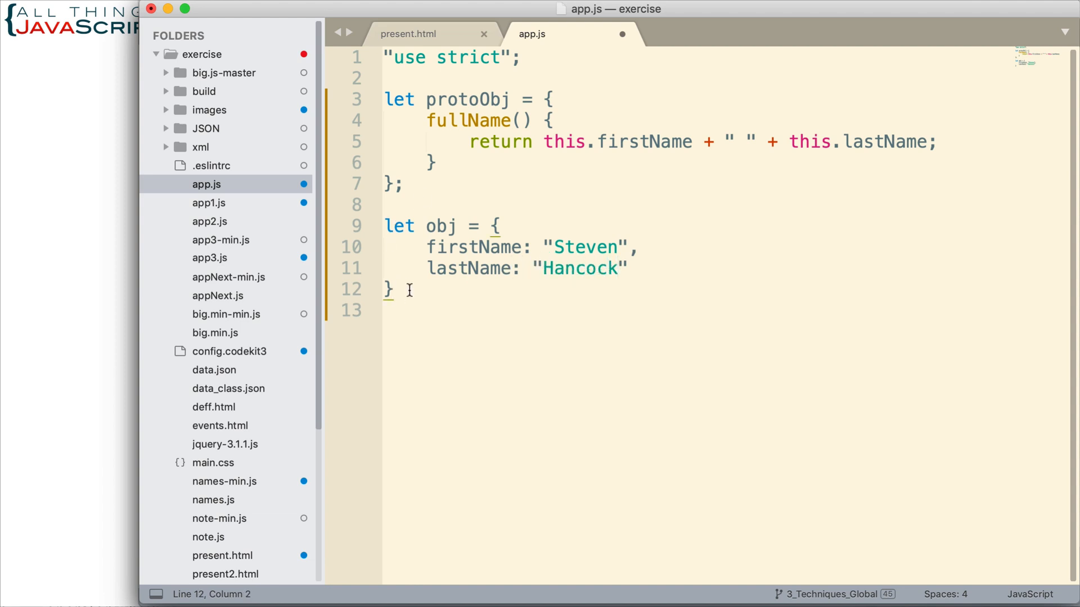
type(";")
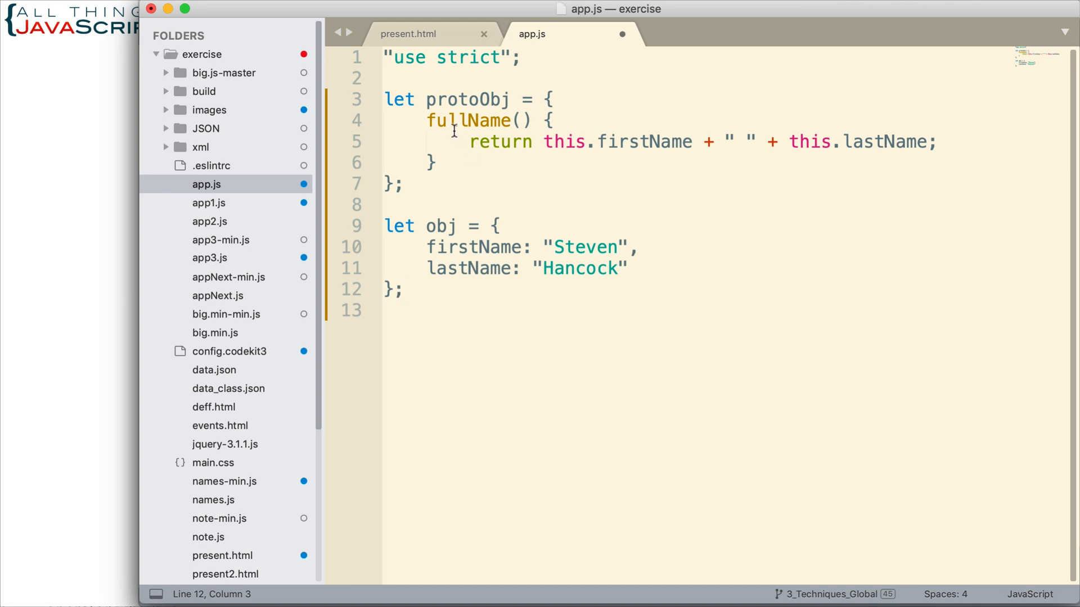
left_click_drag(427, 121, 435, 162)
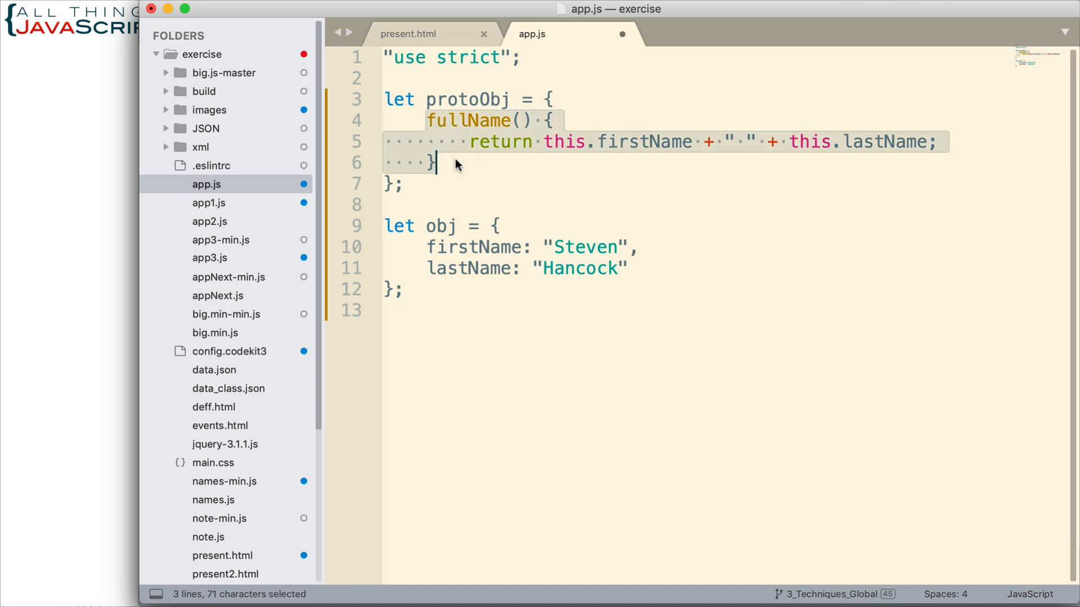
left_click(447, 226)
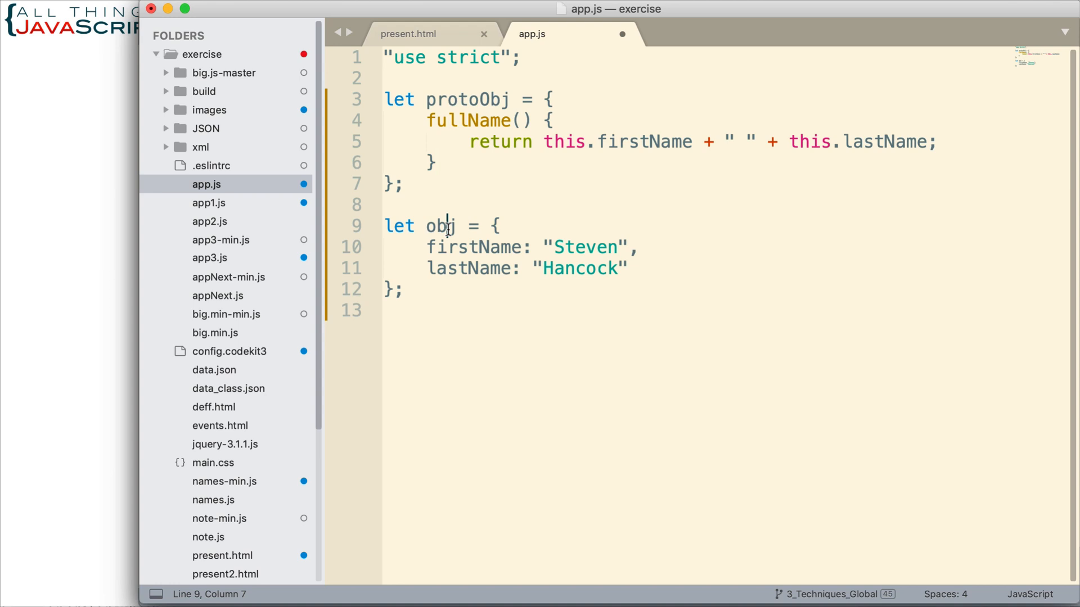
double_click(441, 226)
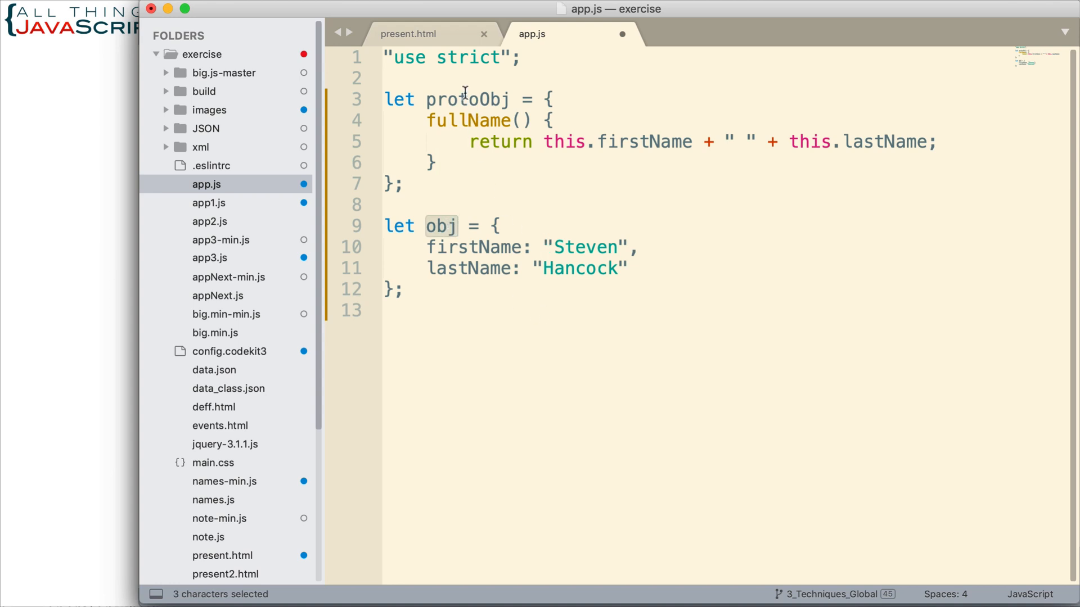
left_click(444, 226)
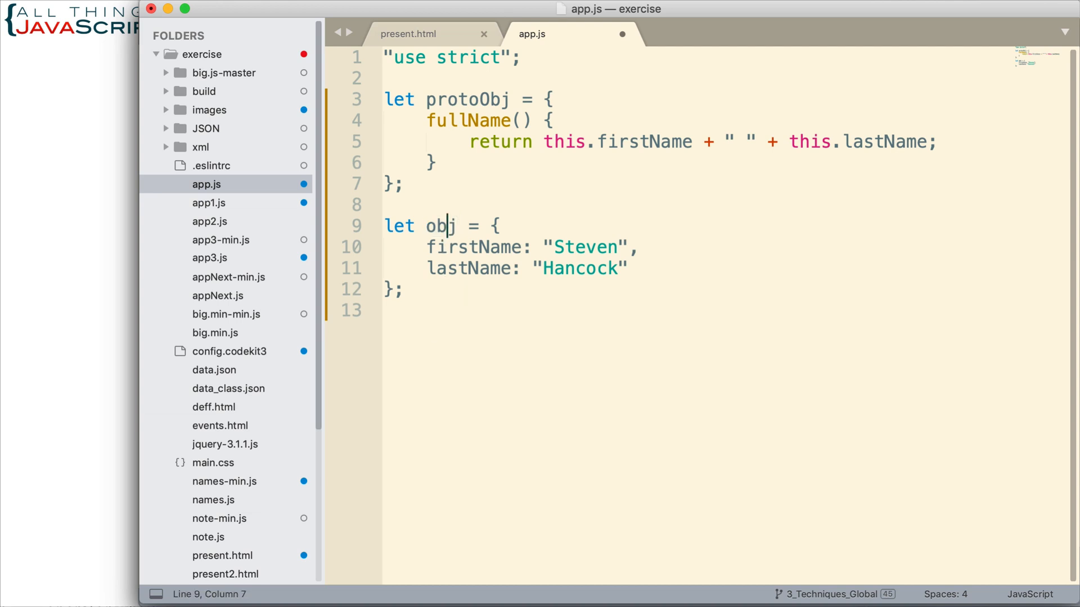
mouse_move(426, 290)
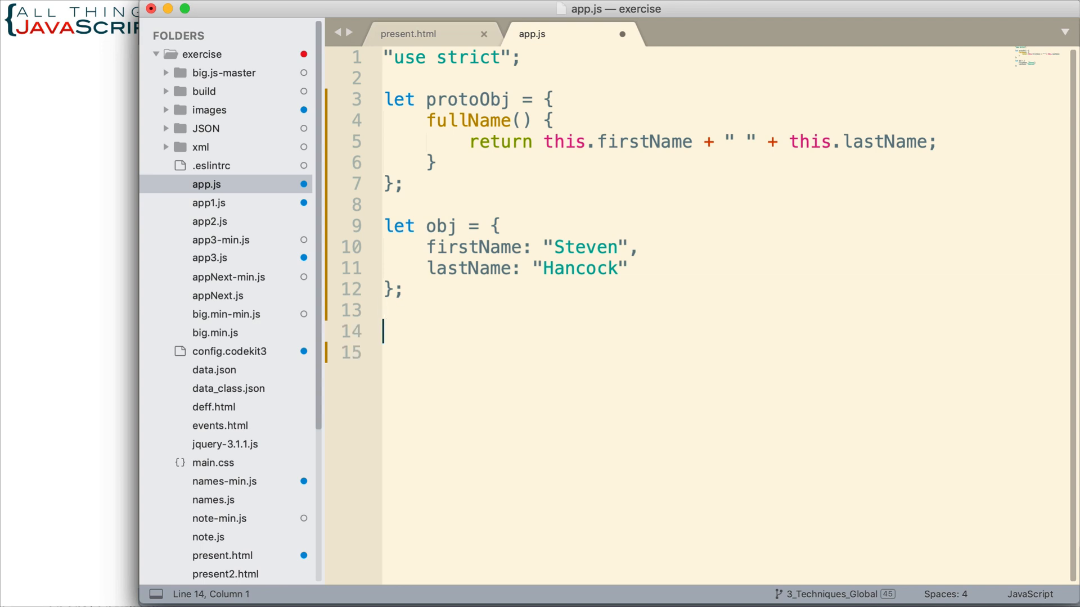
Write Object.setPrototypeOf(obj, protoObj) using autocomplete for protoObj.
type("Object")
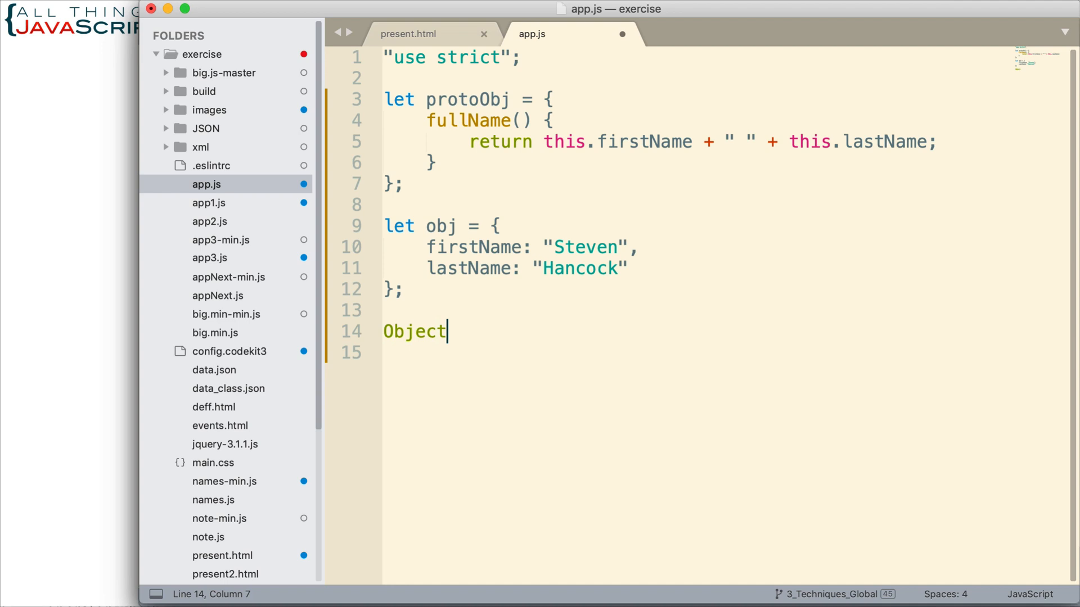
type(".setPro")
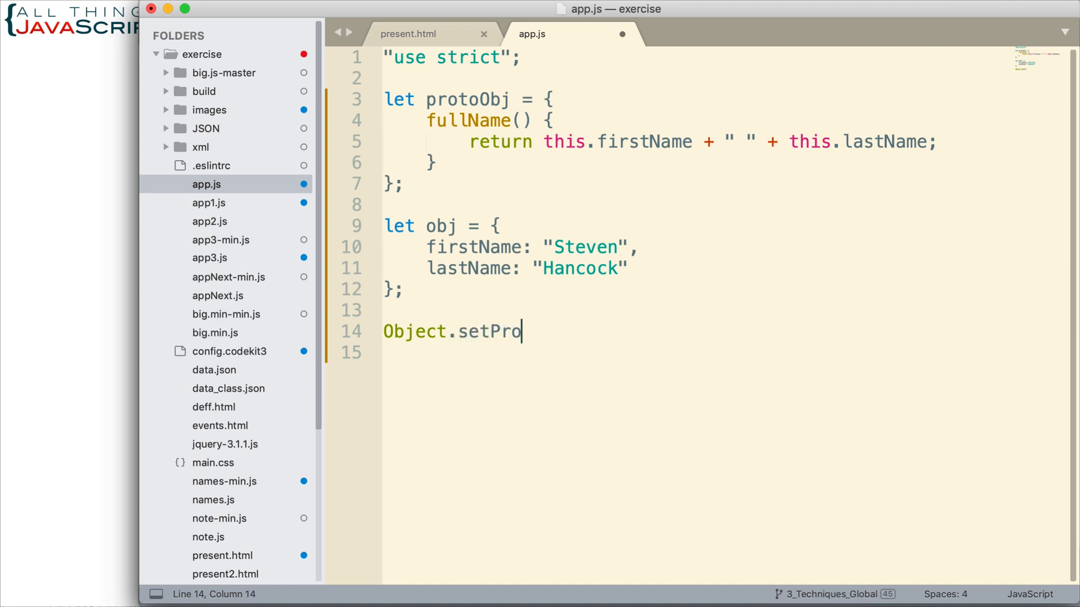
type("to")
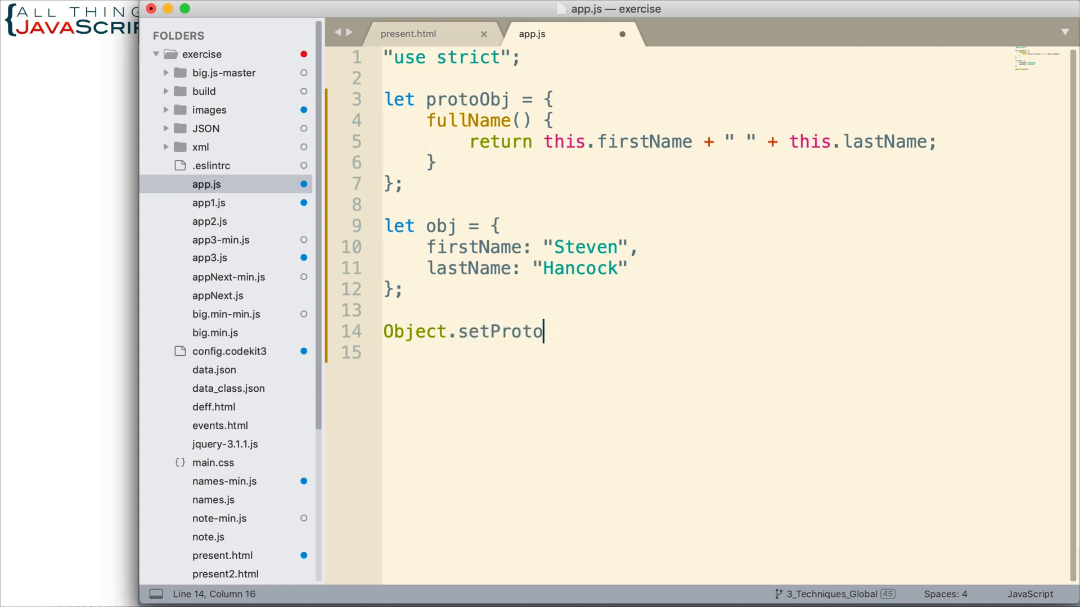
type("typeOf")
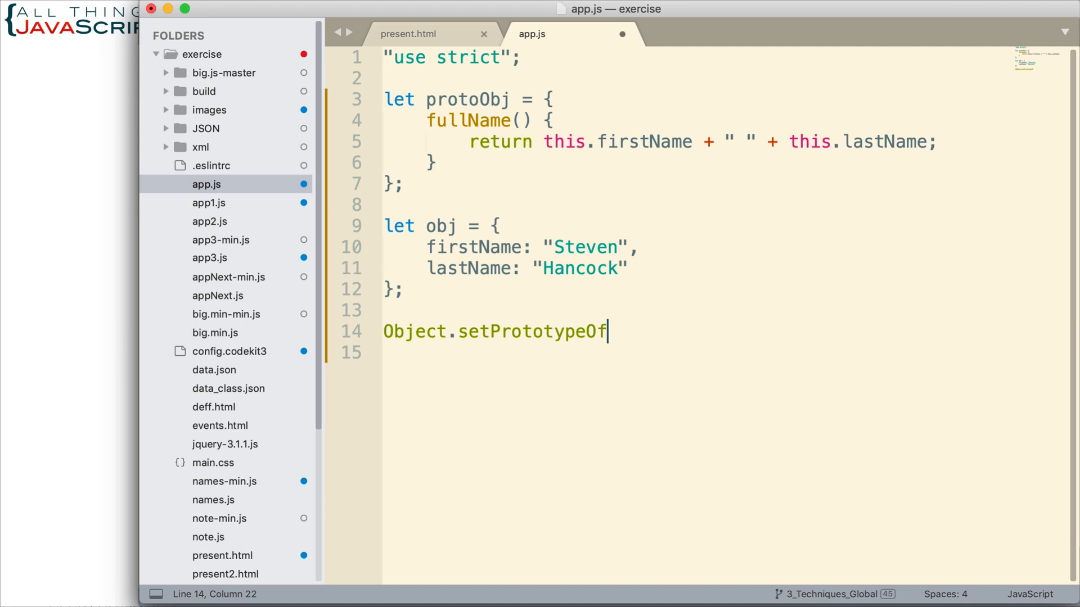
type("()")
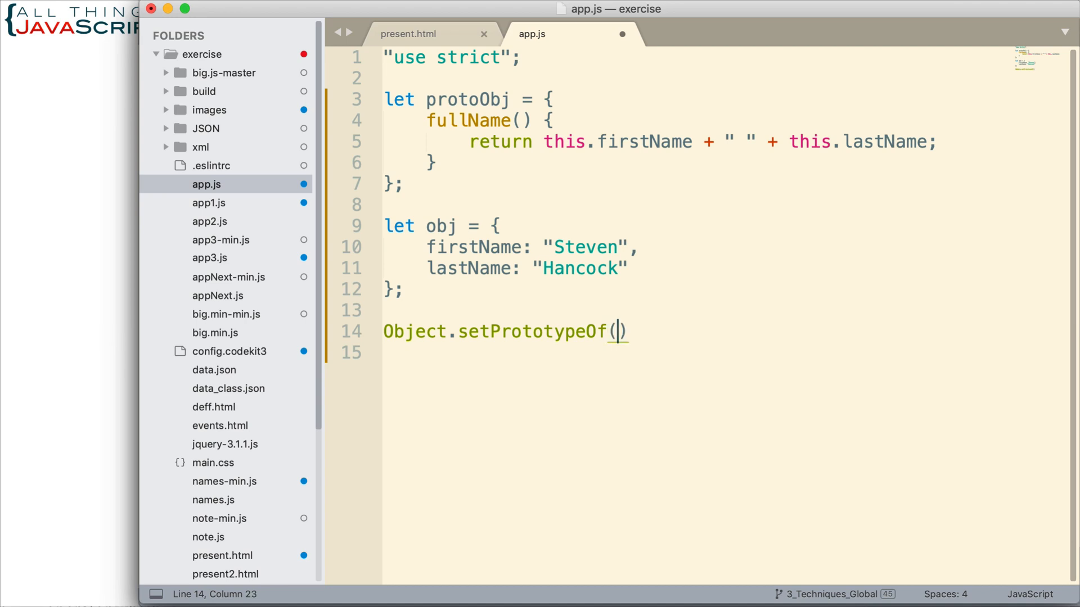
type("obj,")
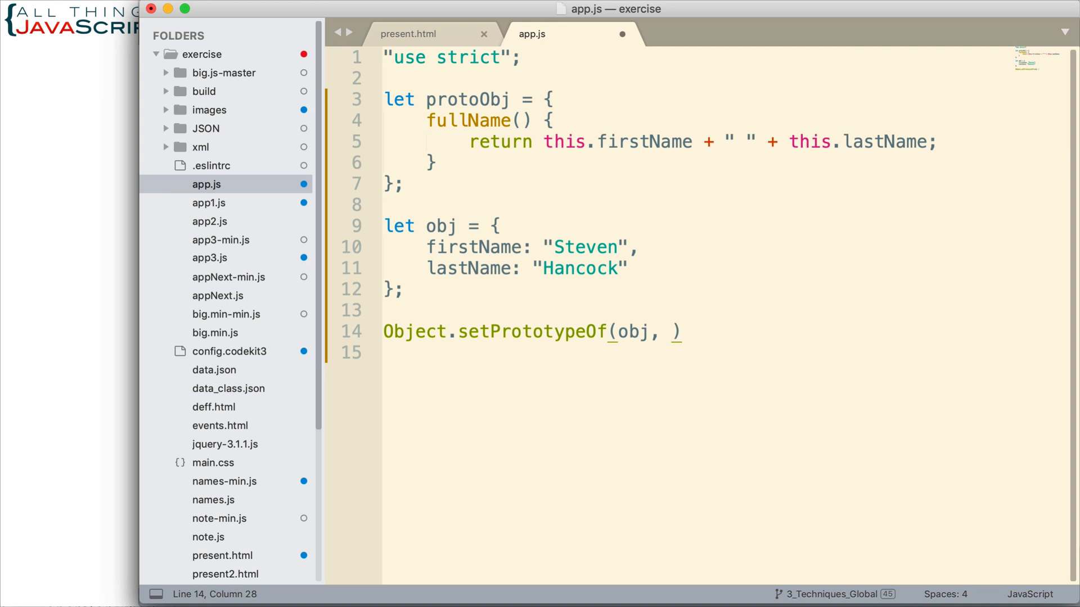
type("proto")
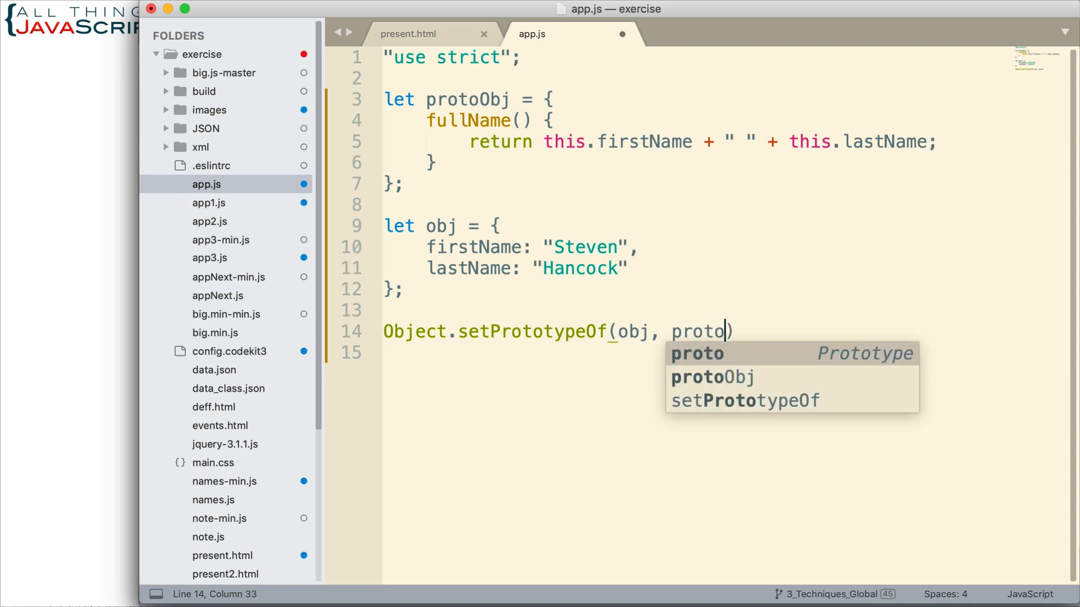
left_click(712, 377)
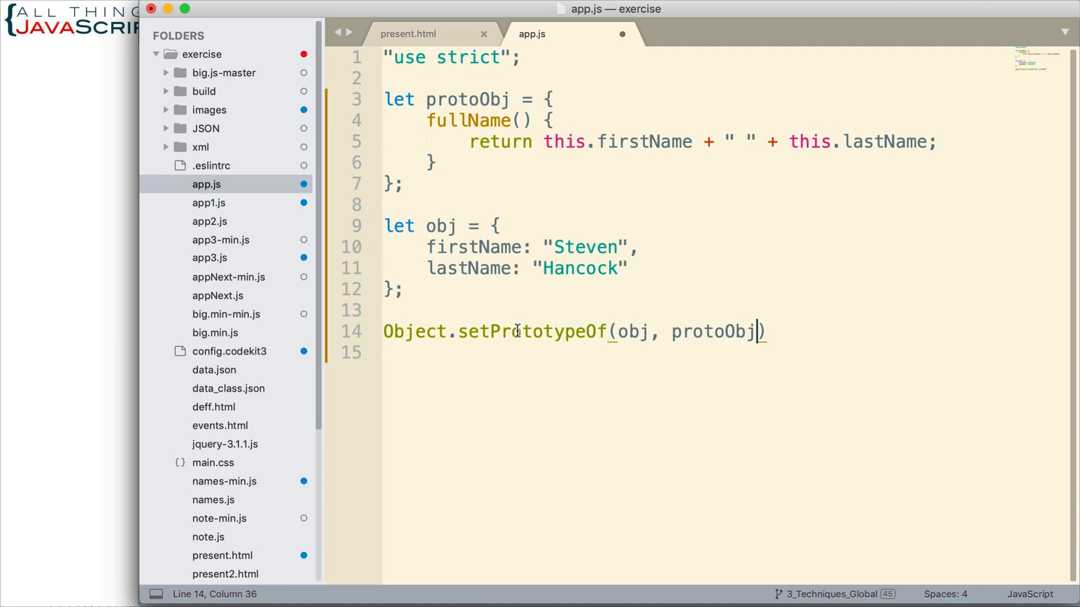
Finish the setPrototypeOf line with a semicolon and point out fullName and obj.
double_click(713, 330)
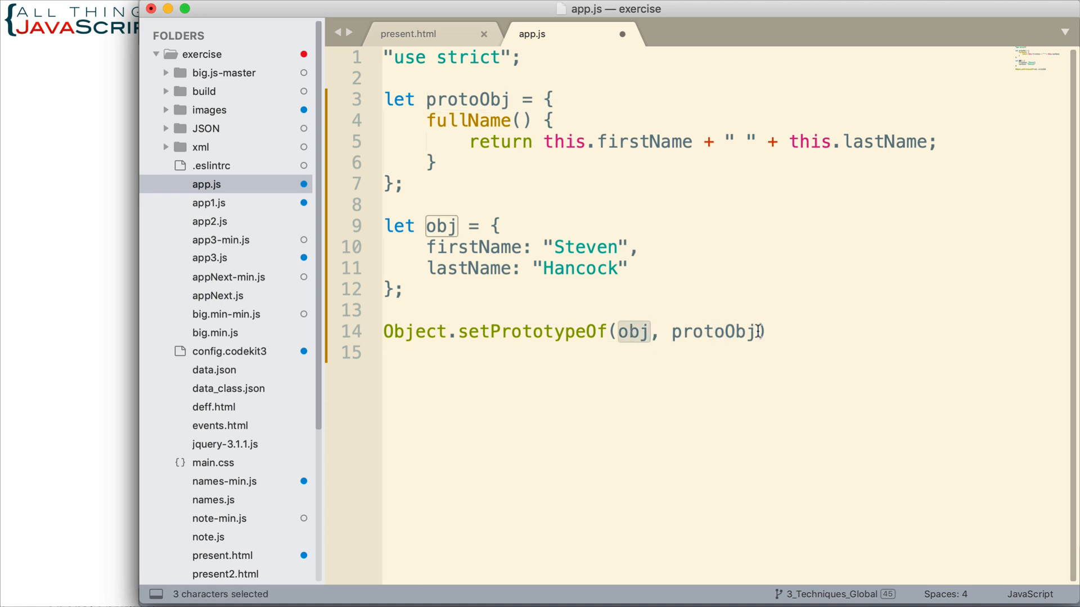
left_click(766, 331)
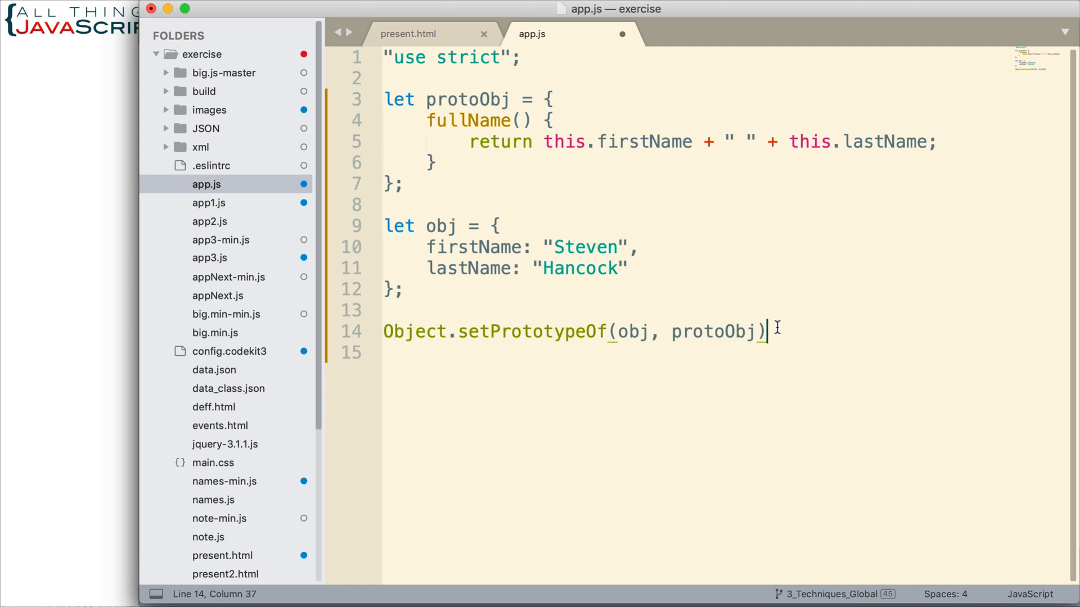
type(";")
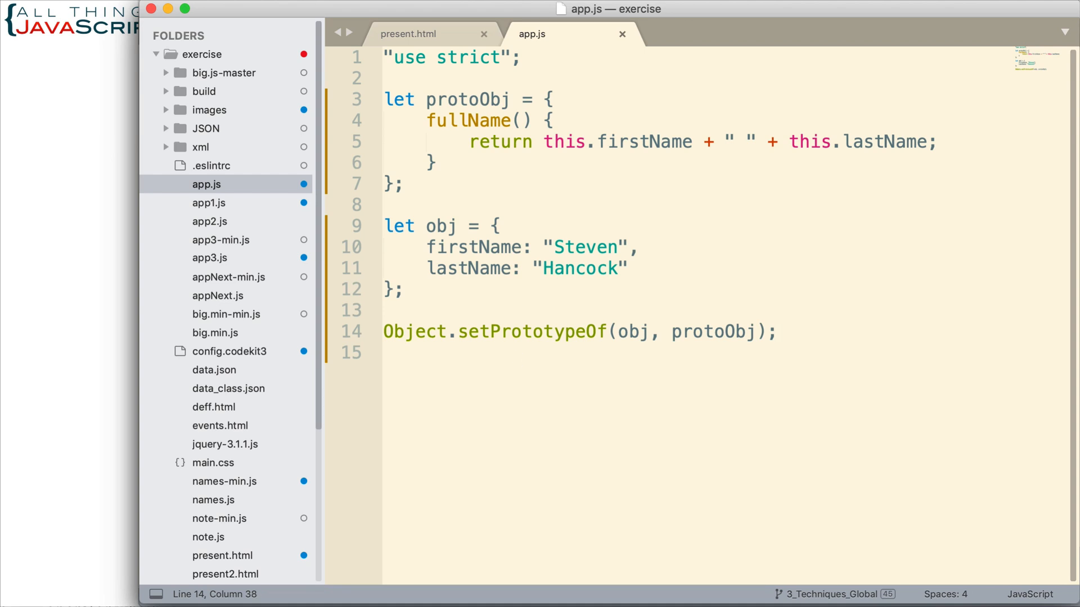
mouse_move(201, 545)
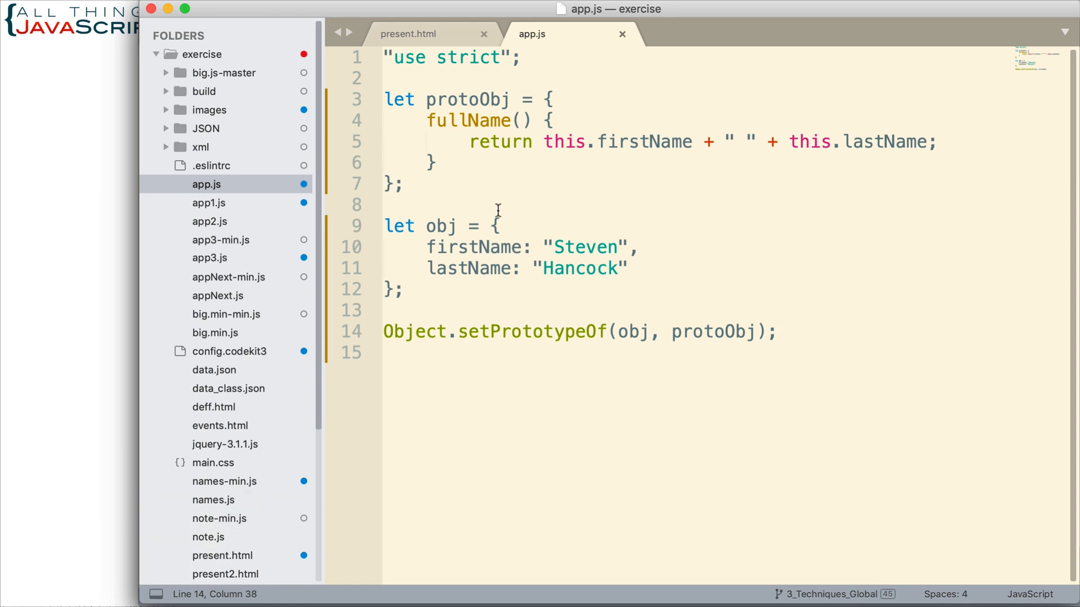
mouse_move(456, 109)
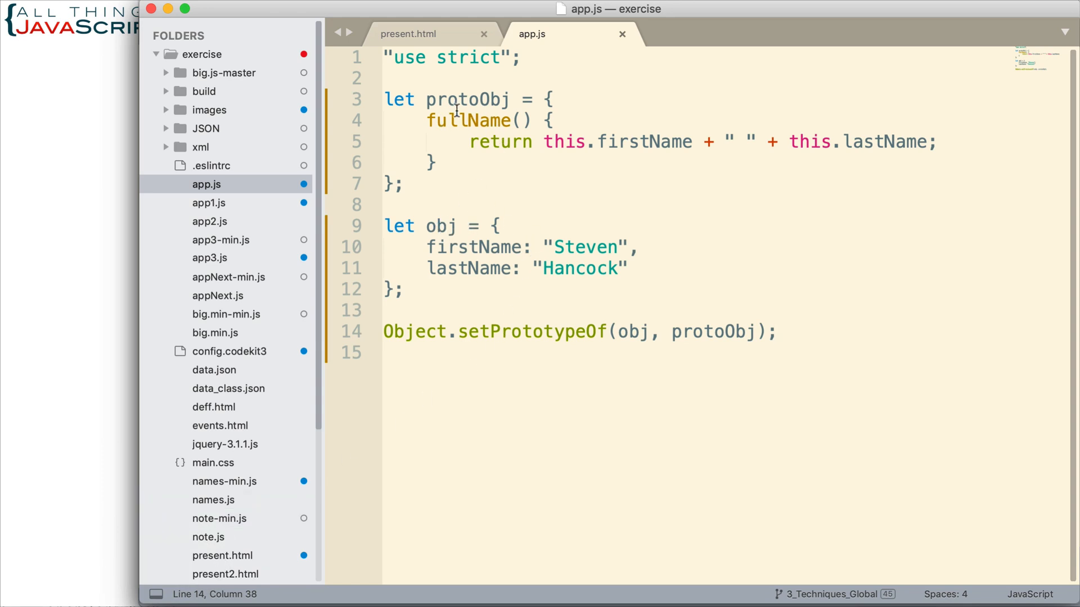
double_click(469, 120)
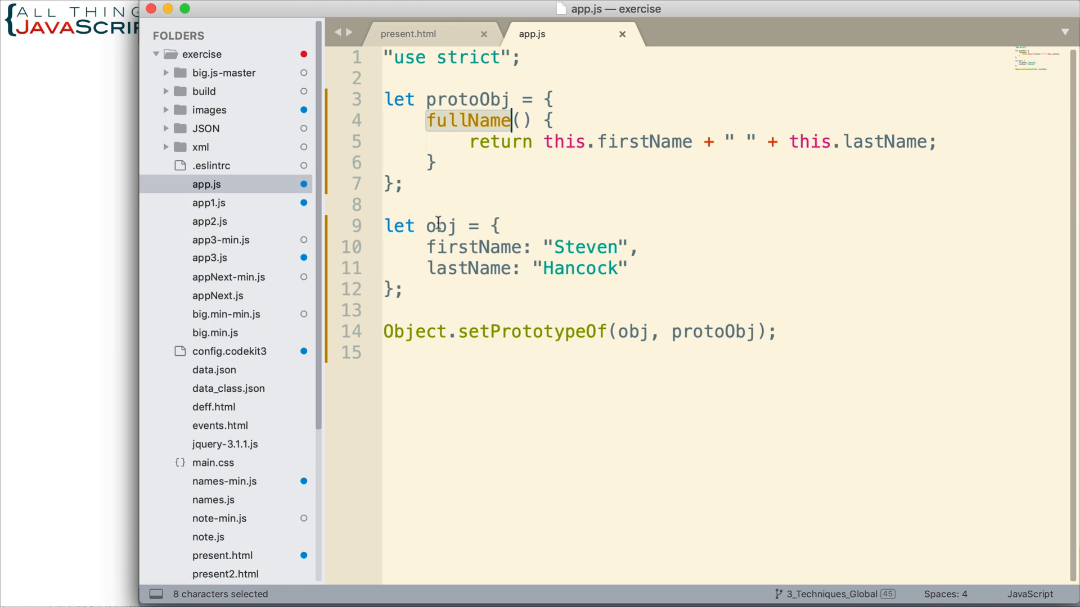
double_click(441, 225)
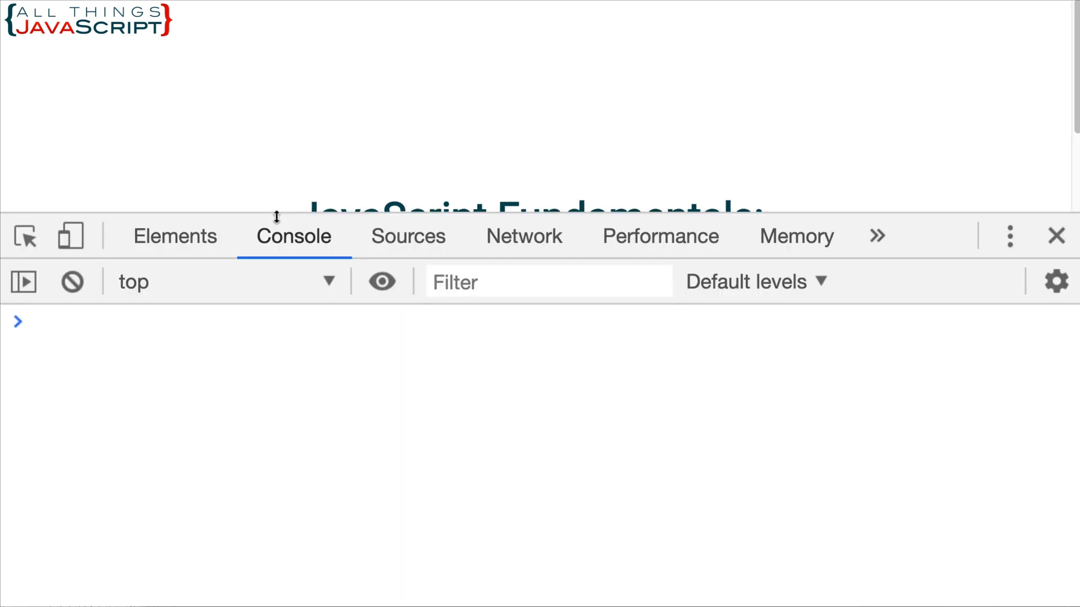
Run obj.fullName() in the console, returning "Steven Hancock".
type("obj.fullName();")
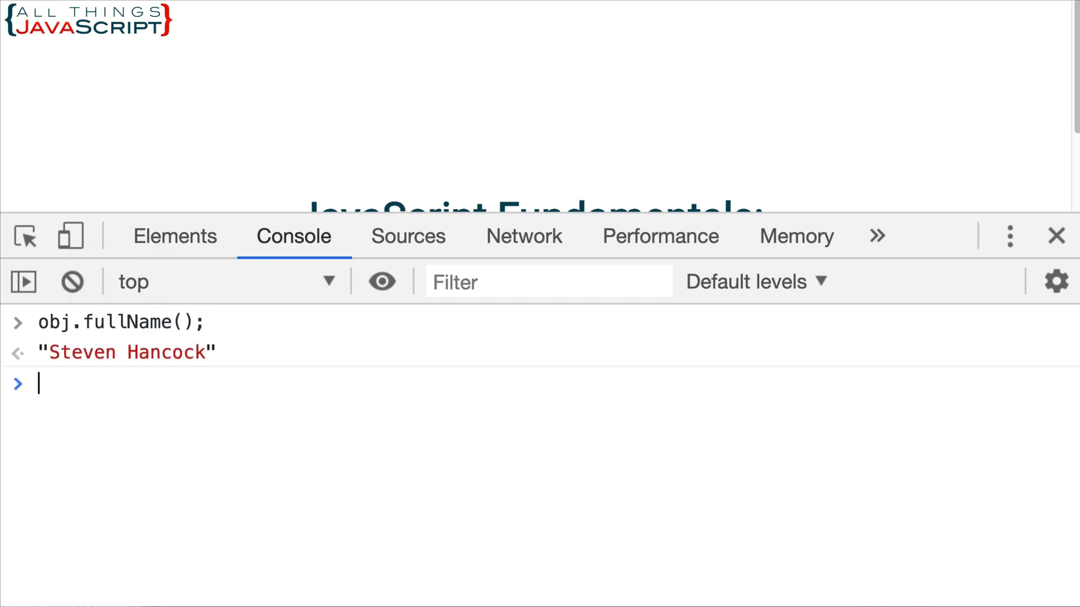
mouse_move(135, 376)
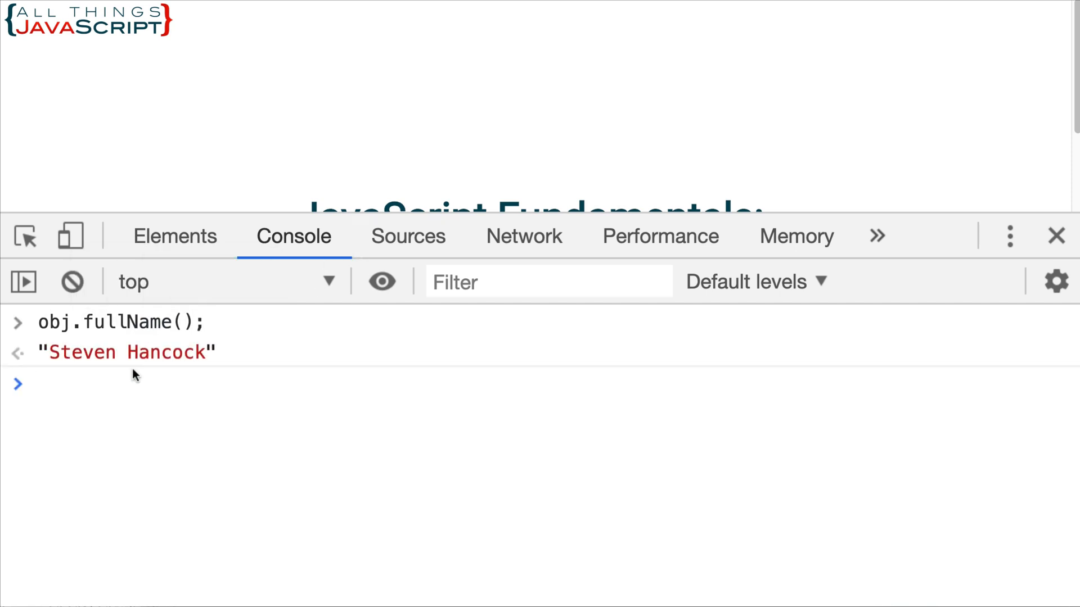
mouse_move(179, 369)
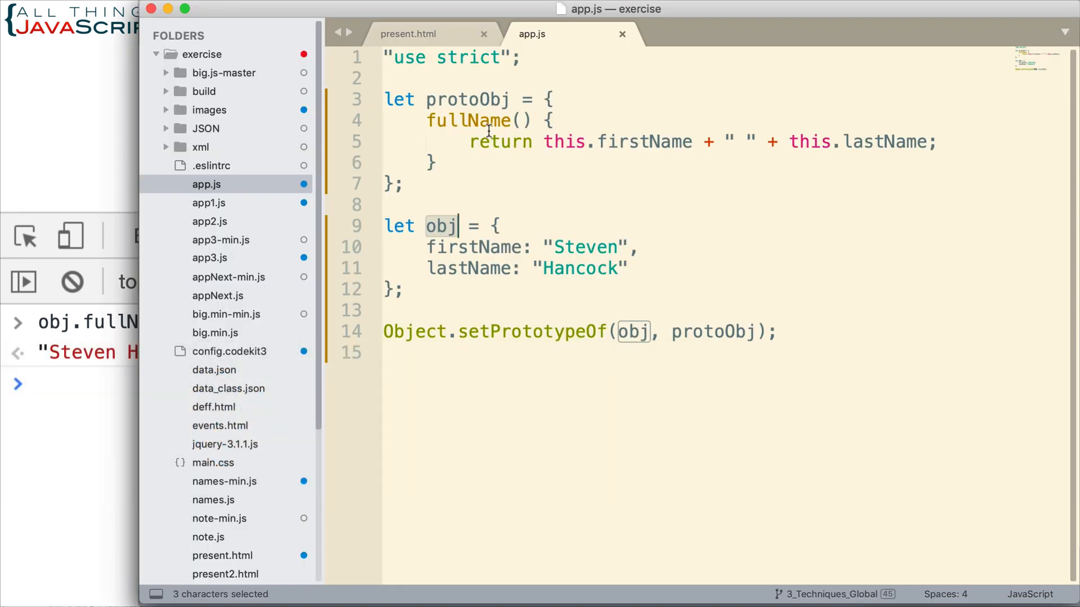
mouse_move(438, 286)
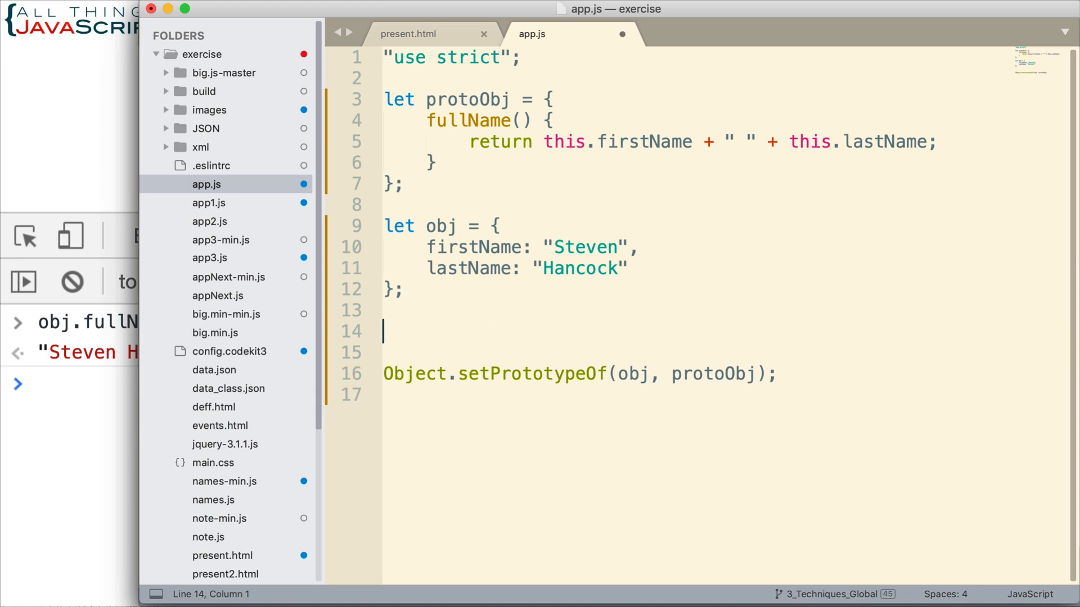
Define obj1 with firstName "Kathryn" and lastName "Sorensen", ending with a semicolon.
type("let")
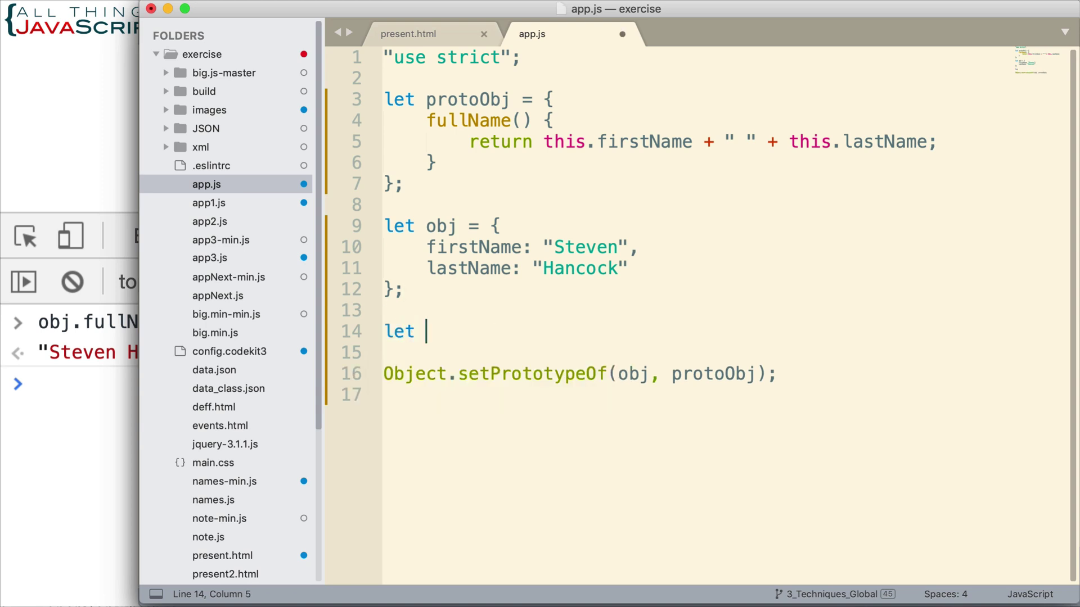
type("obj")
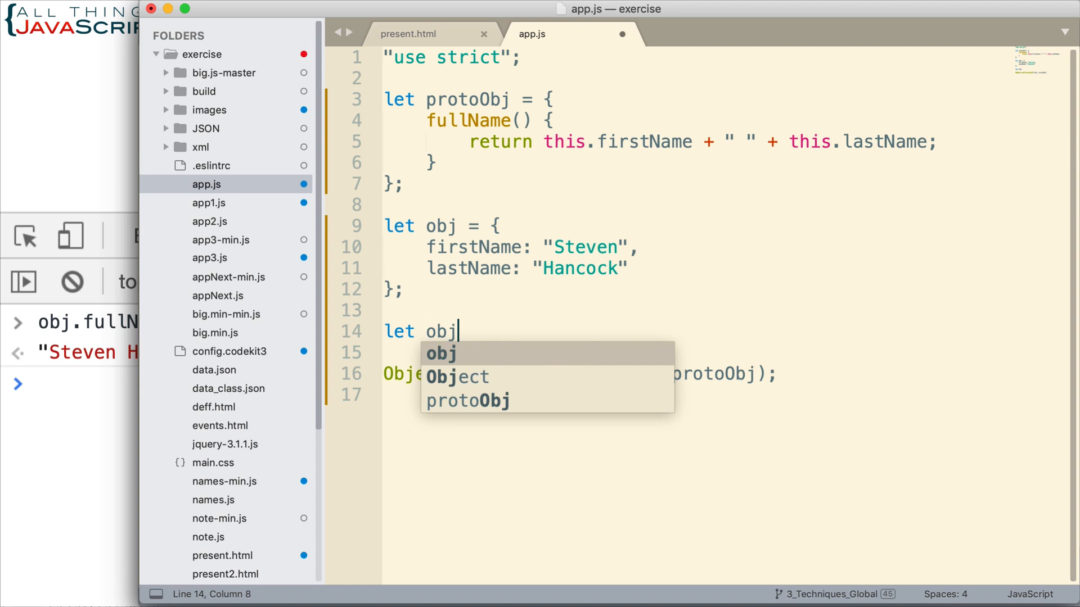
type("1 = {")
left_click(692, 352)
type("f")
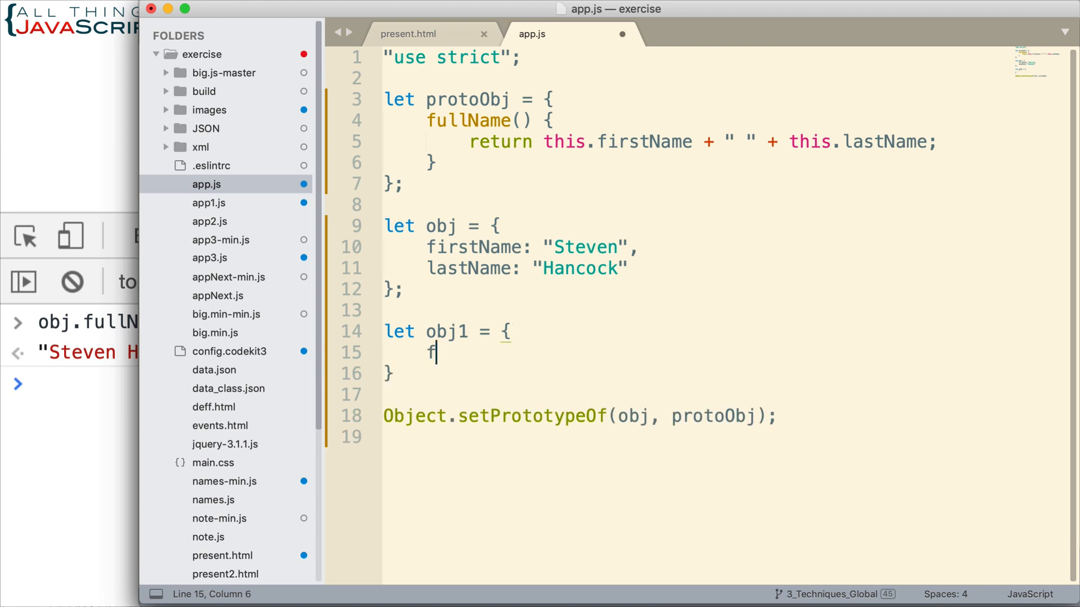
type("irstName: \"")
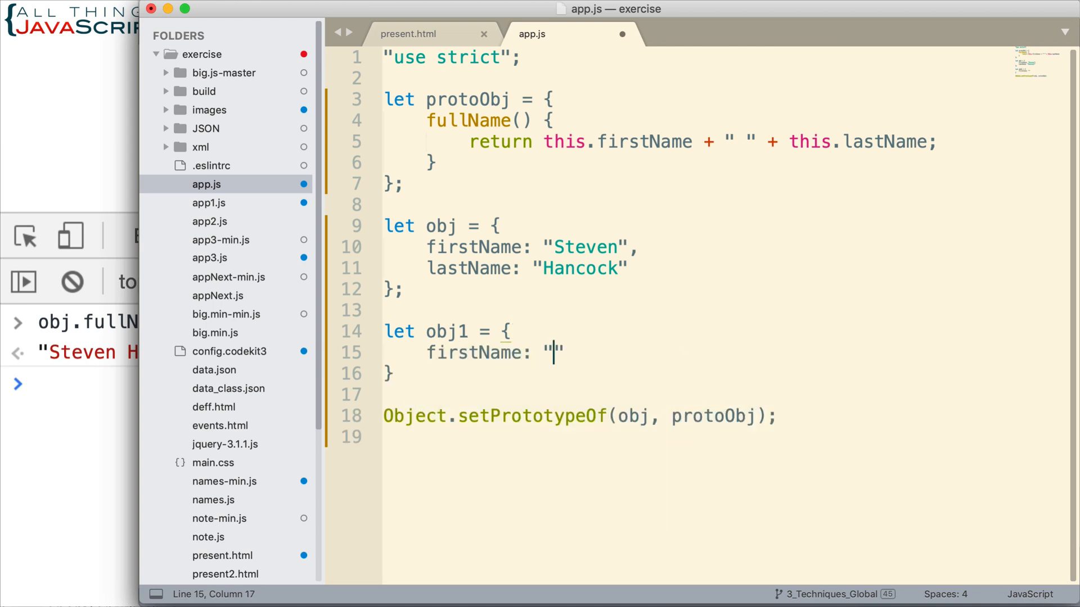
type("Kathn")
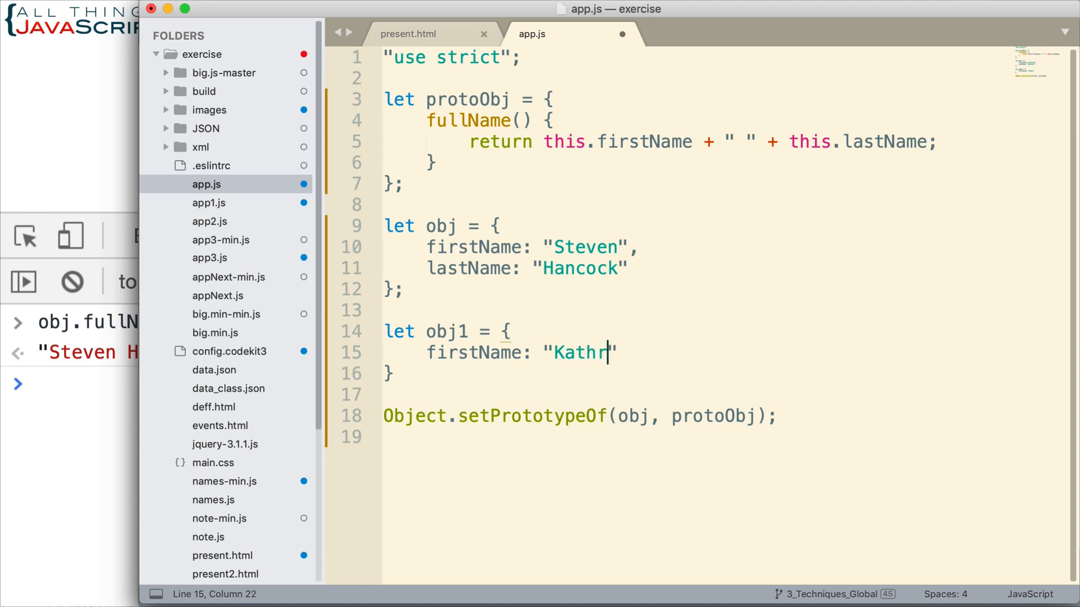
type("yn\",")
type("lastName:")
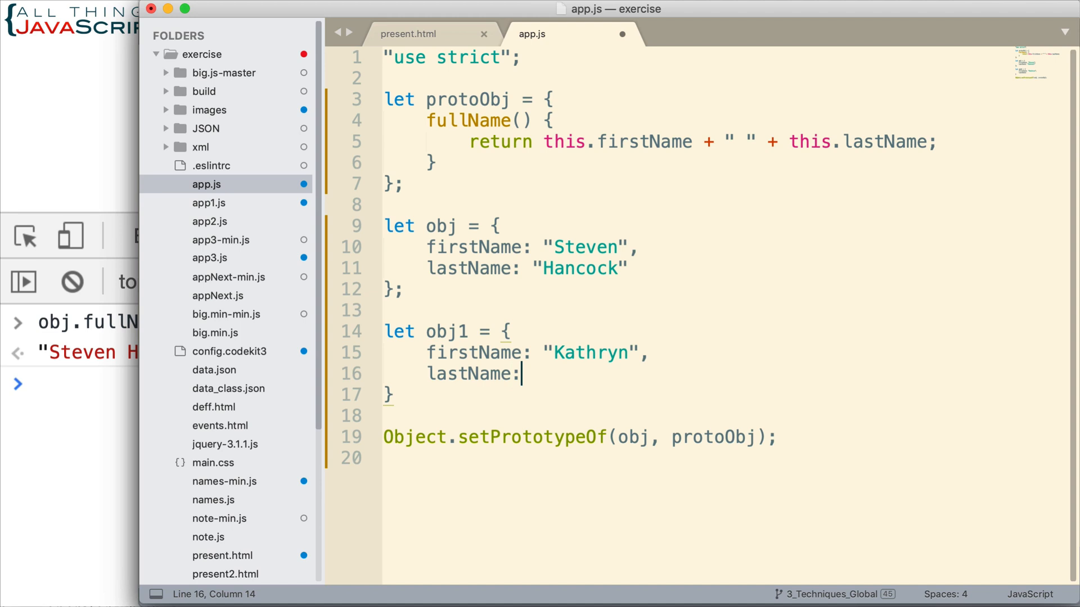
type("\"Sor\"")
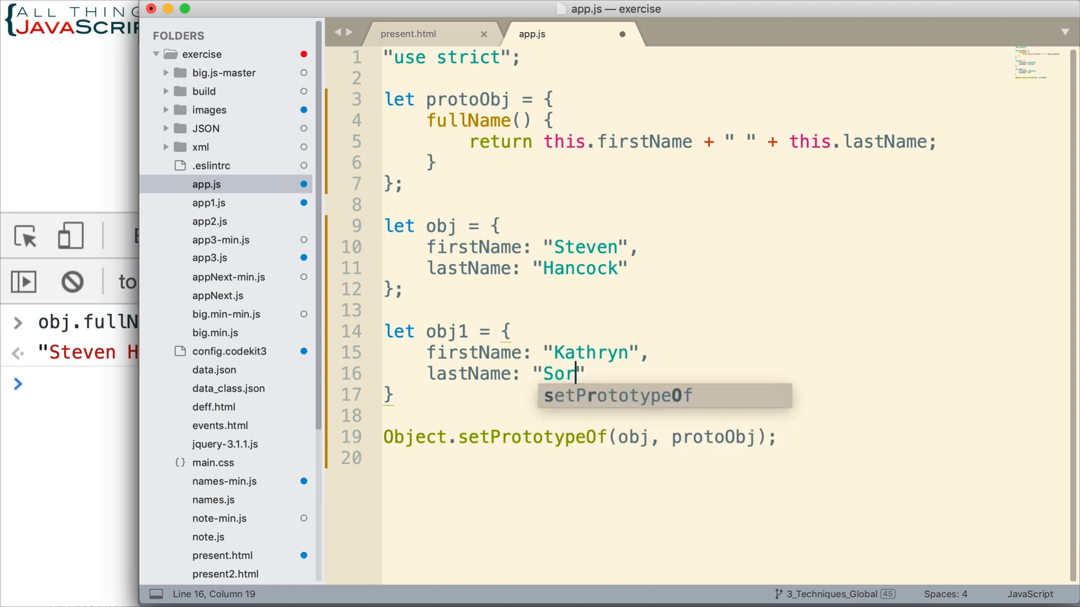
type("ens")
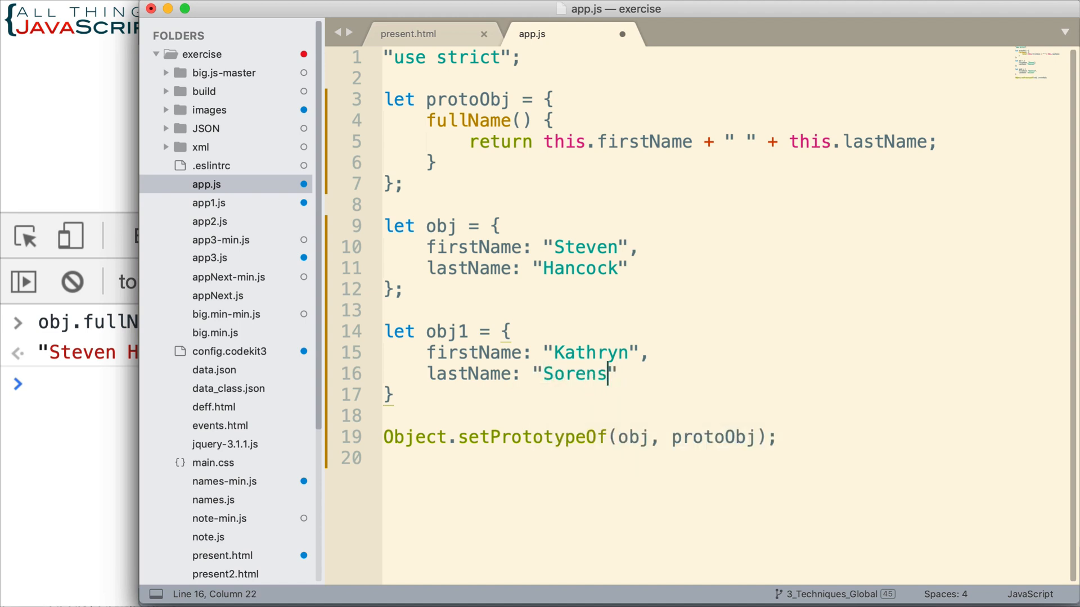
type("en")
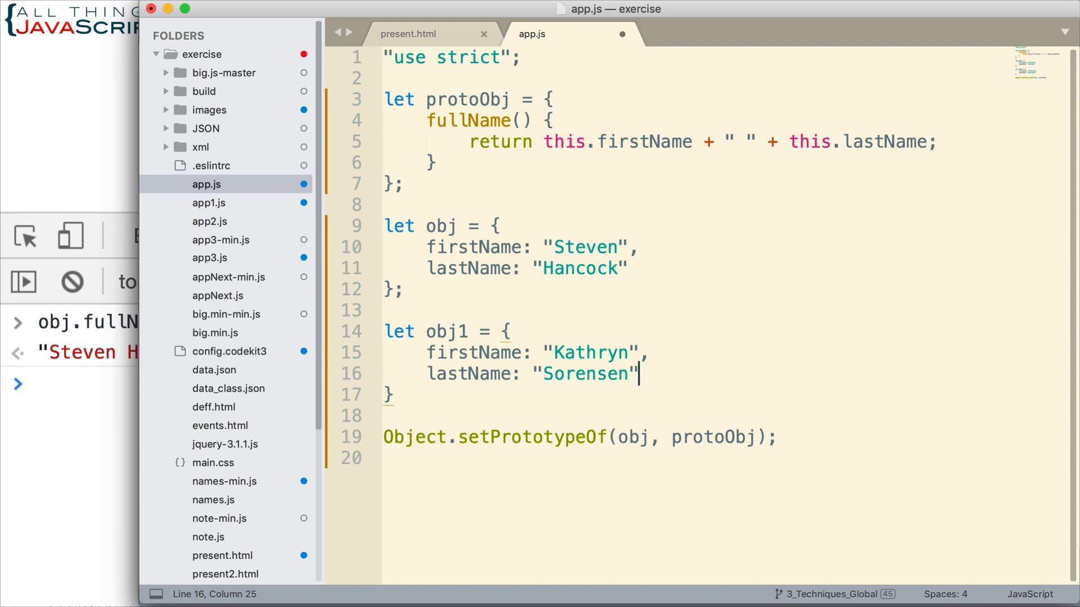
left_click(396, 396)
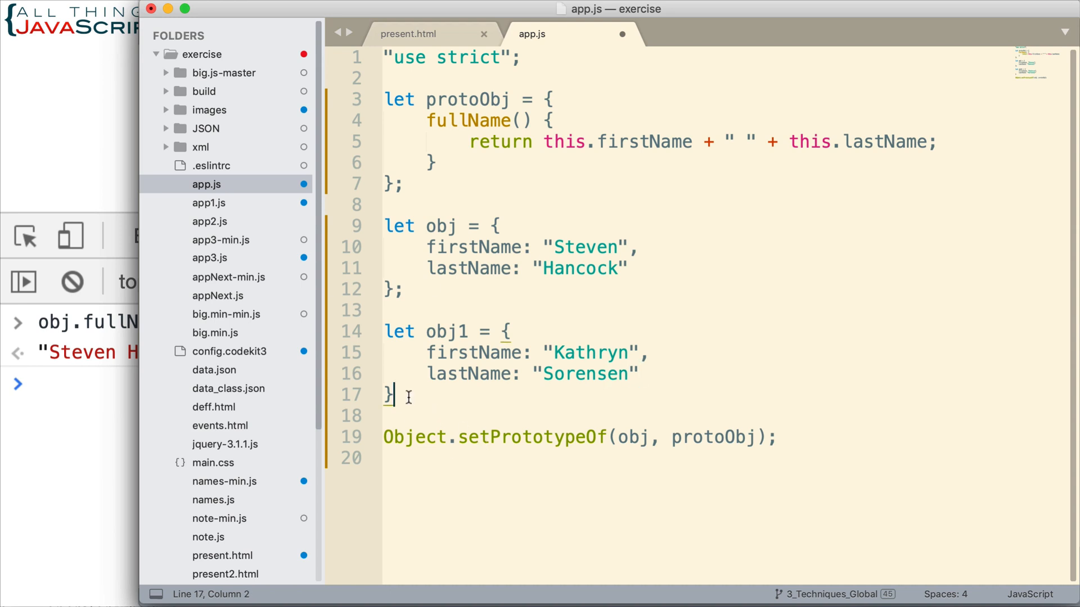
type(";")
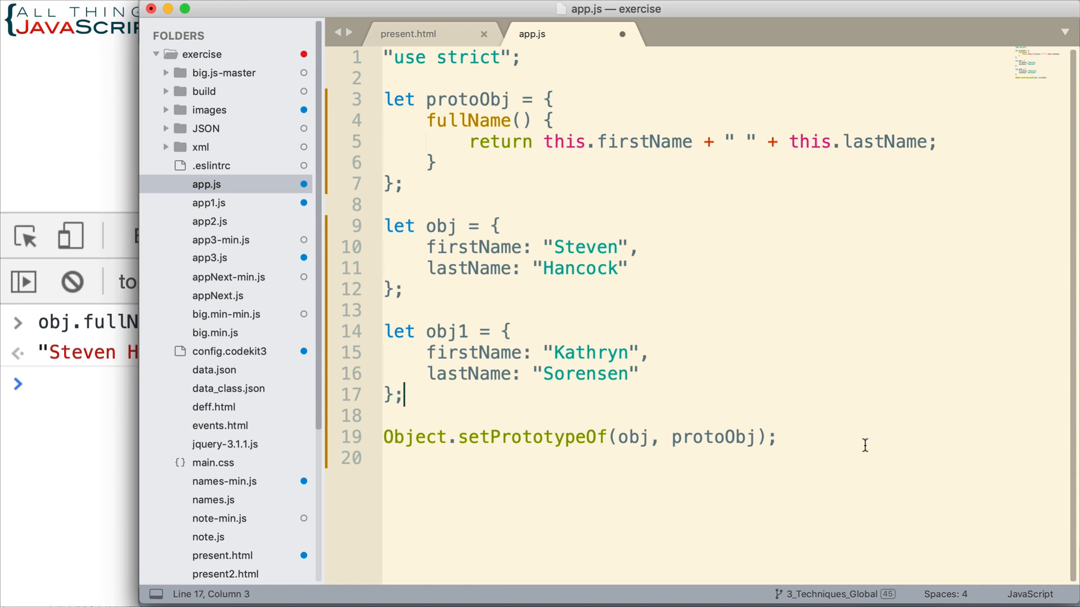
Duplicate the setPrototypeOf line and change obj to obj1.
triple_click(580, 438)
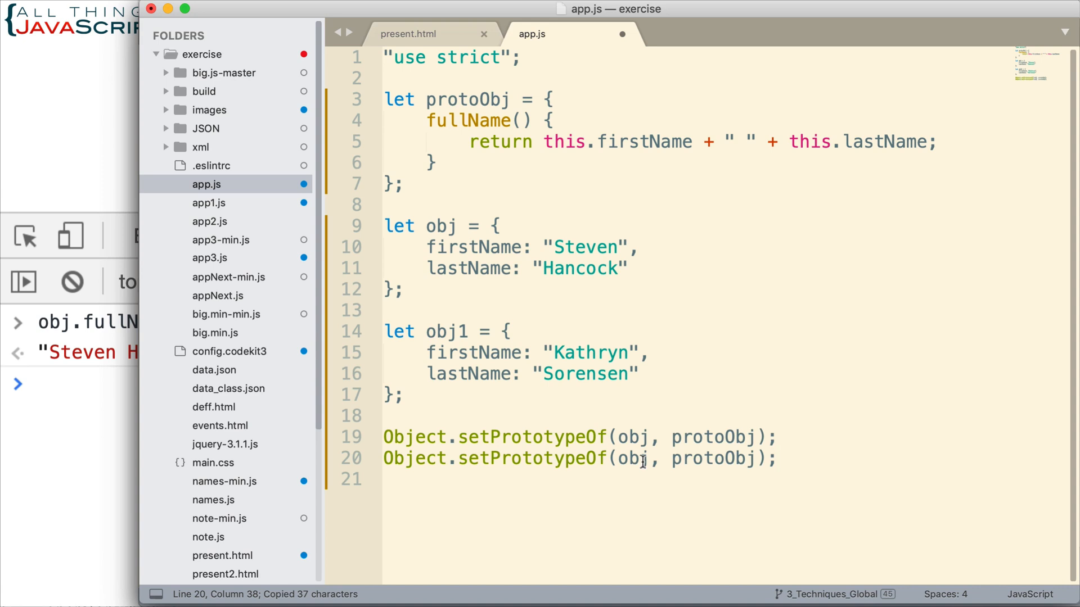
type("1")
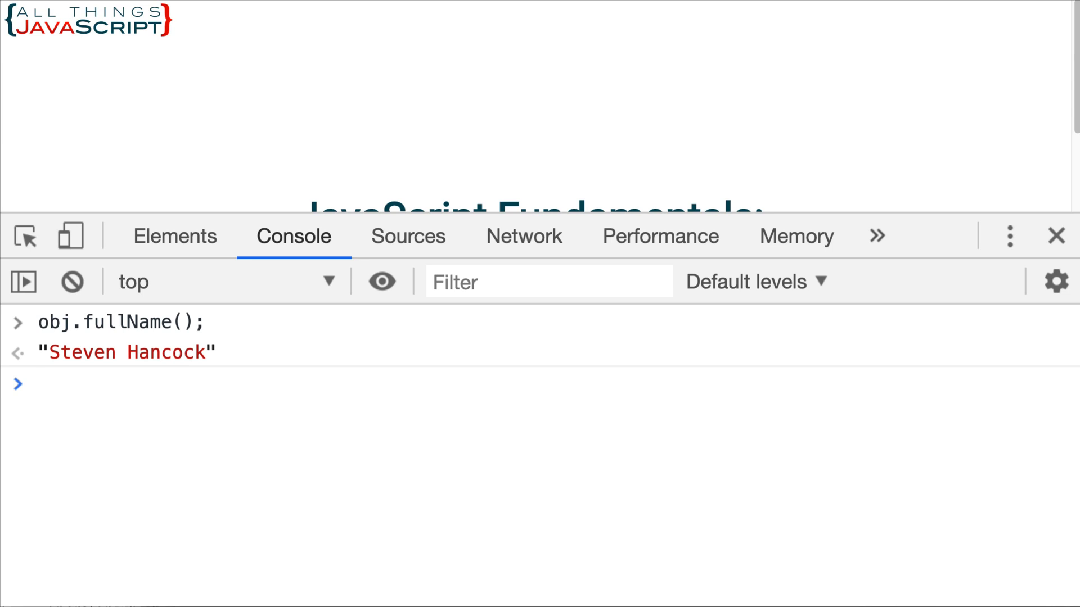
Run obj1.fullName() in the console, returning "Kathryn Sorensen".
left_click(71, 281)
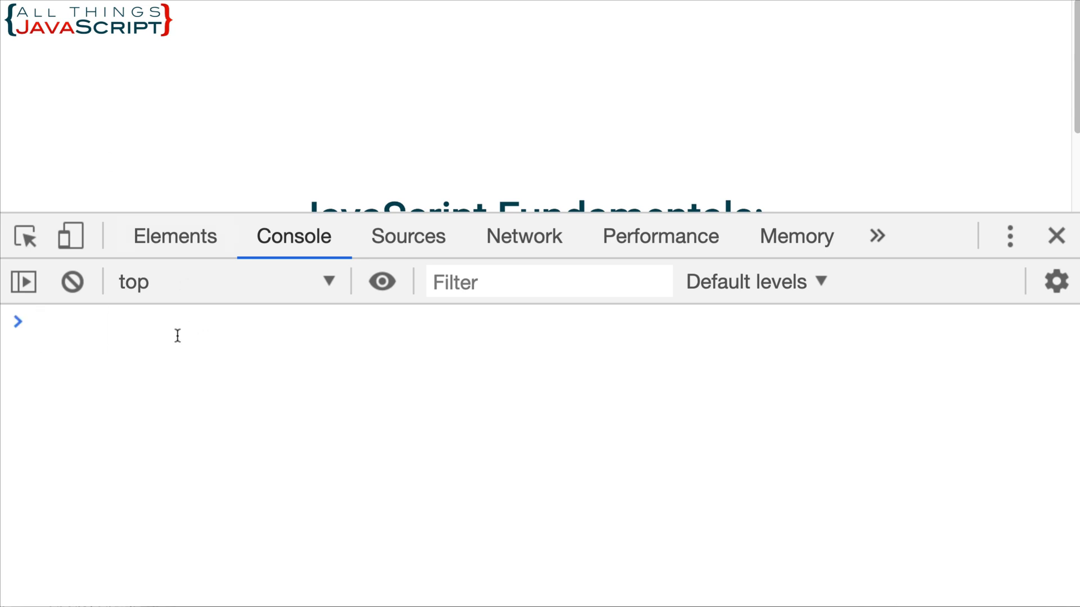
type("obj1.full")
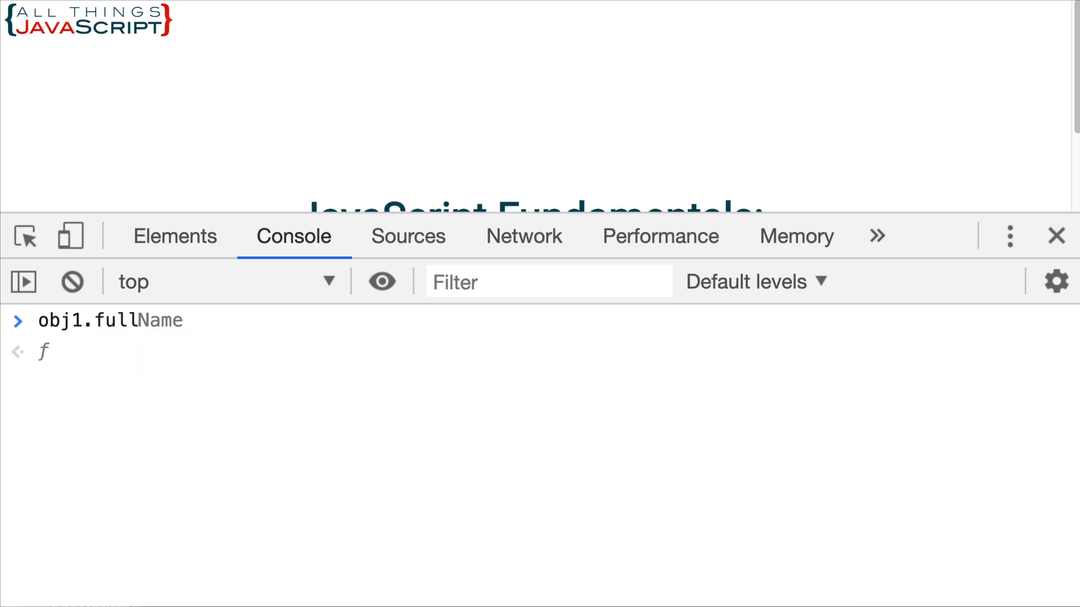
key("Enter")
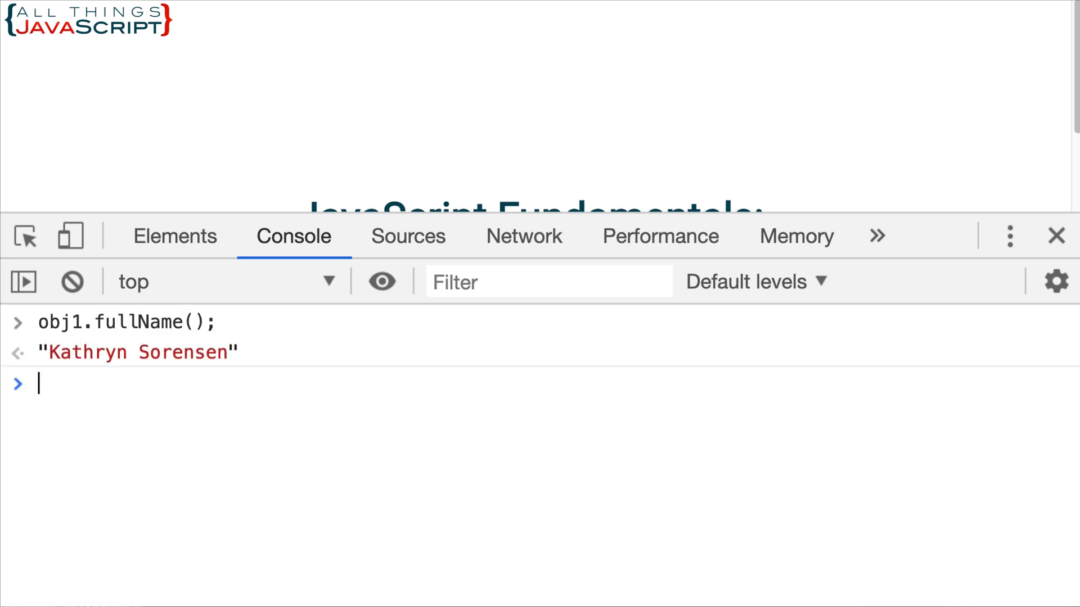
mouse_move(156, 364)
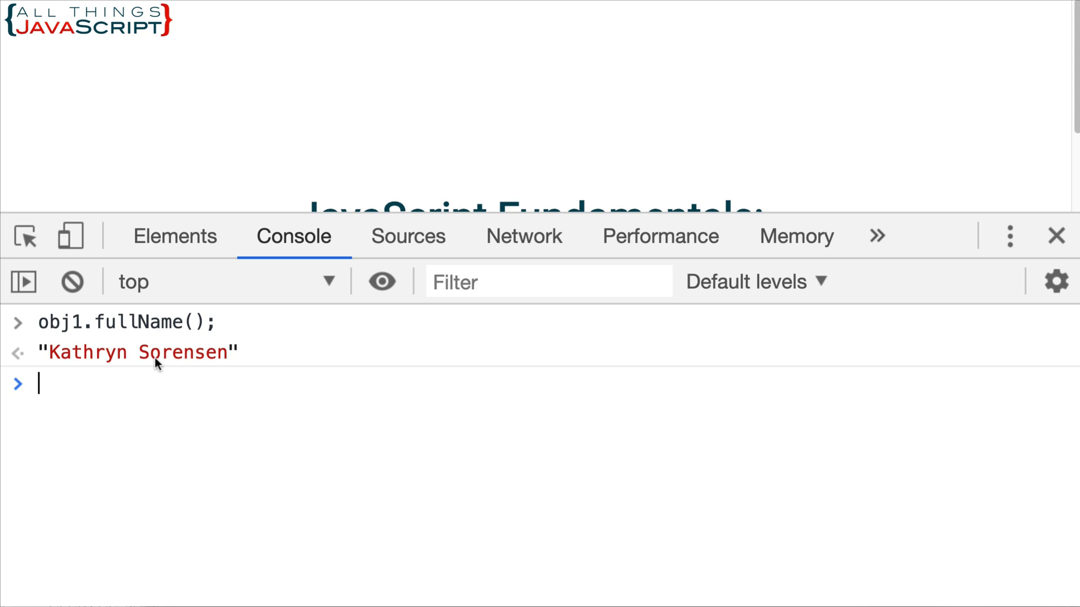
mouse_move(127, 412)
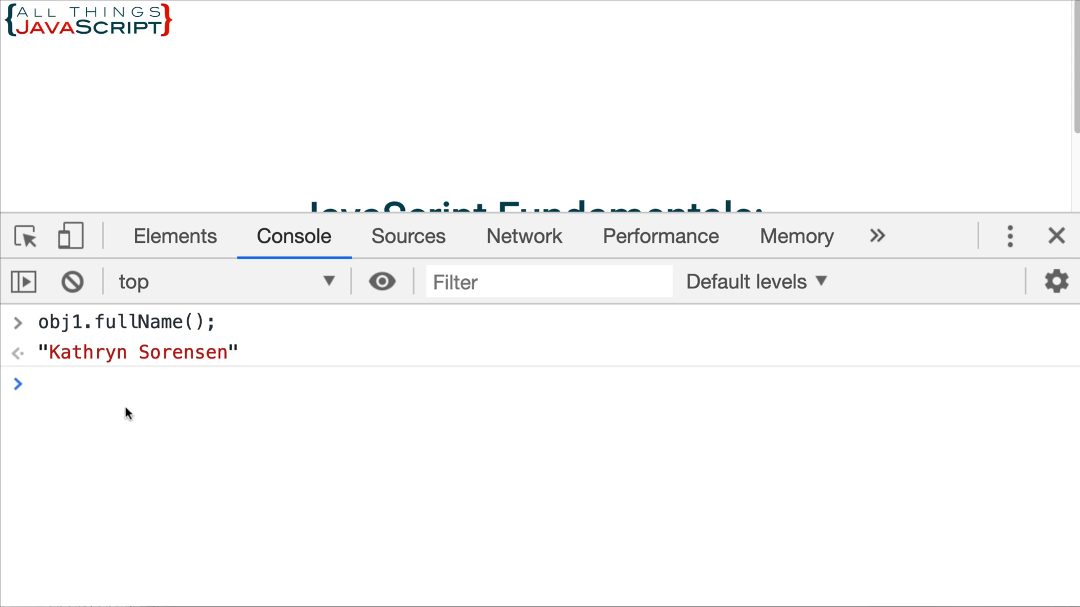
mouse_move(210, 520)
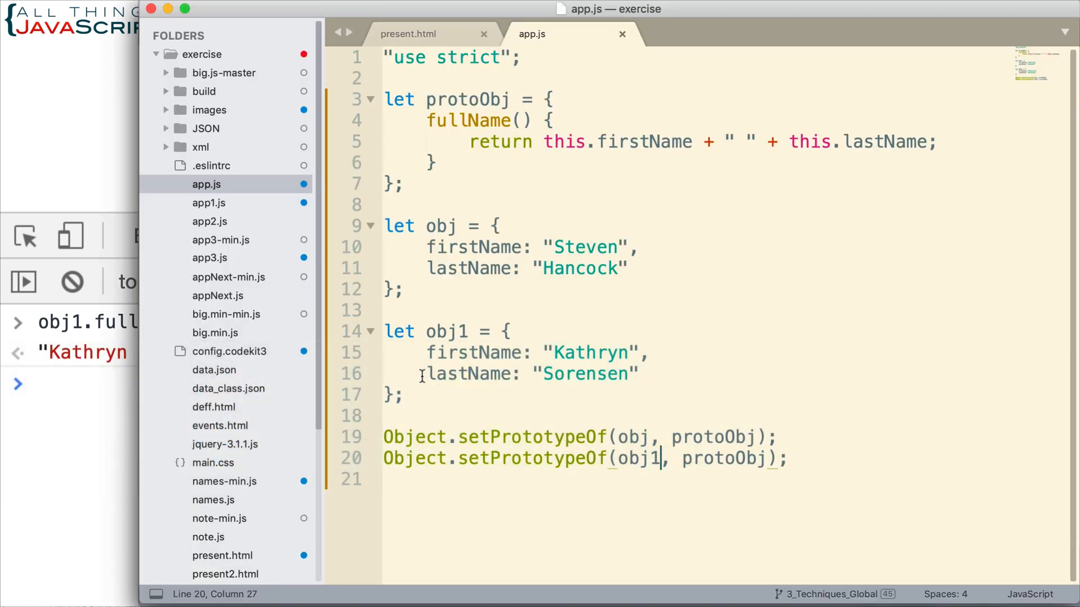
double_click(563, 142)
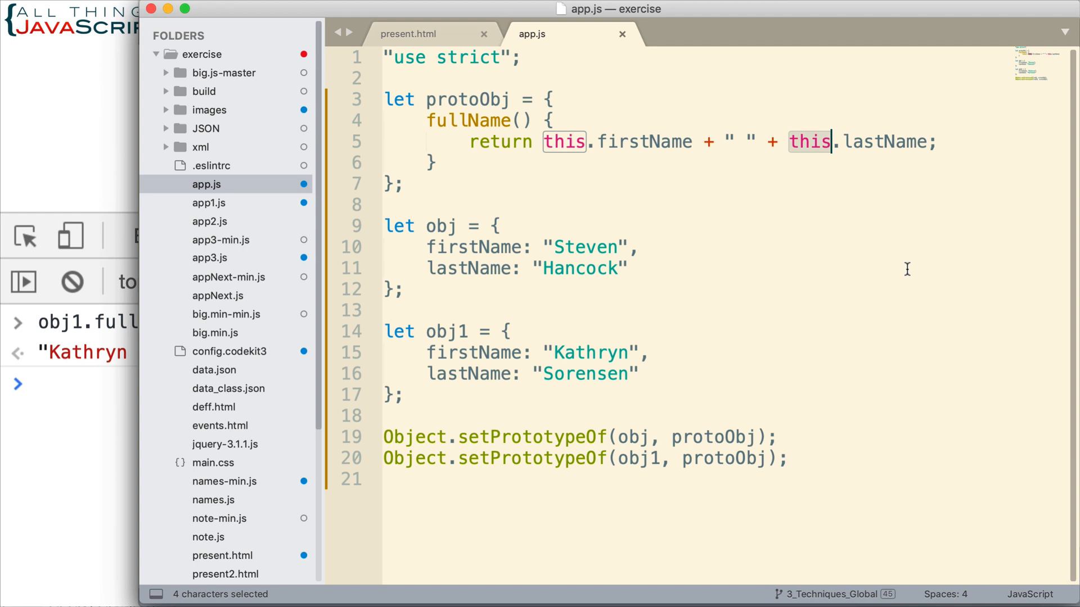
mouse_move(605, 180)
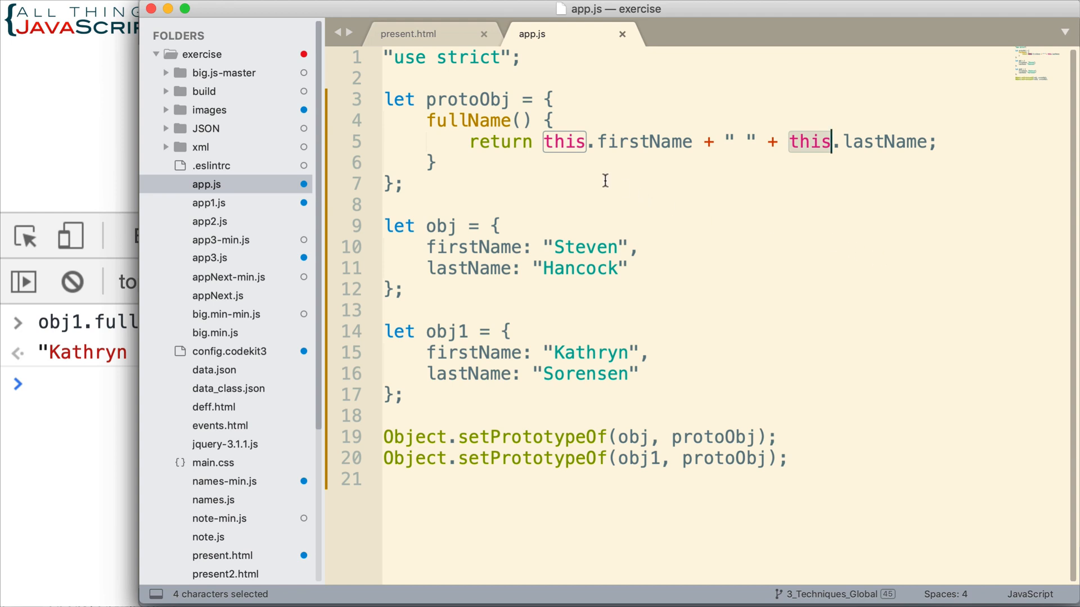
mouse_move(657, 367)
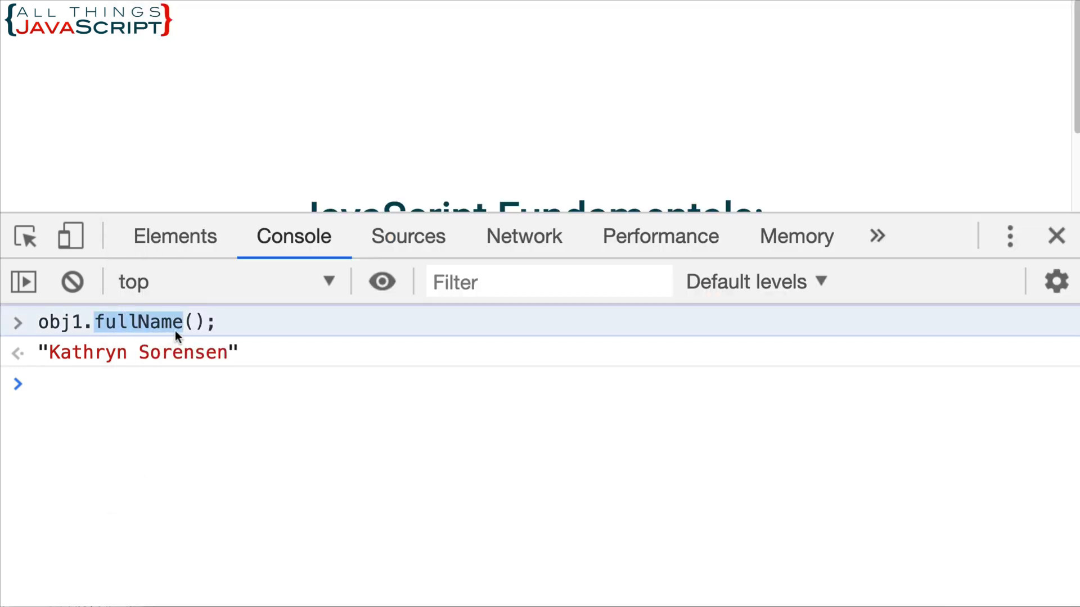
mouse_move(79, 331)
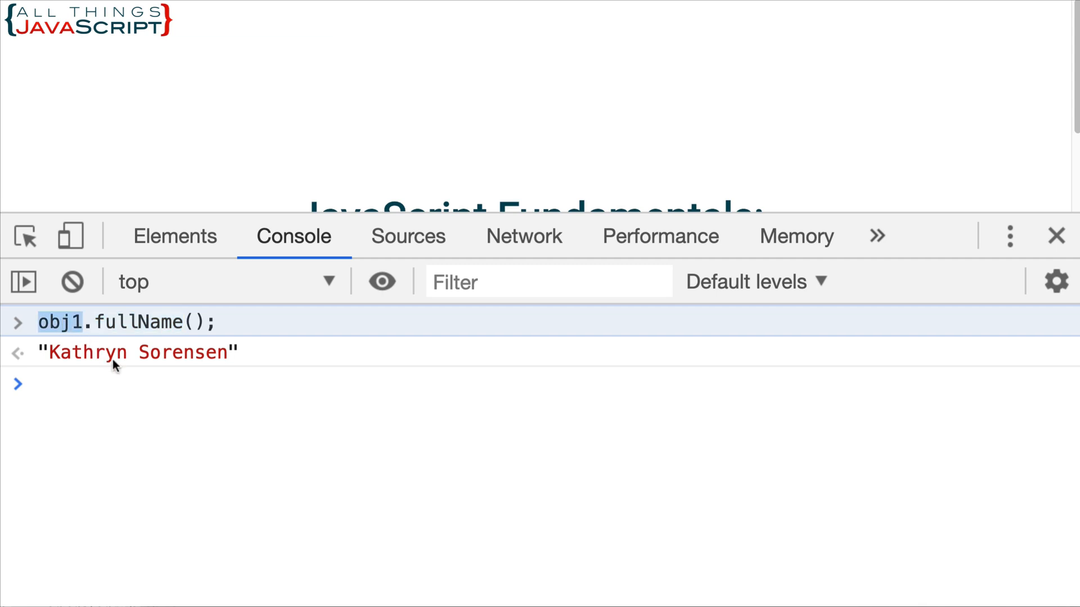
mouse_move(216, 378)
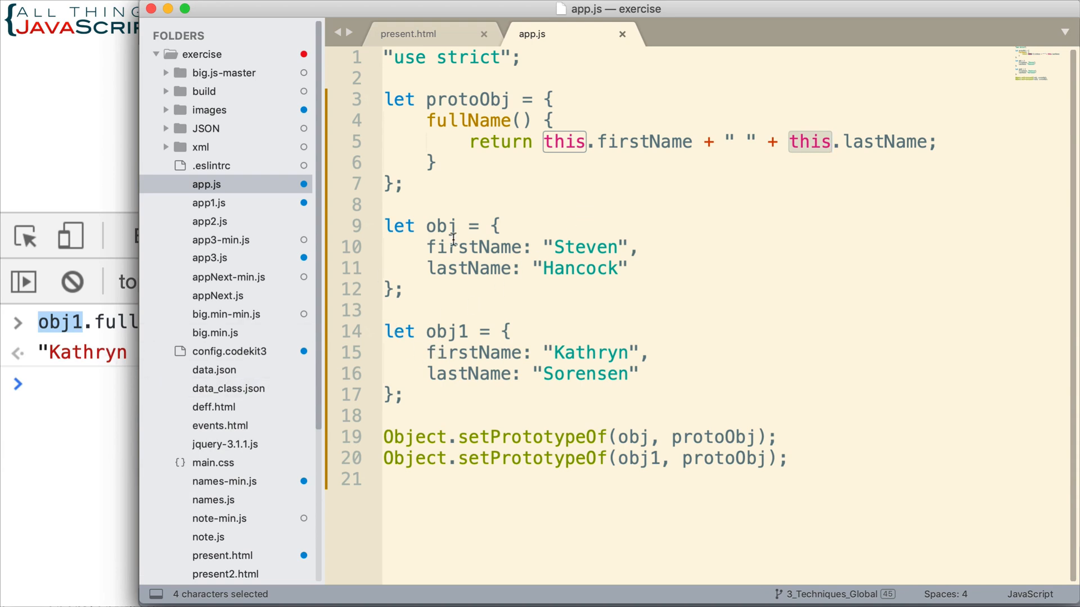
mouse_move(609, 222)
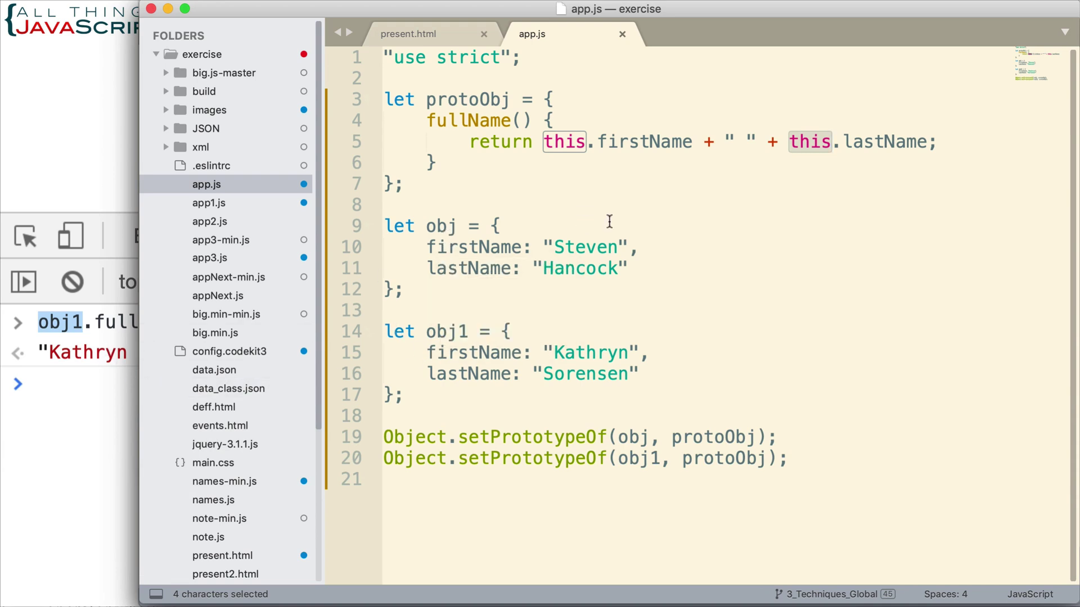
mouse_move(639, 209)
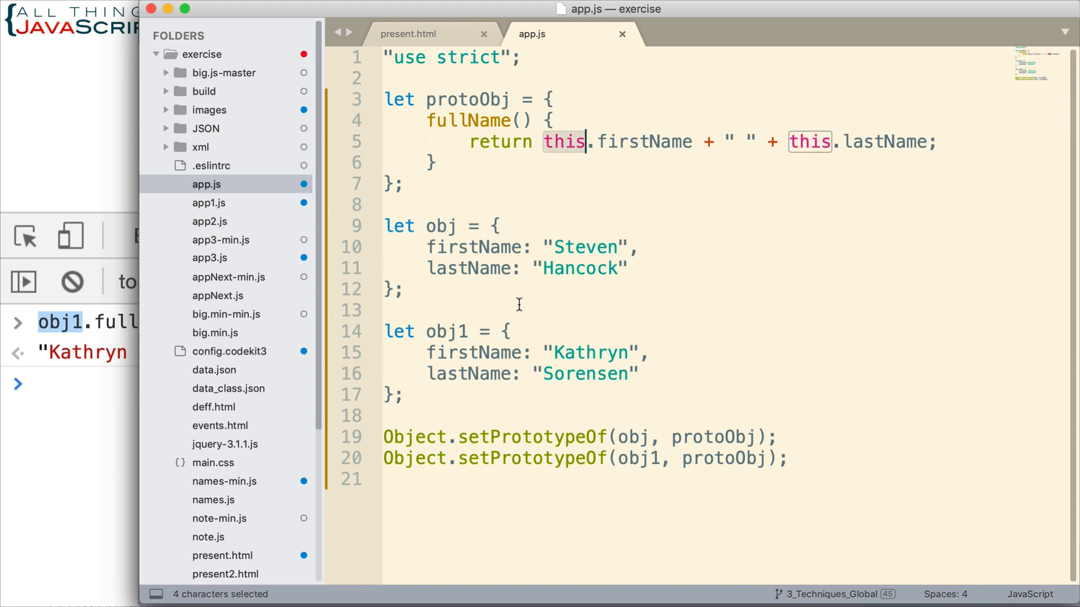
mouse_move(643, 222)
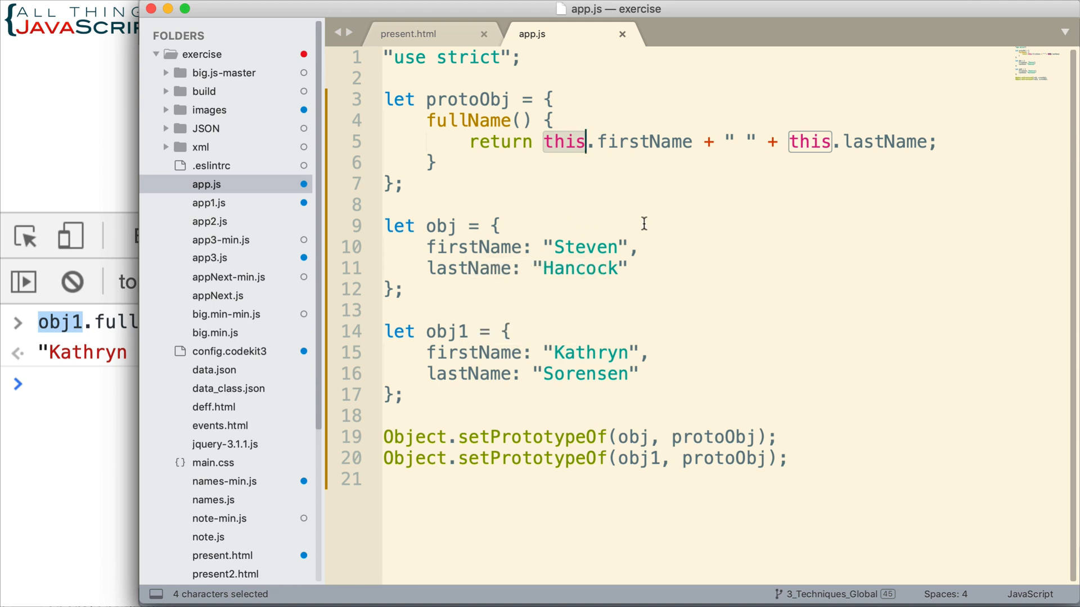
mouse_move(537, 378)
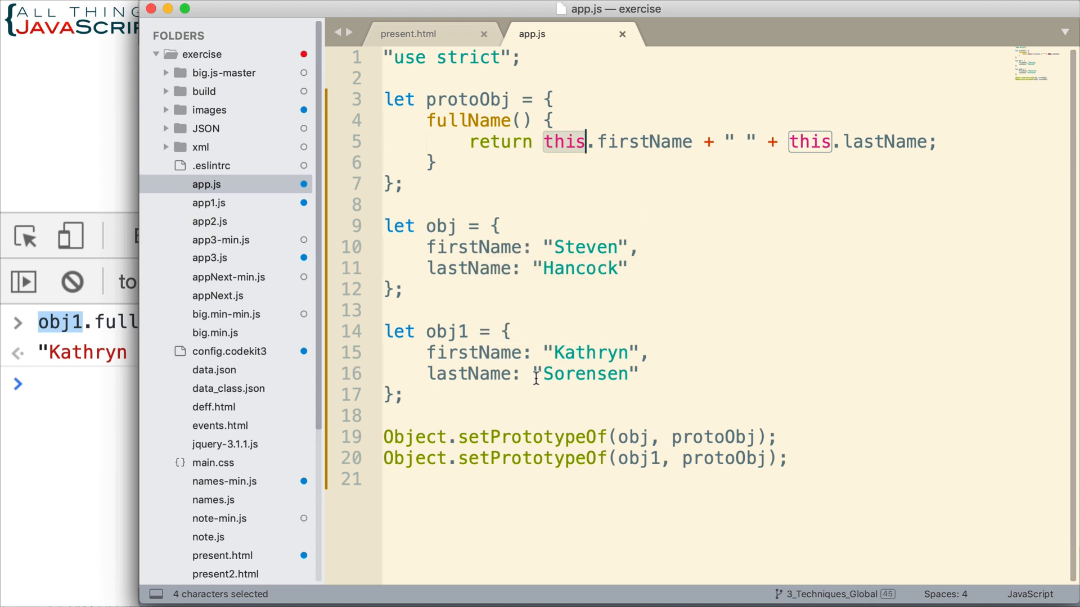
mouse_move(558, 376)
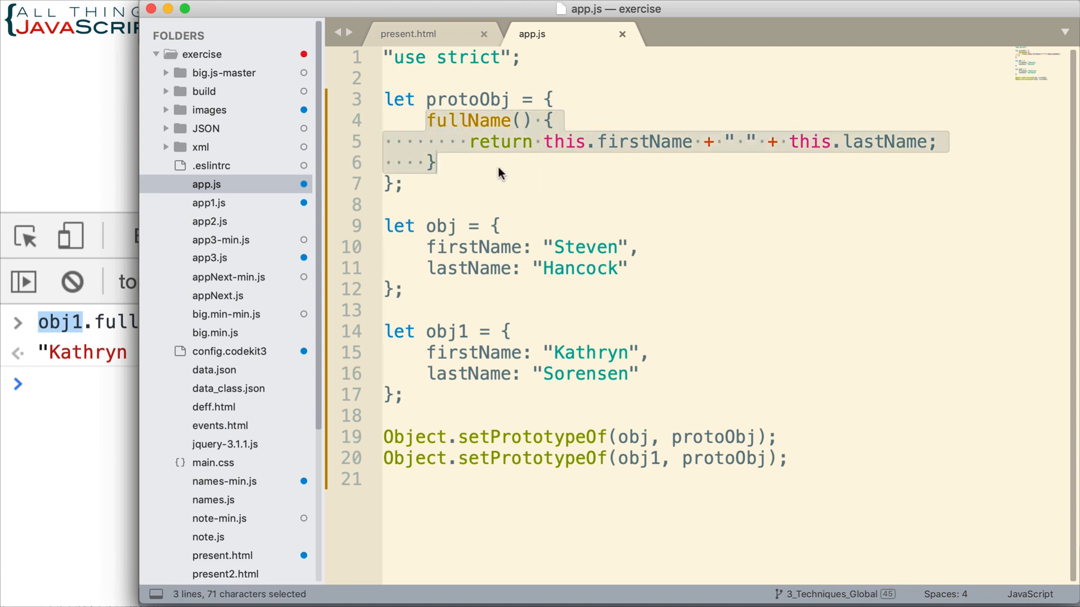
Wrap the original fullName method in a block comment.
key("cmd+/")
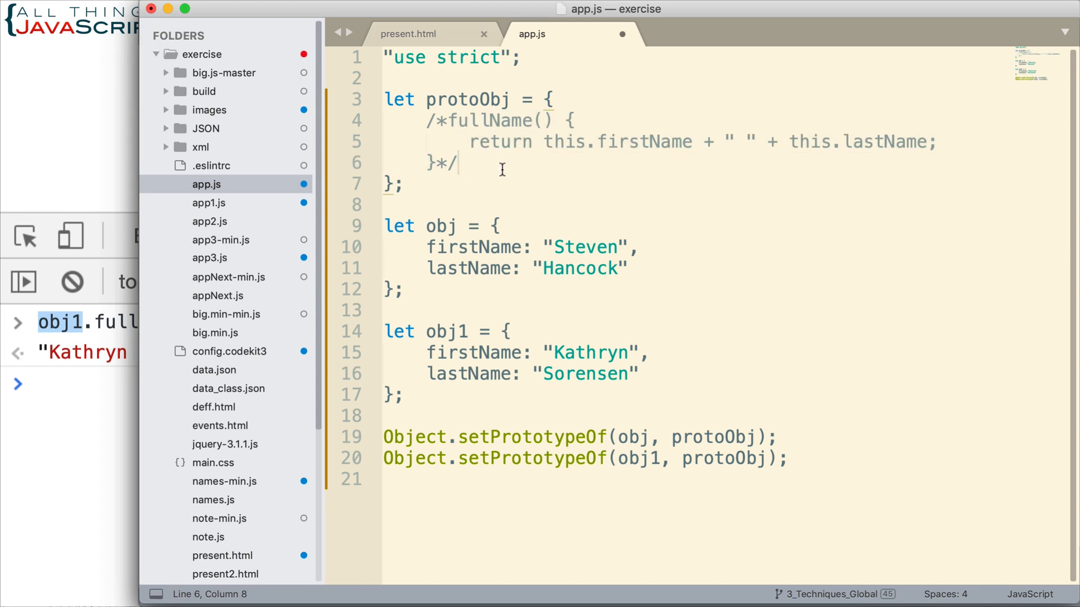
Add fullName: () => this.firstName + " " + this.lastName as an arrow function.
key("enter")
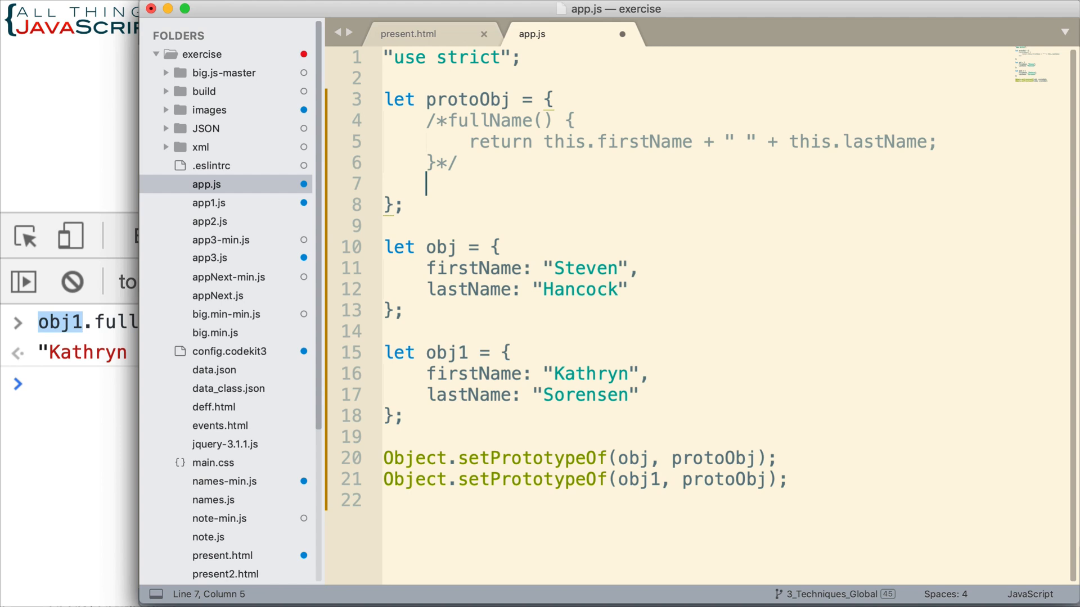
type("fullName")
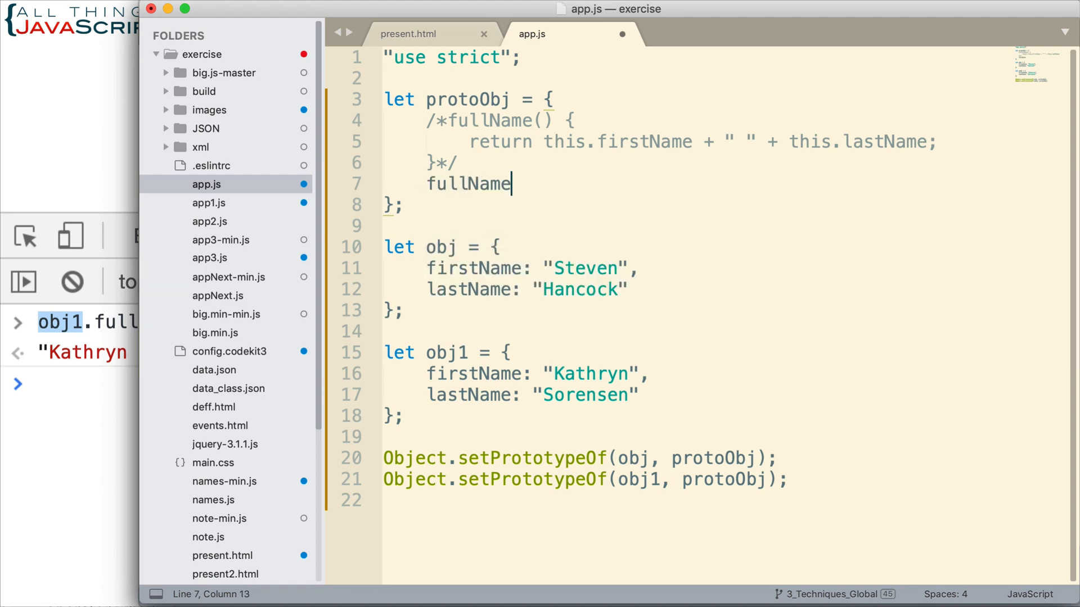
type(": () =>")
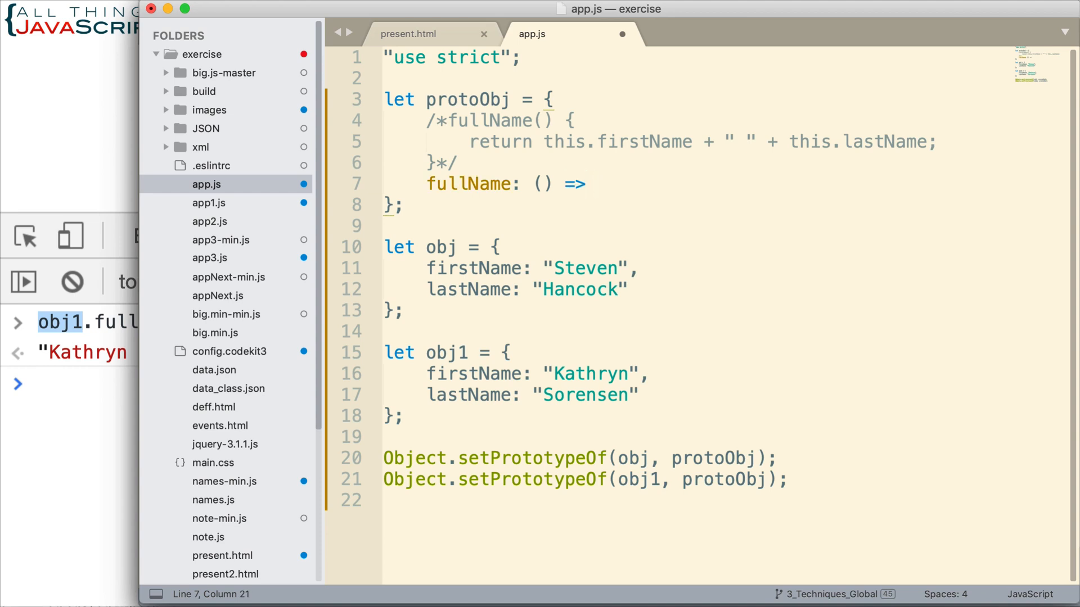
type("this.")
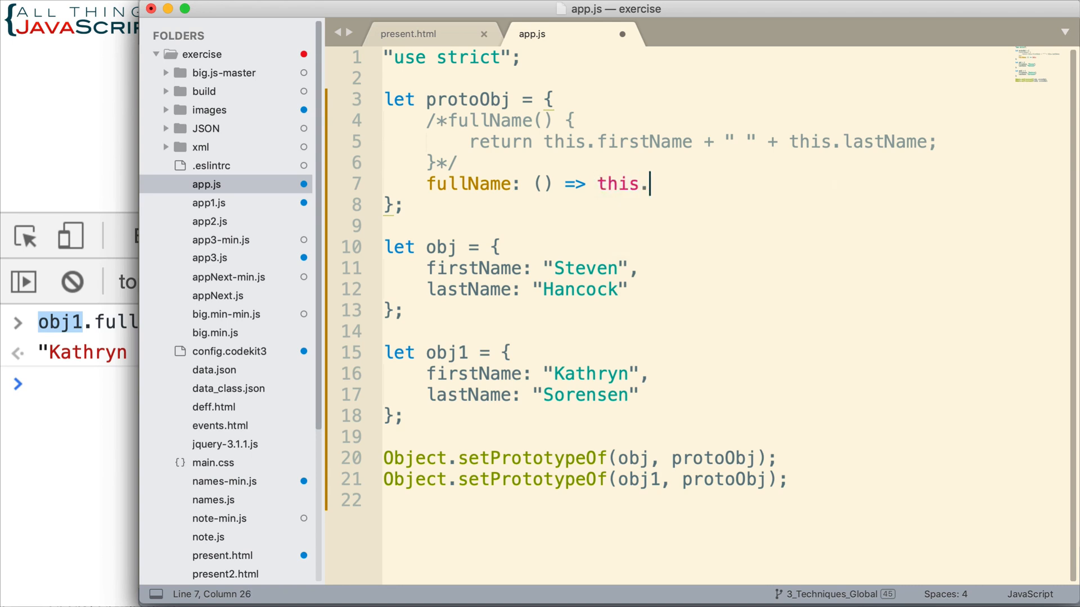
type("firstName")
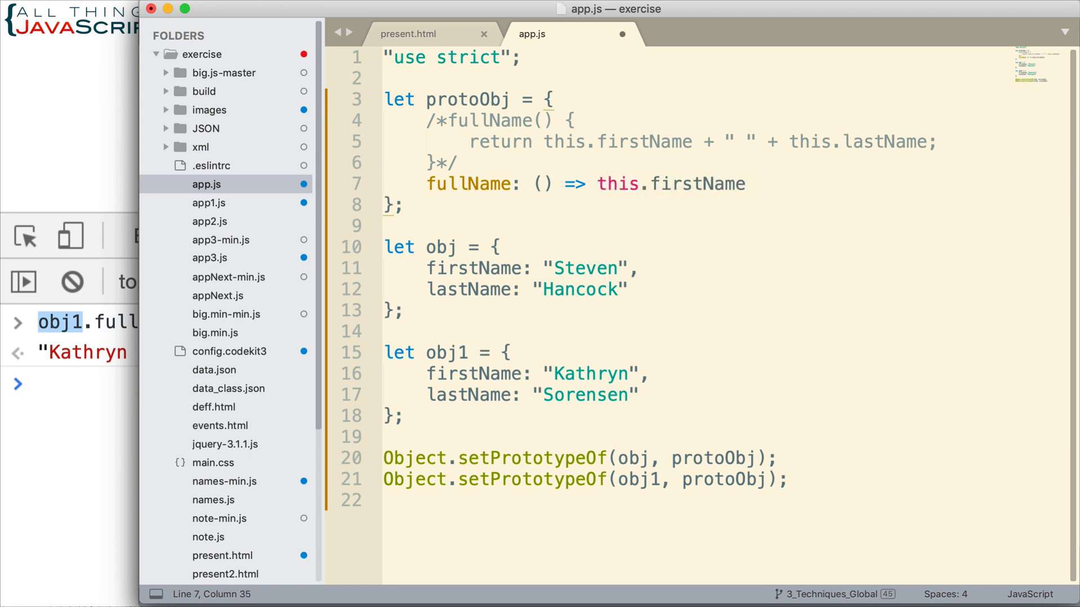
type("+ \" \" +")
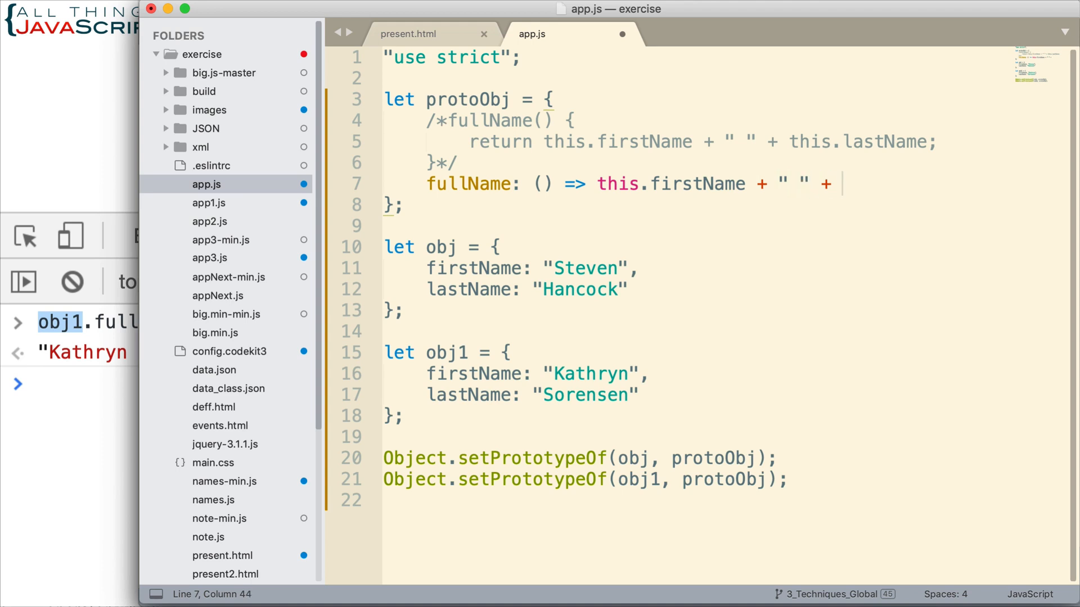
type("this.")
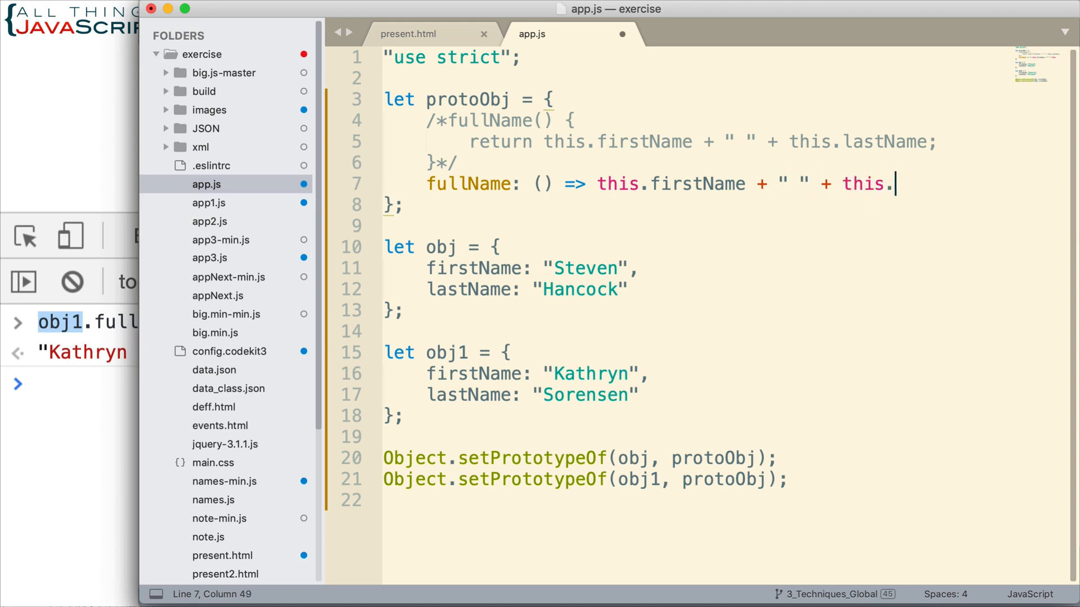
type("lastName;")
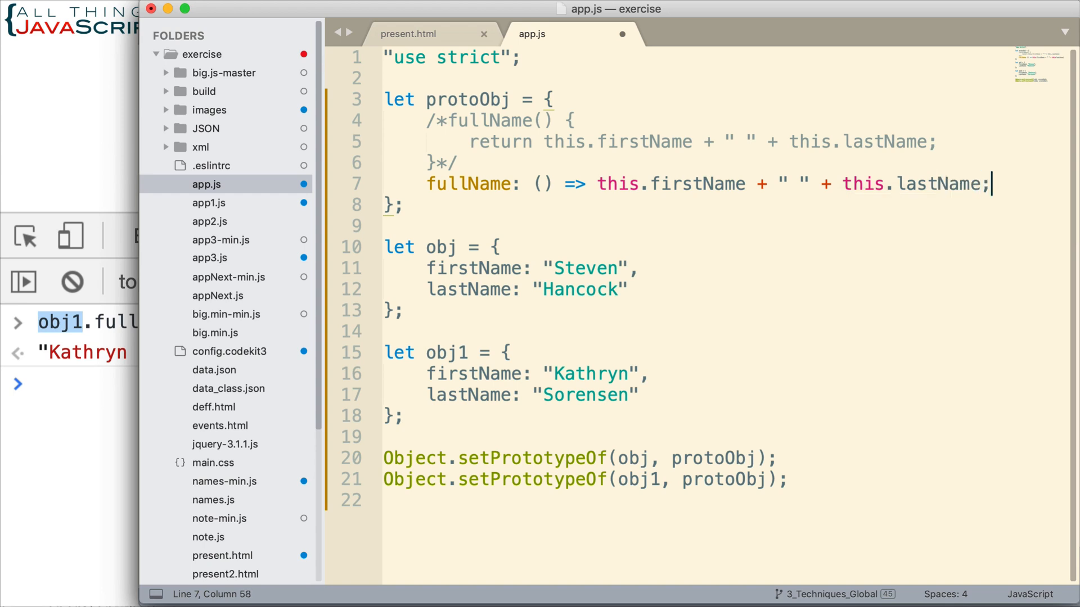
key("Backspace")
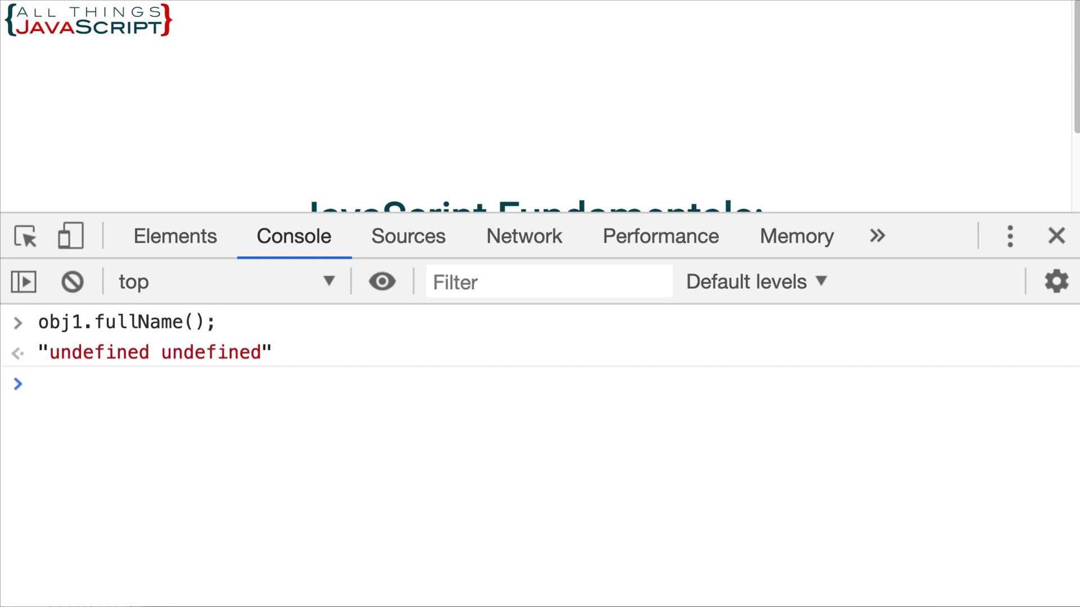
Run obj1.fullName() and obj.fullName() in the console; both return "undefined undefined".
type("obj1.fullName();")
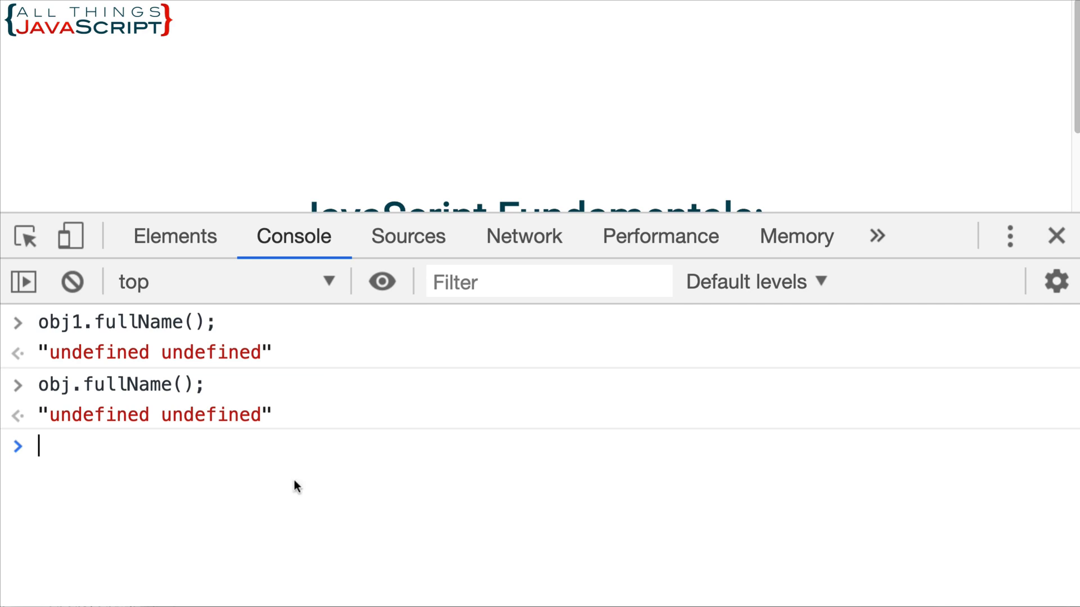
mouse_move(203, 420)
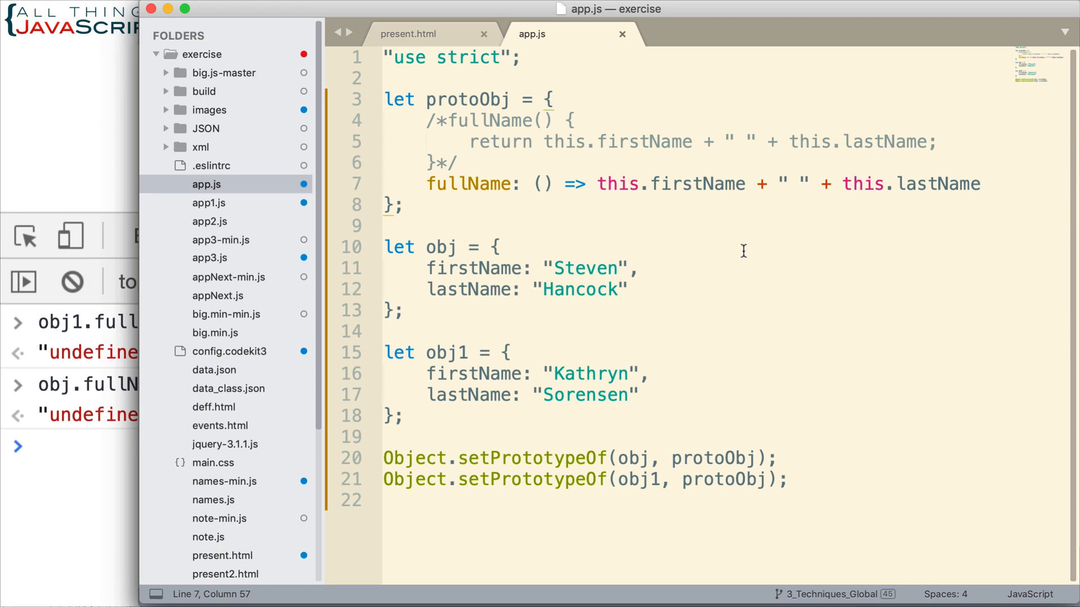
mouse_move(615, 185)
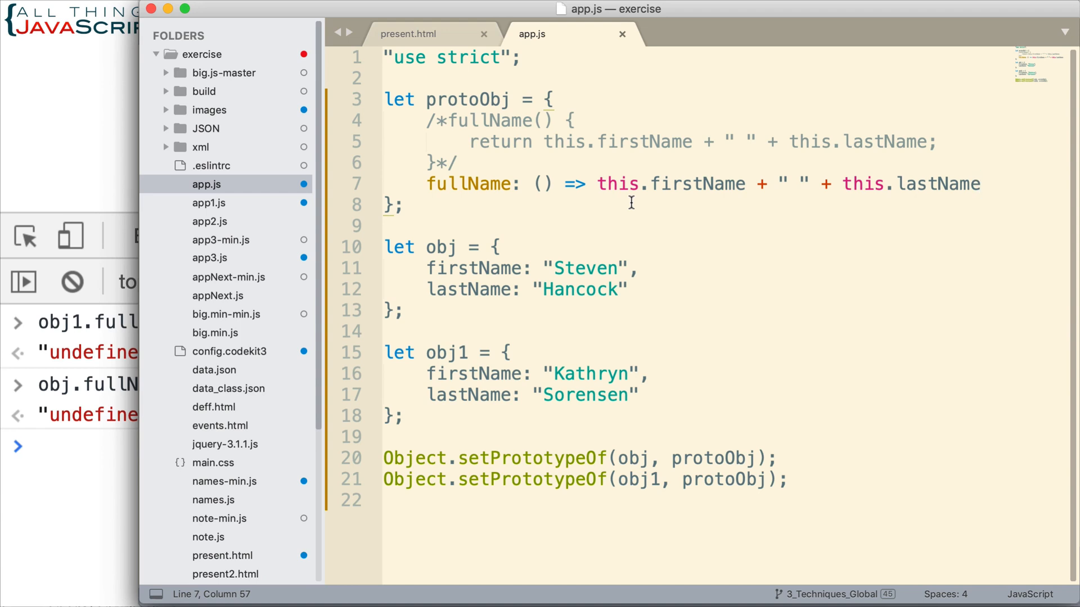
mouse_move(462, 124)
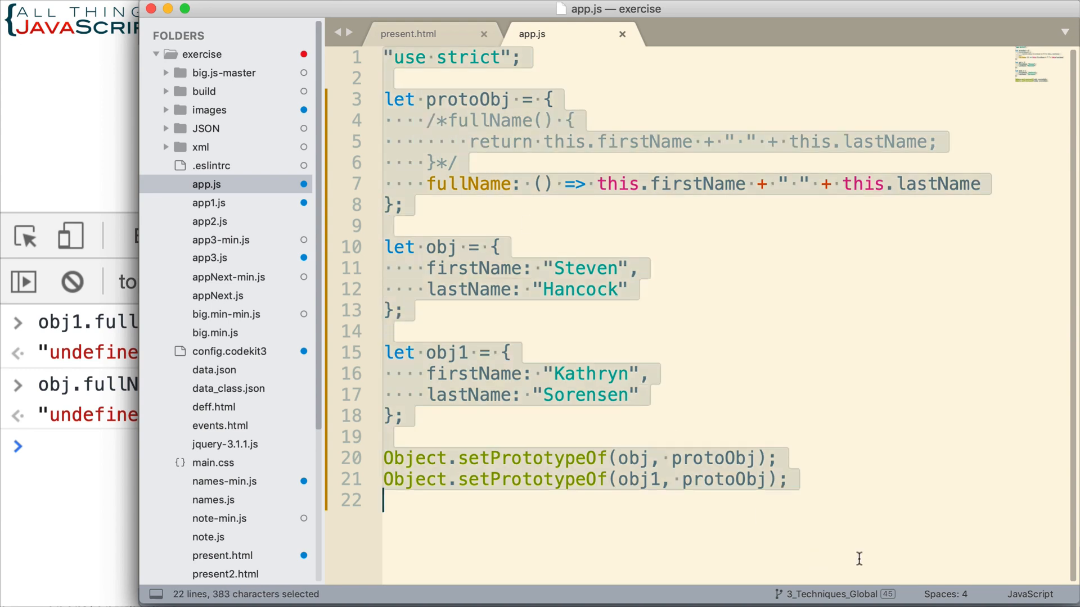
left_click(584, 269)
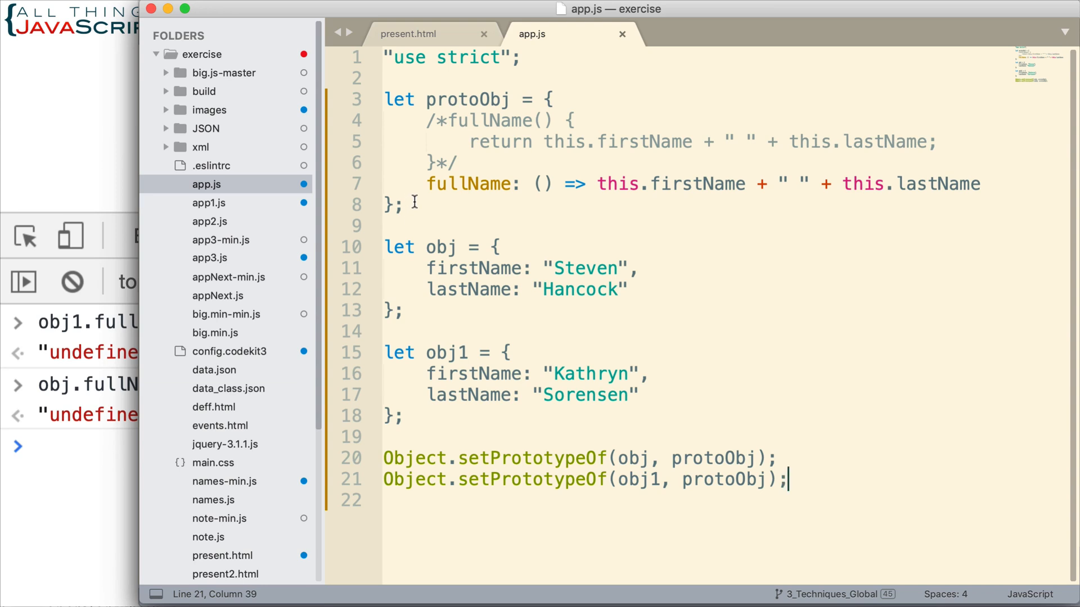
double_click(618, 184)
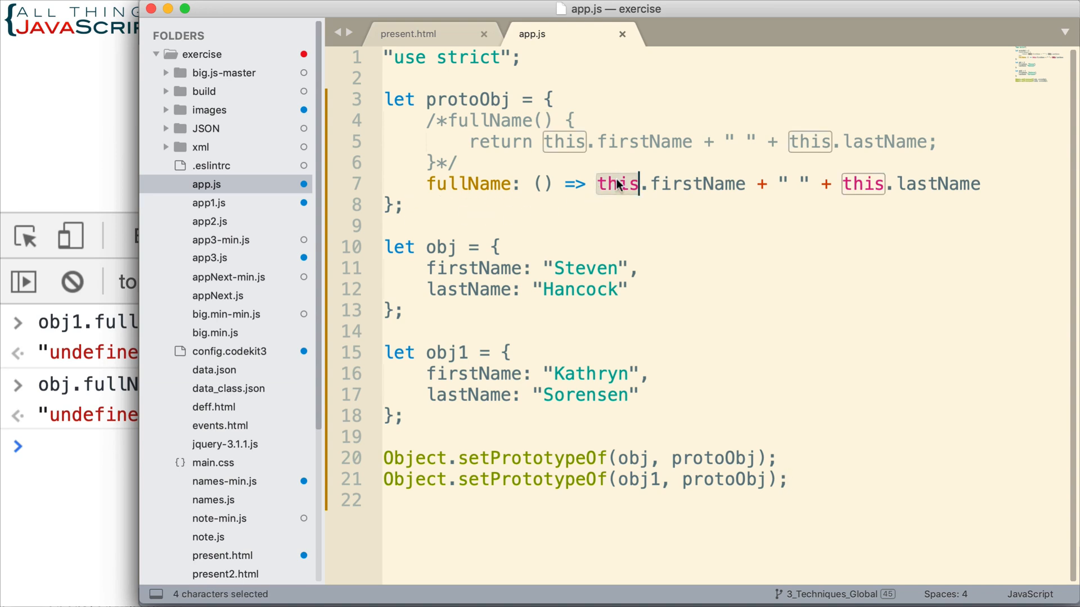
double_click(440, 246)
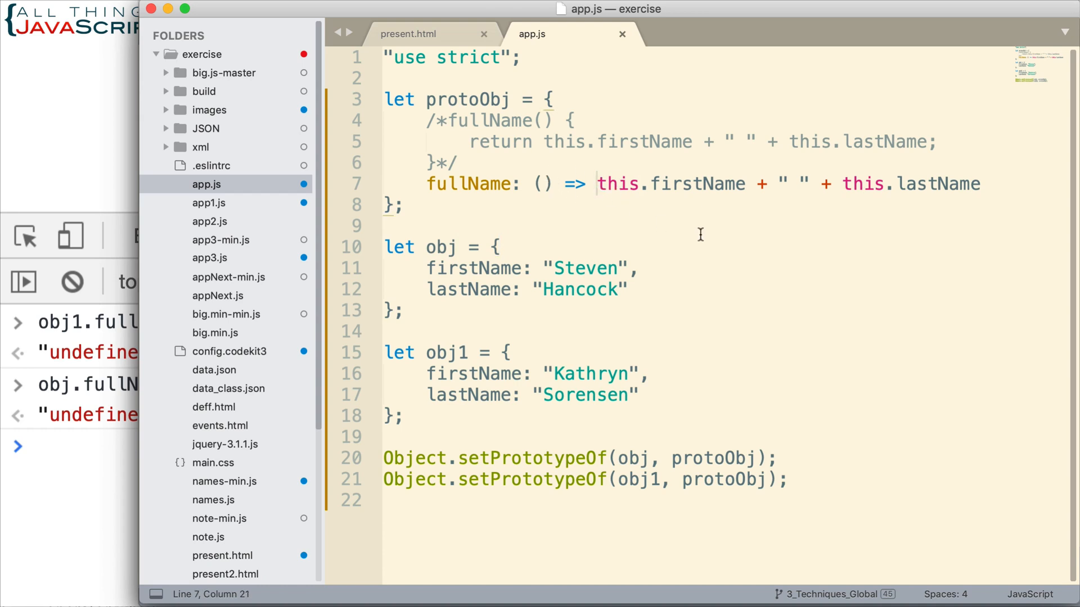
Give the arrow fullName a block body with console.log(this); and a return statement.
type("{")
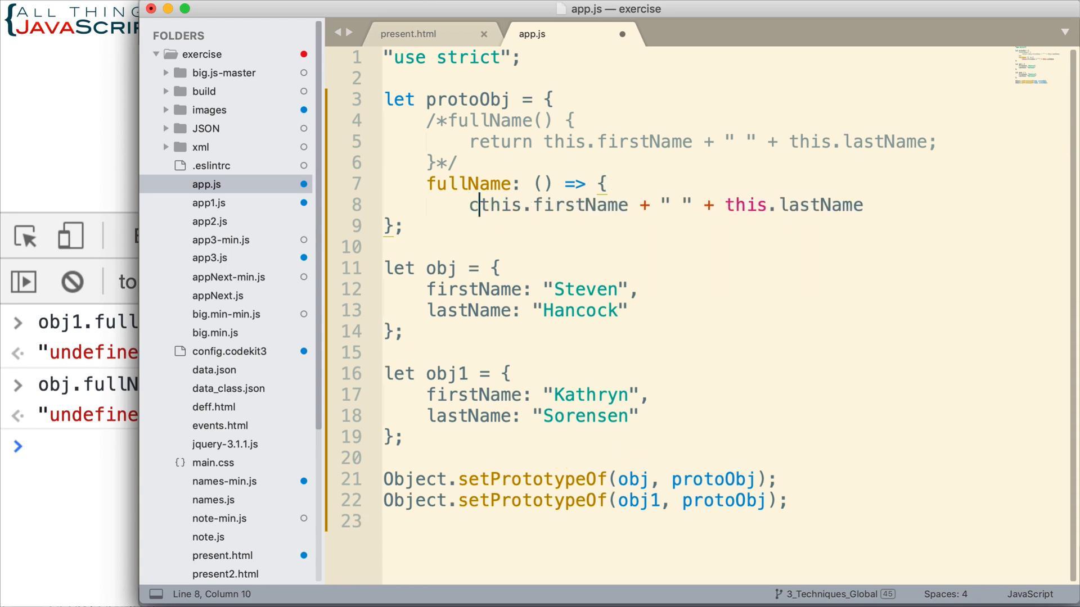
type("console.log")
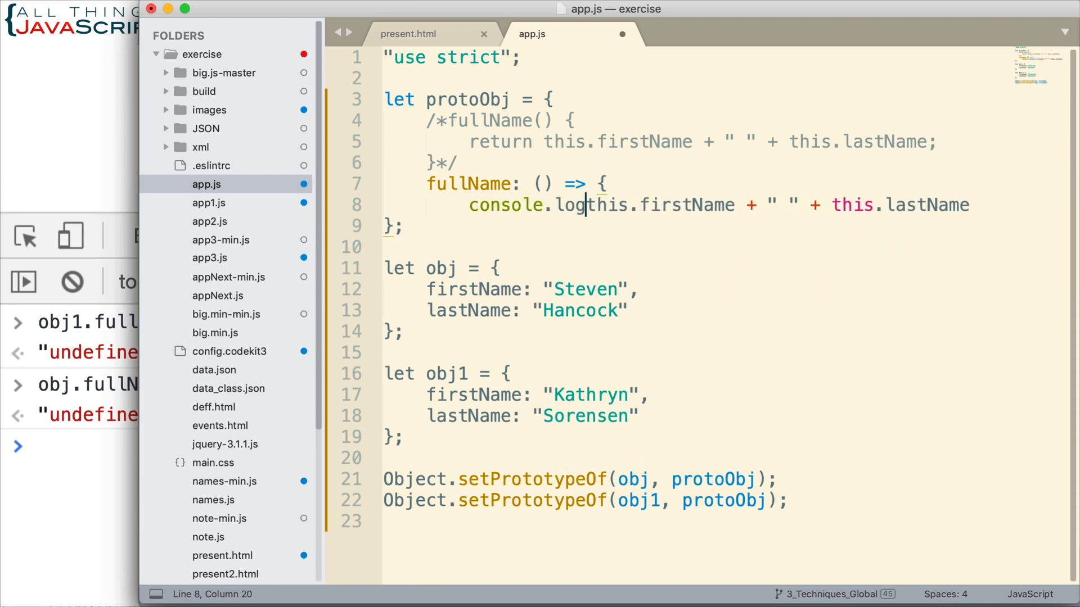
type("(this);")
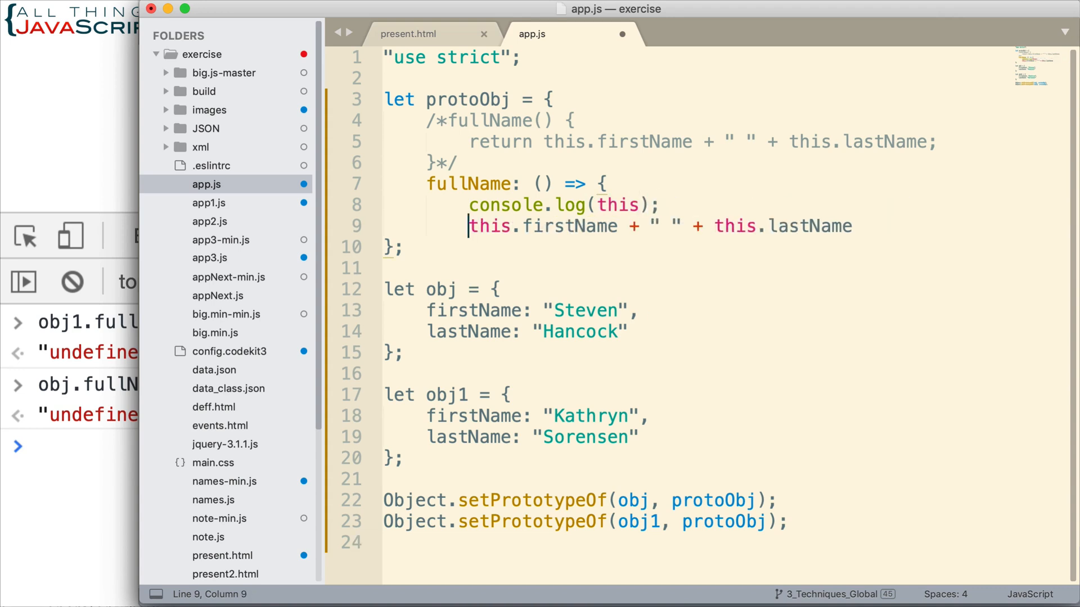
type("return")
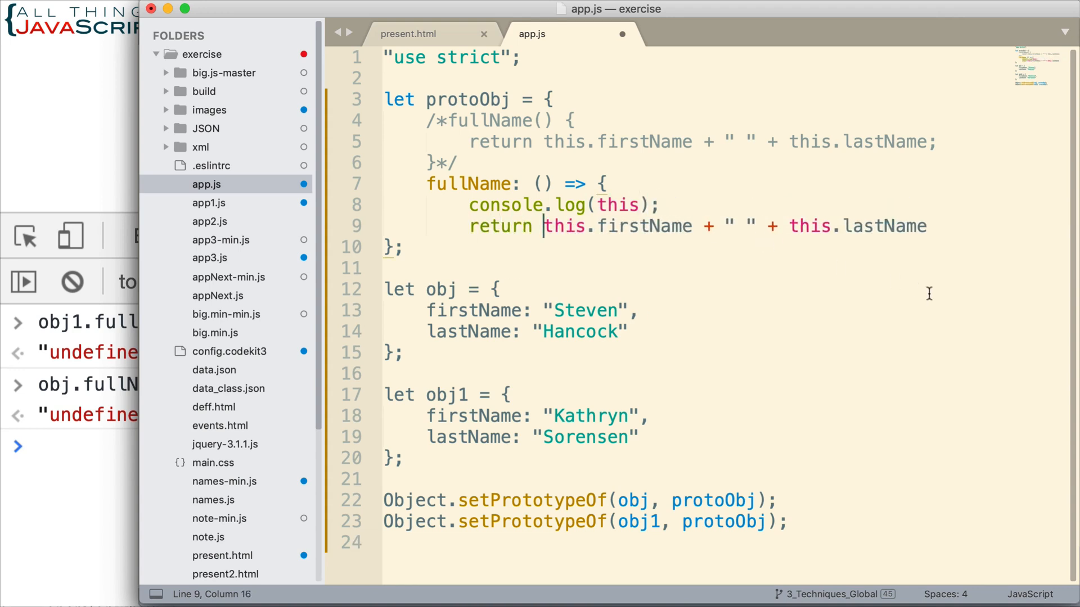
left_click(926, 226)
type(";")
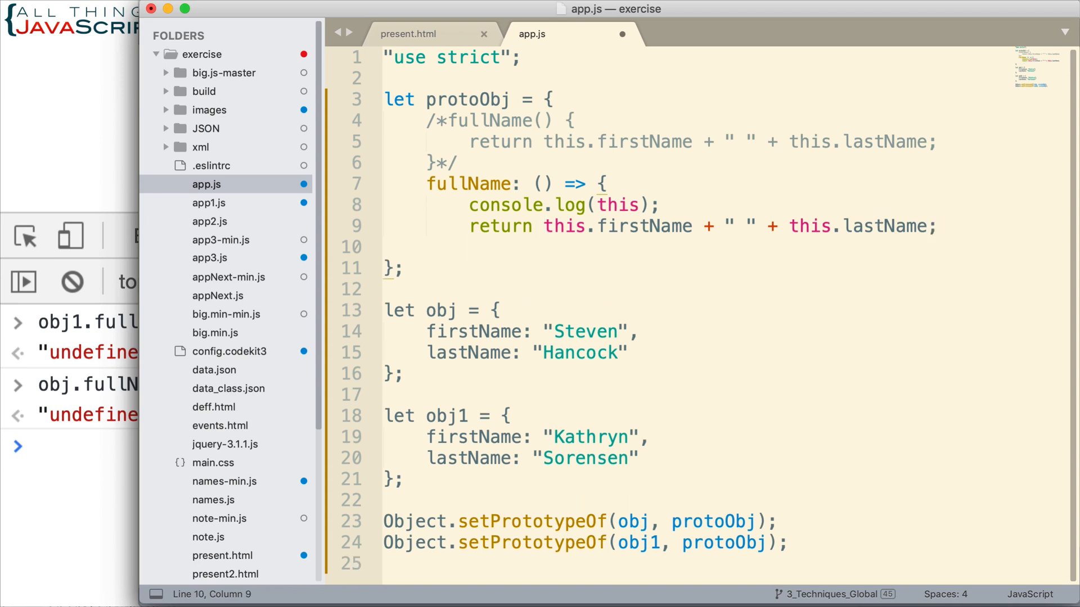
left_click(469, 247)
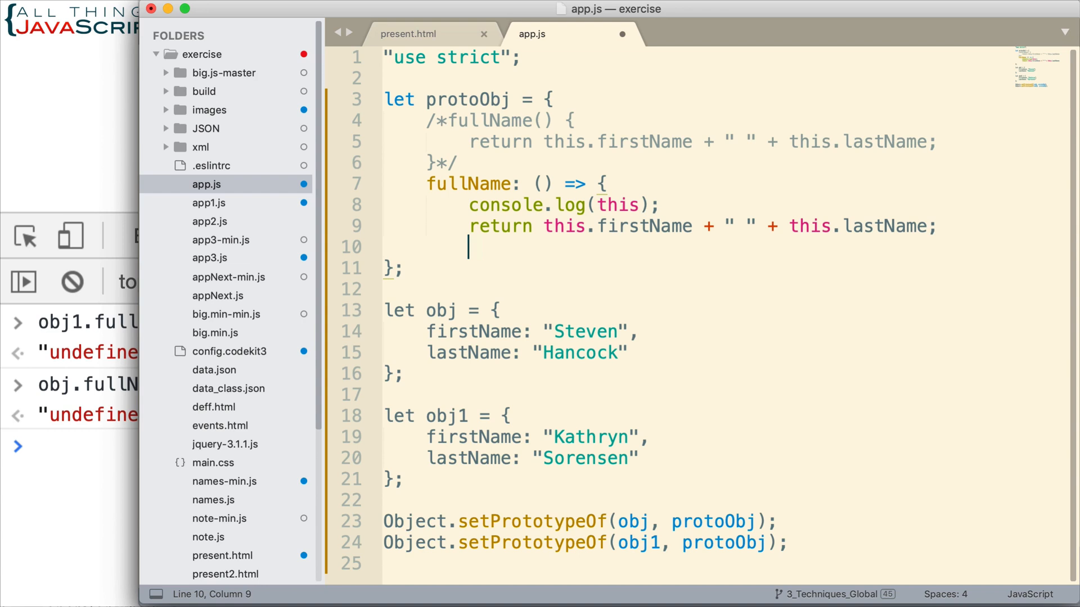
type("}")
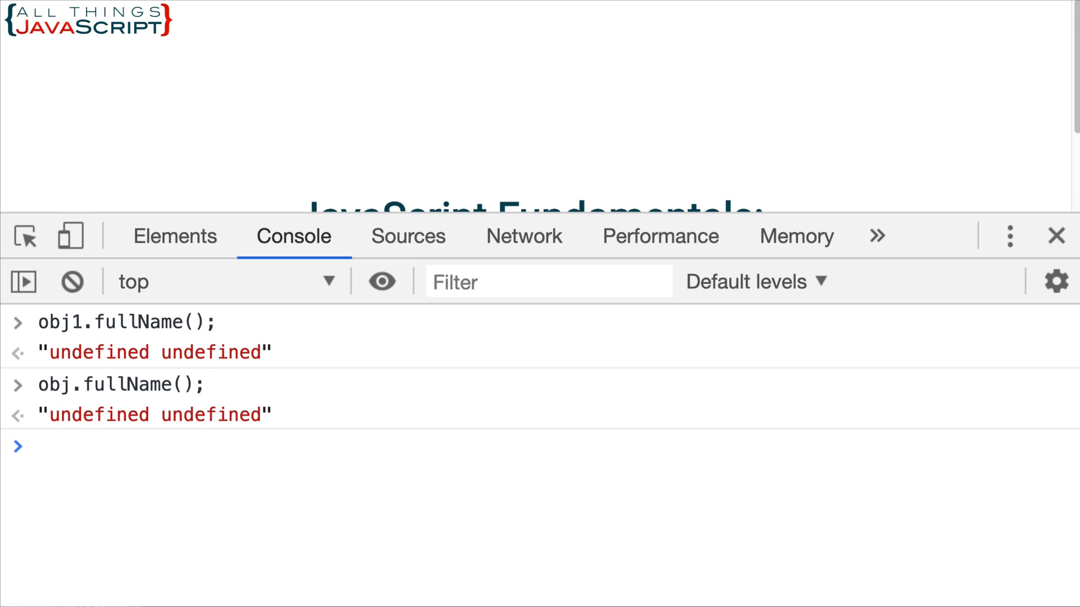
Clear the console and run obj.fullName(), inspecting the logged Window object before it returns 'undefined undefined'.
left_click(70, 281)
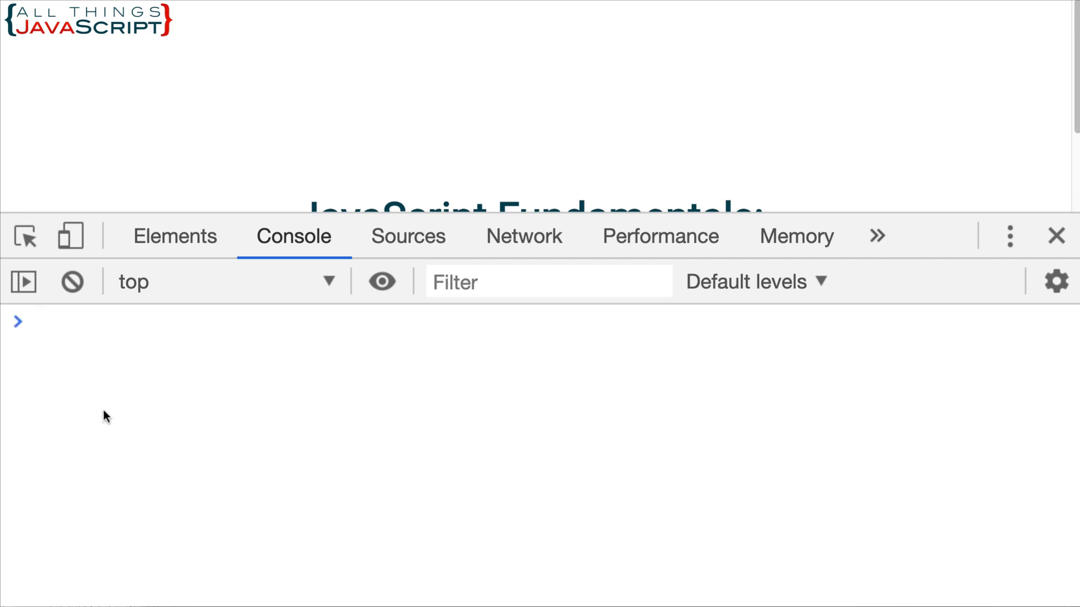
type("obj.fullName();")
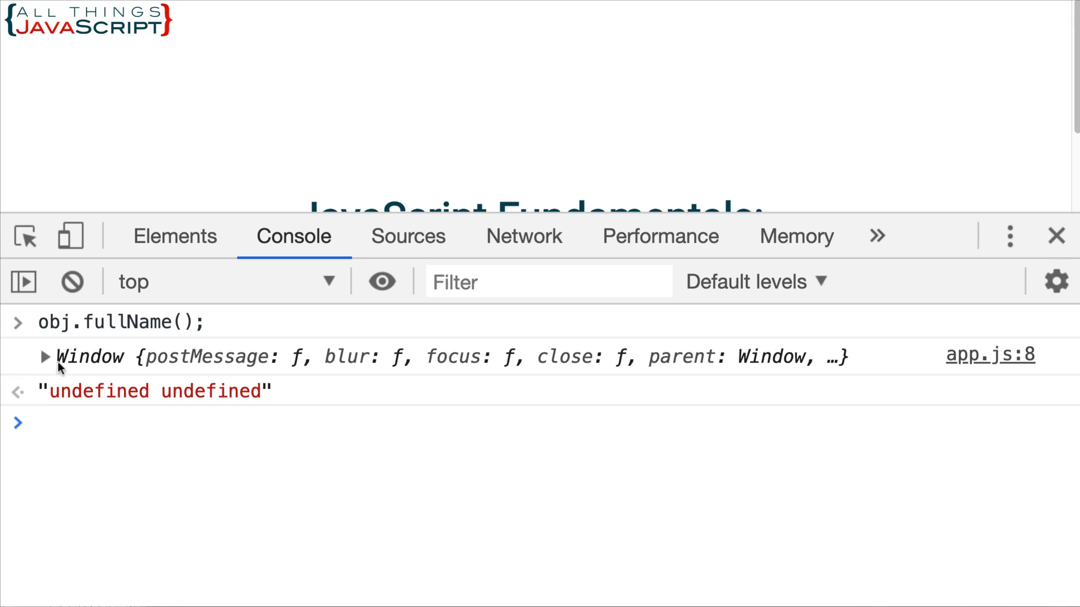
left_click(45, 357)
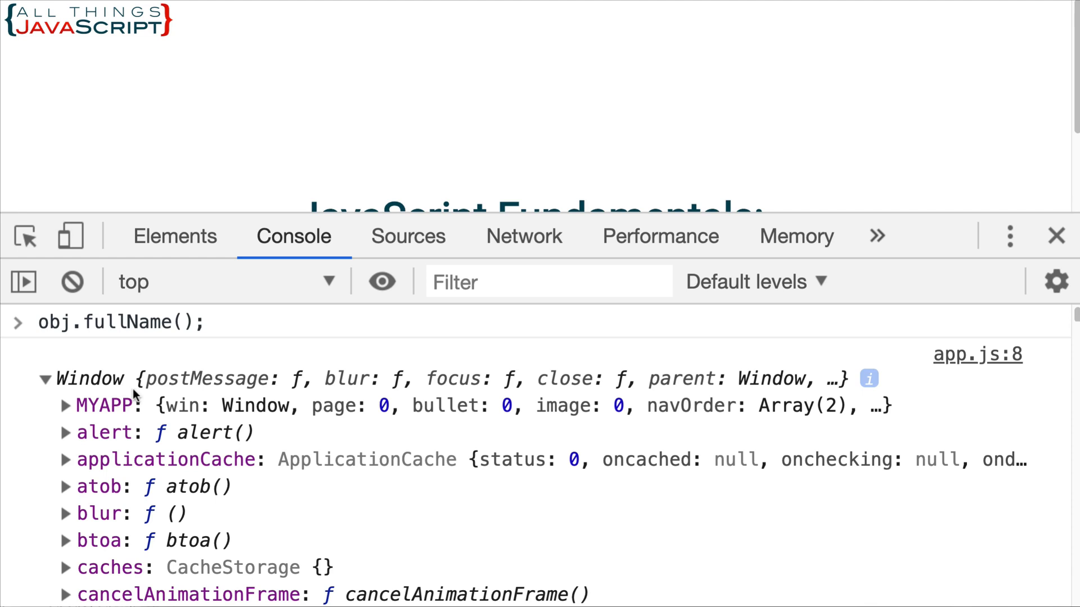
left_click(45, 379)
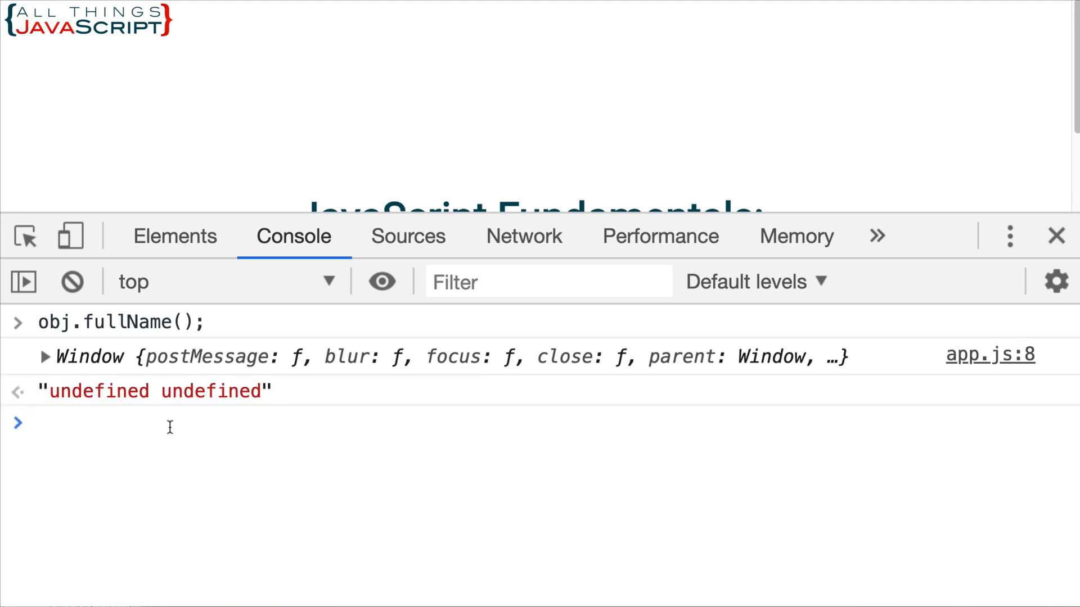
mouse_move(318, 445)
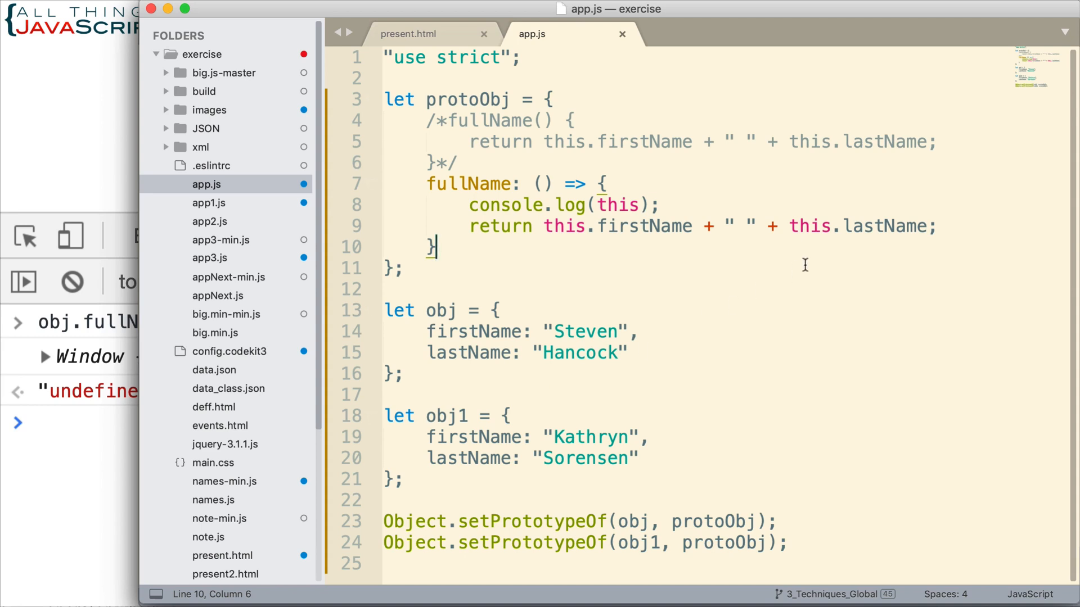
mouse_move(626, 205)
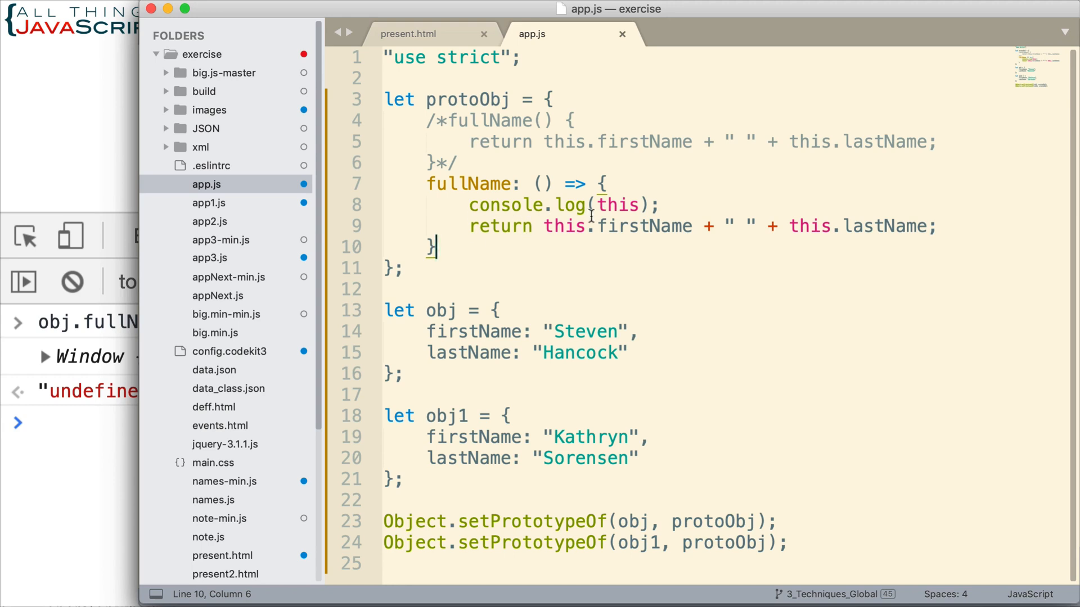
mouse_move(751, 174)
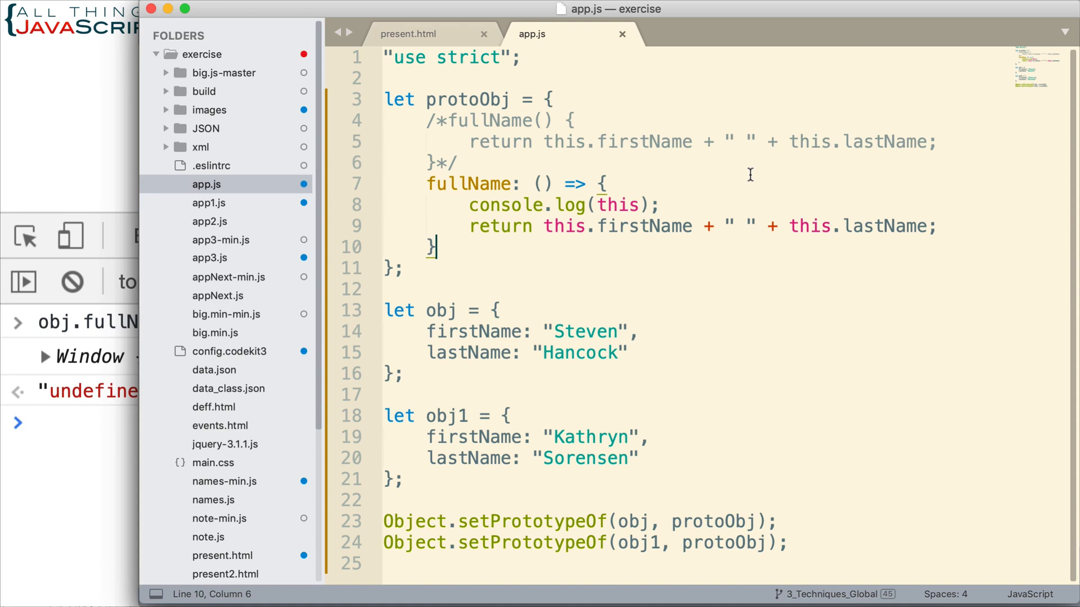
mouse_move(722, 185)
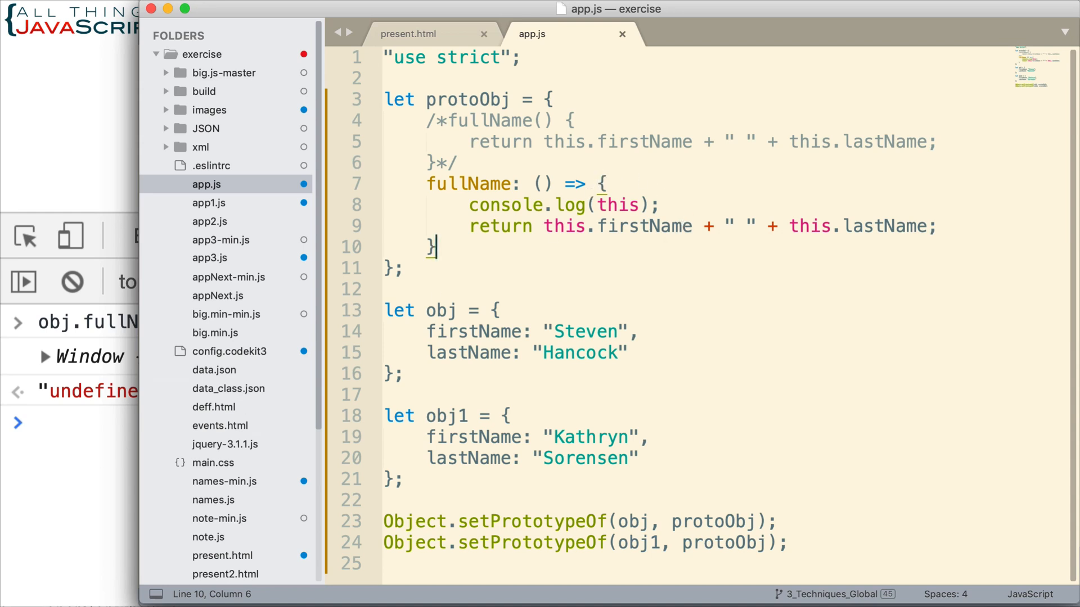
mouse_move(736, 406)
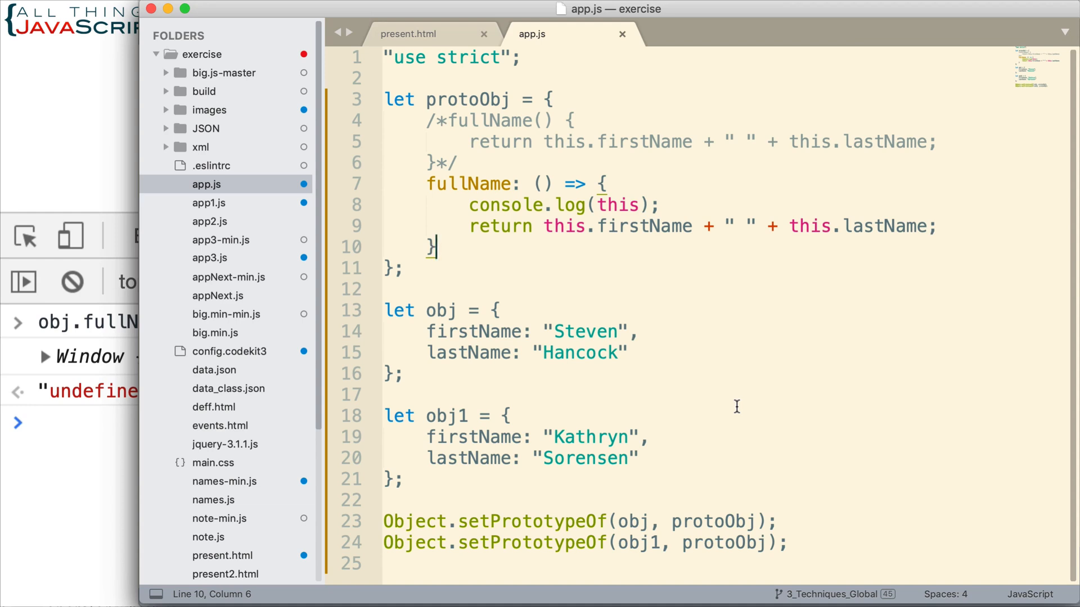
mouse_move(636, 333)
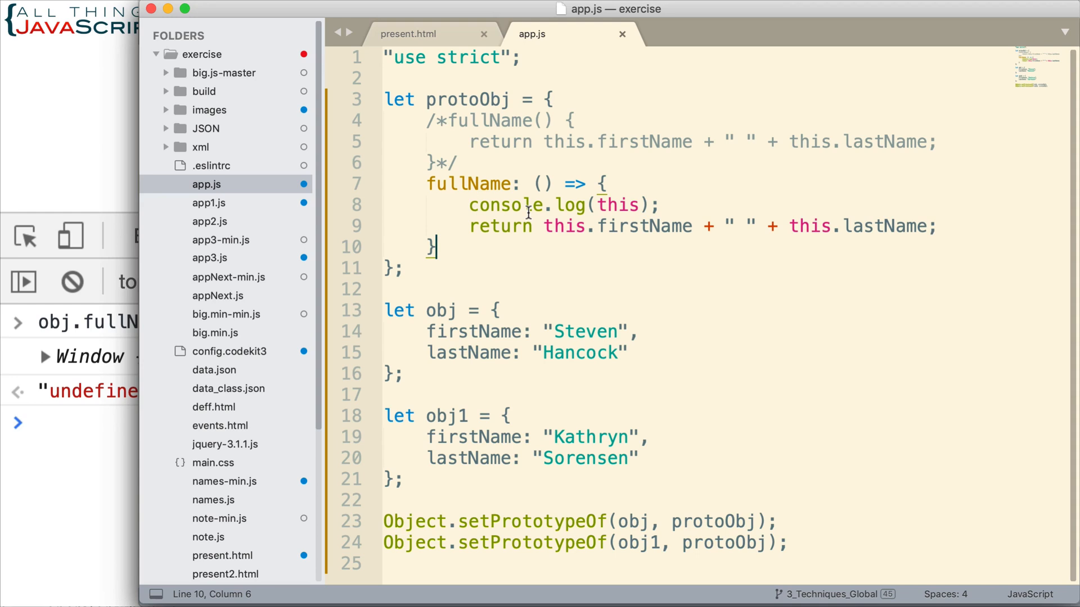
mouse_move(626, 248)
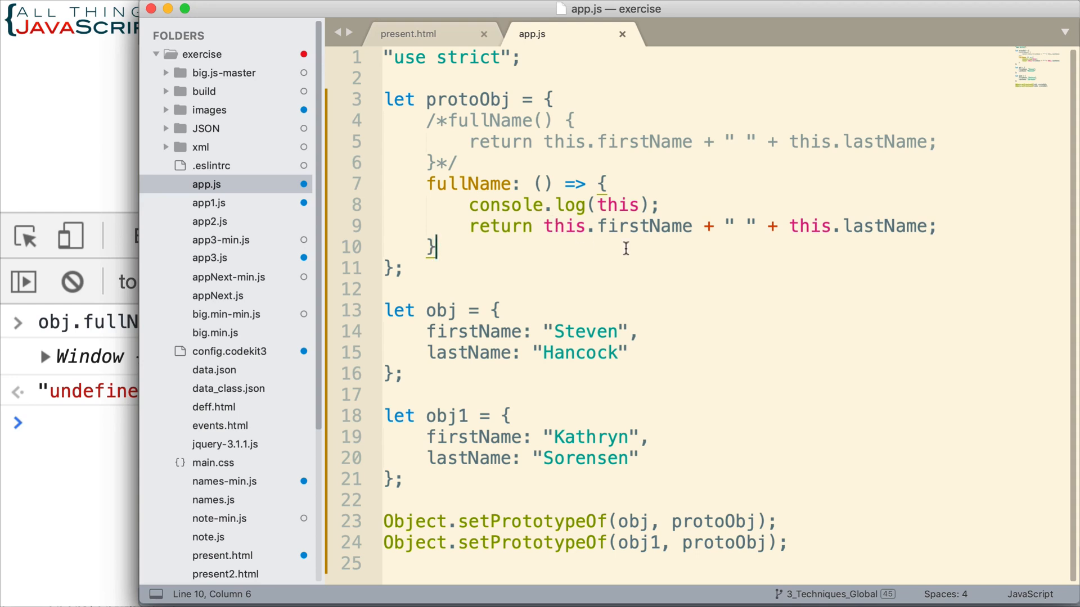
mouse_move(625, 248)
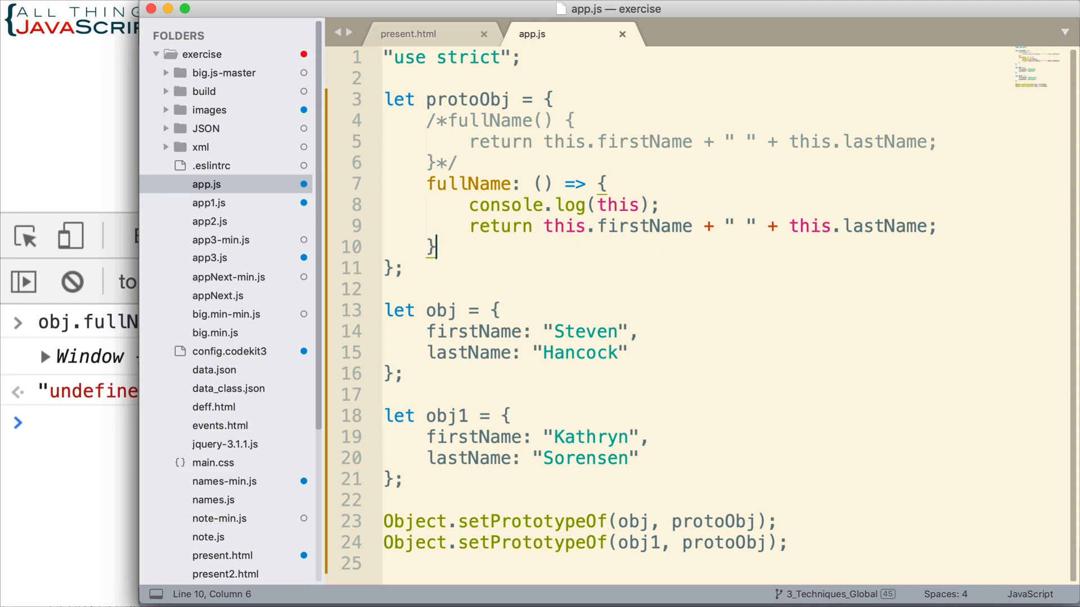